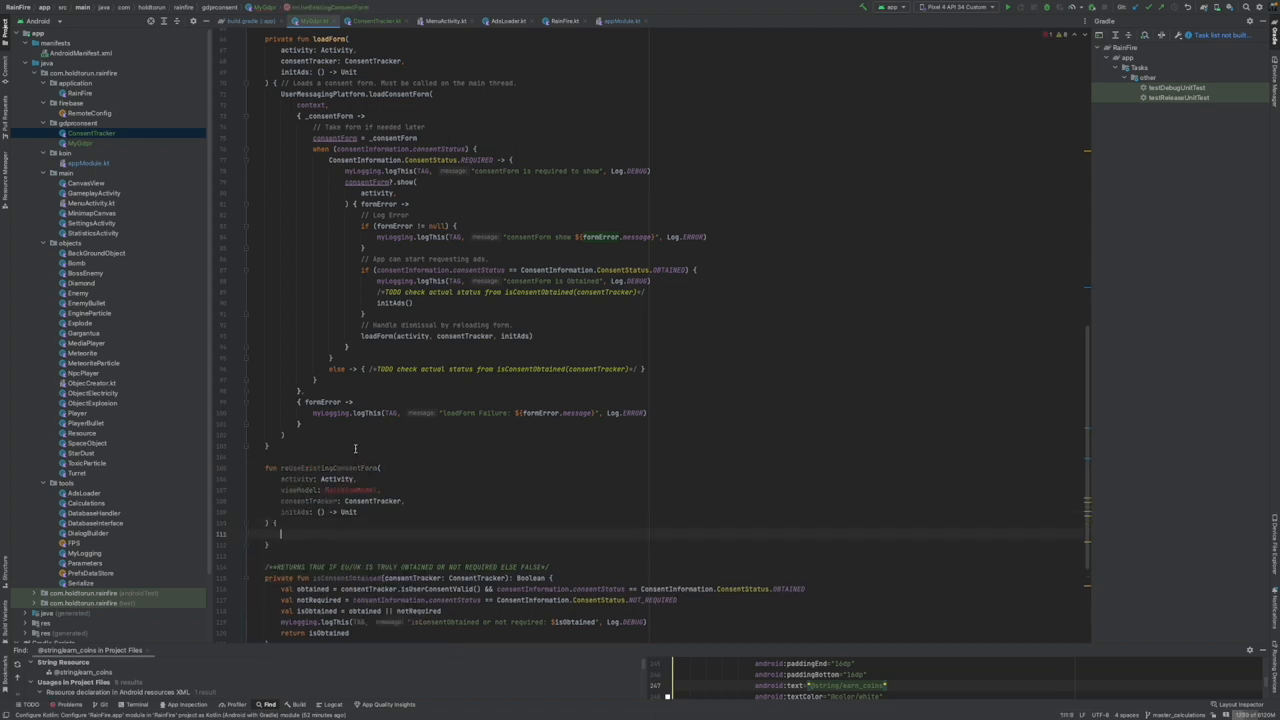
- Drop viewModel from reUseExistingConsentForm and add an isConsentFormAvailable check with a debug log
{"action": "scroll", "scroll_direction": "down", "scroll_amount": 3}
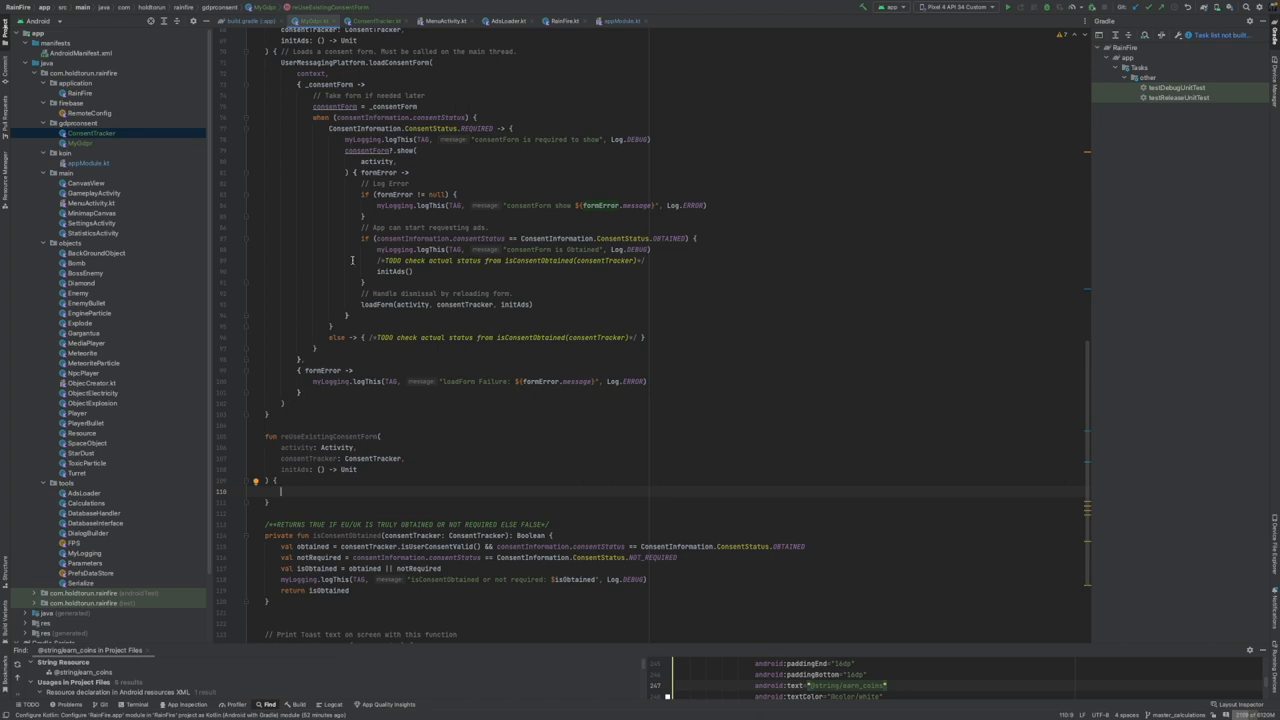
{"action": "scroll", "scroll_direction": "down", "scroll_amount": 3}
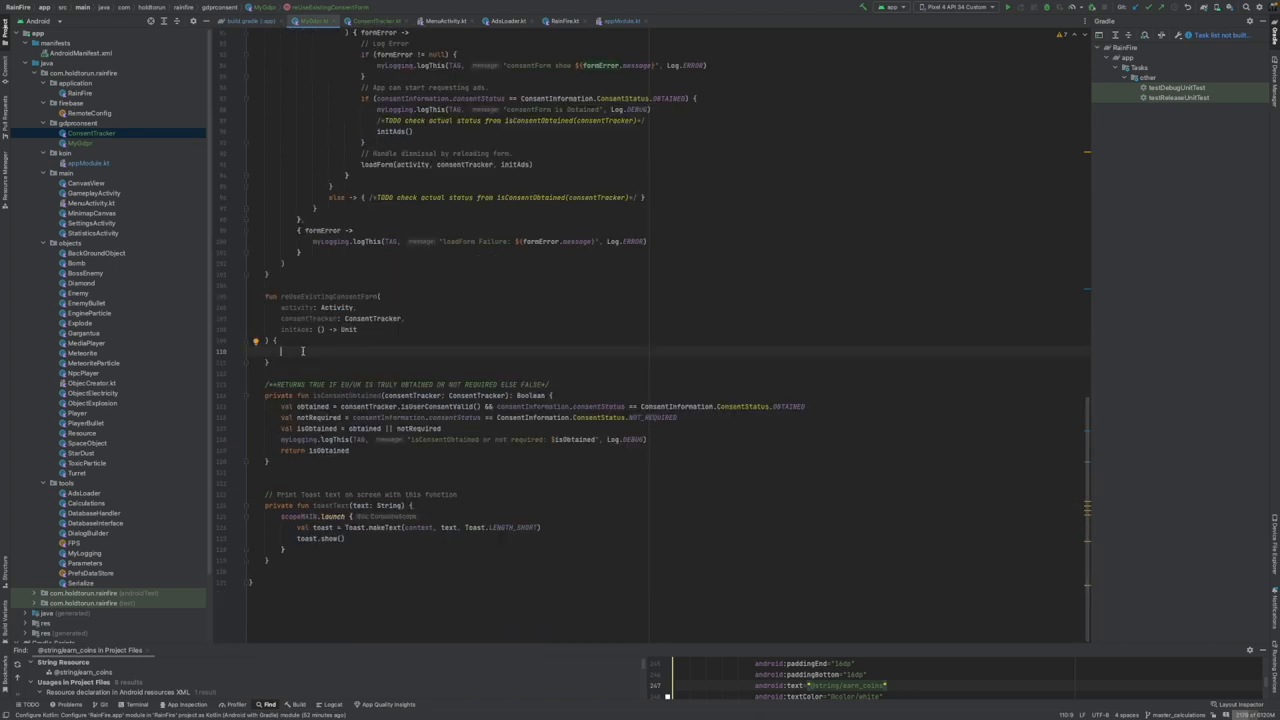
{"action": "type", "text": "if"}
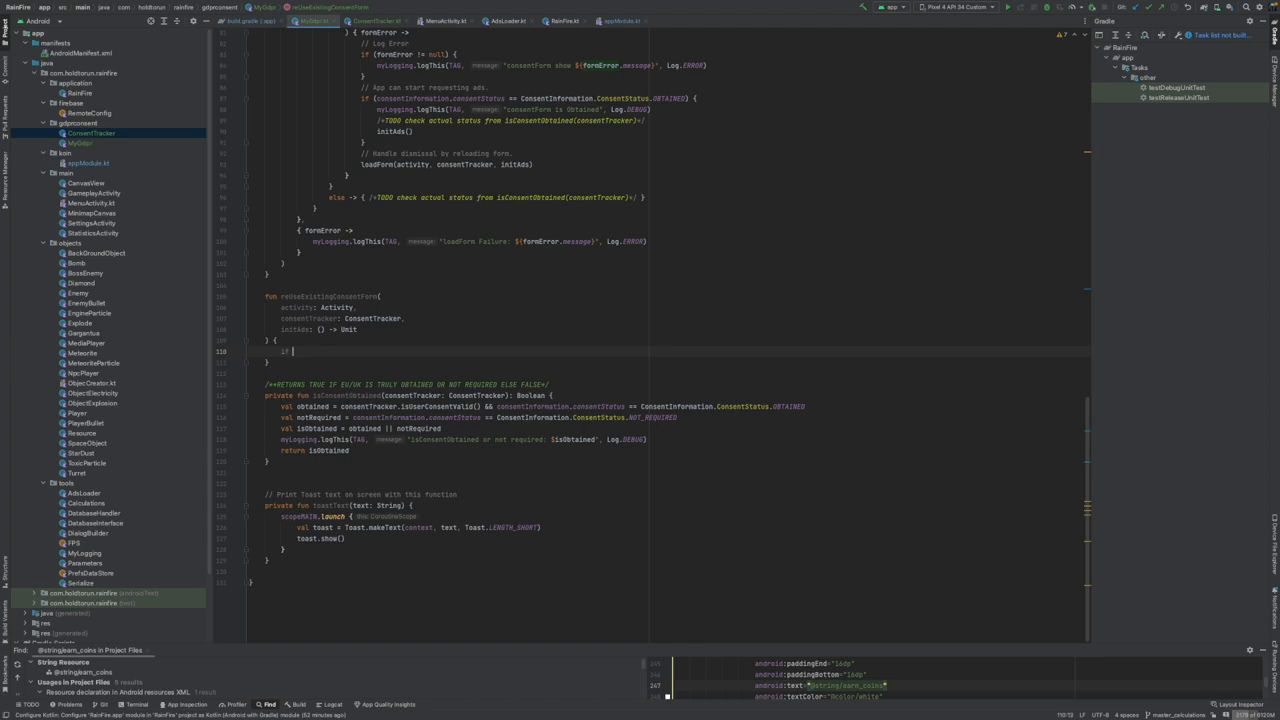
{"action": "type", "text": "consentInformation.isConsentFormAvailable)"}
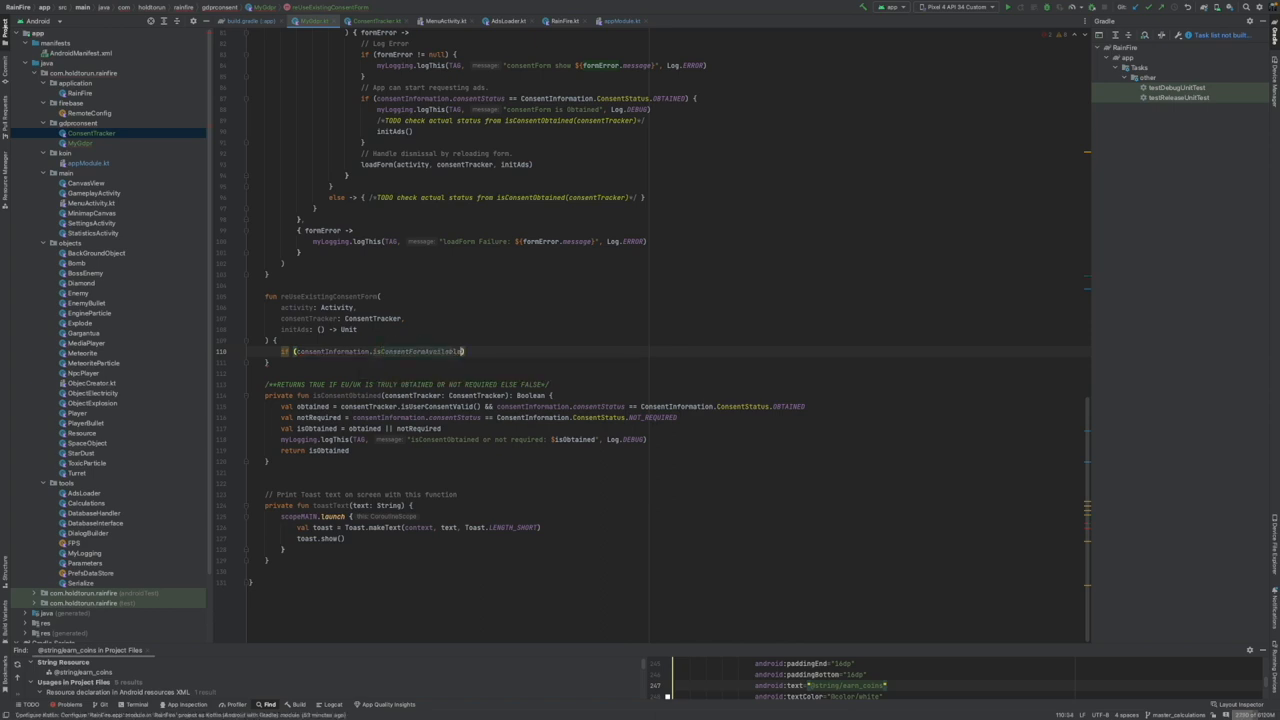
{"action": "key", "text": "Return"}
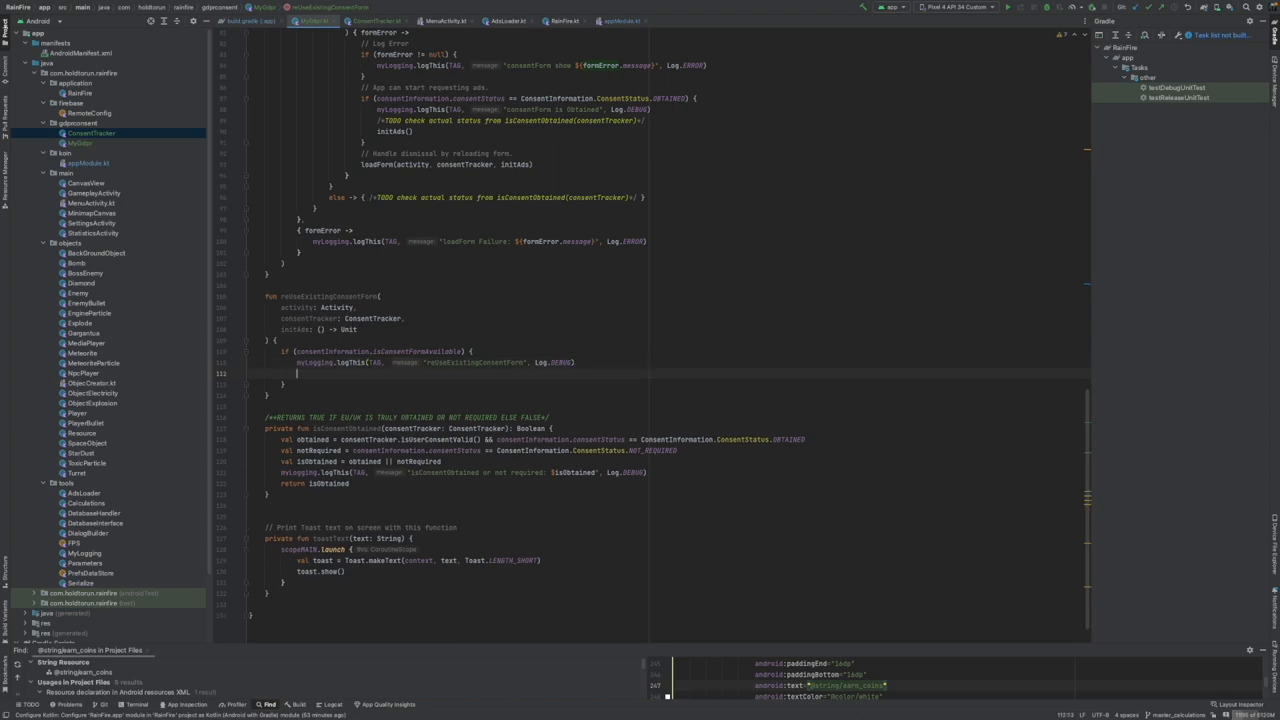
- Call consentForm?.show(activity) with a formError callback that logs any show error
{"action": "type", "text": "consentForm"}
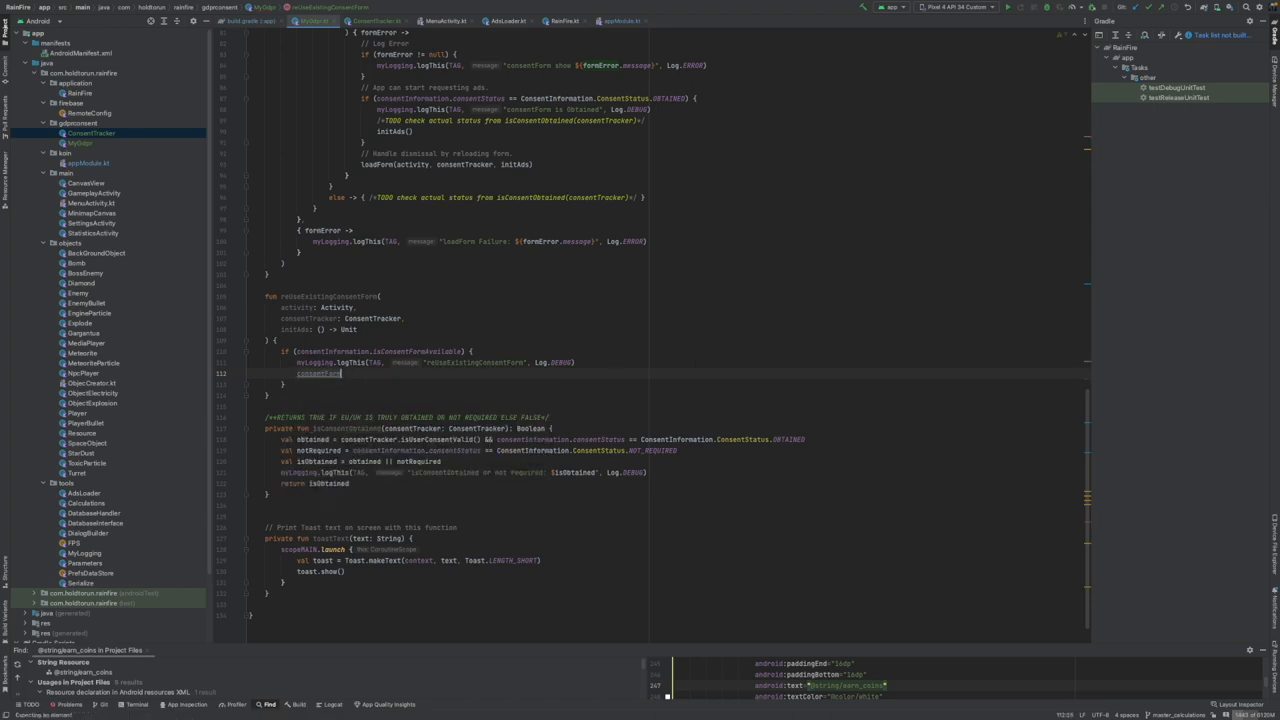
{"action": "type", "text": ".show("}
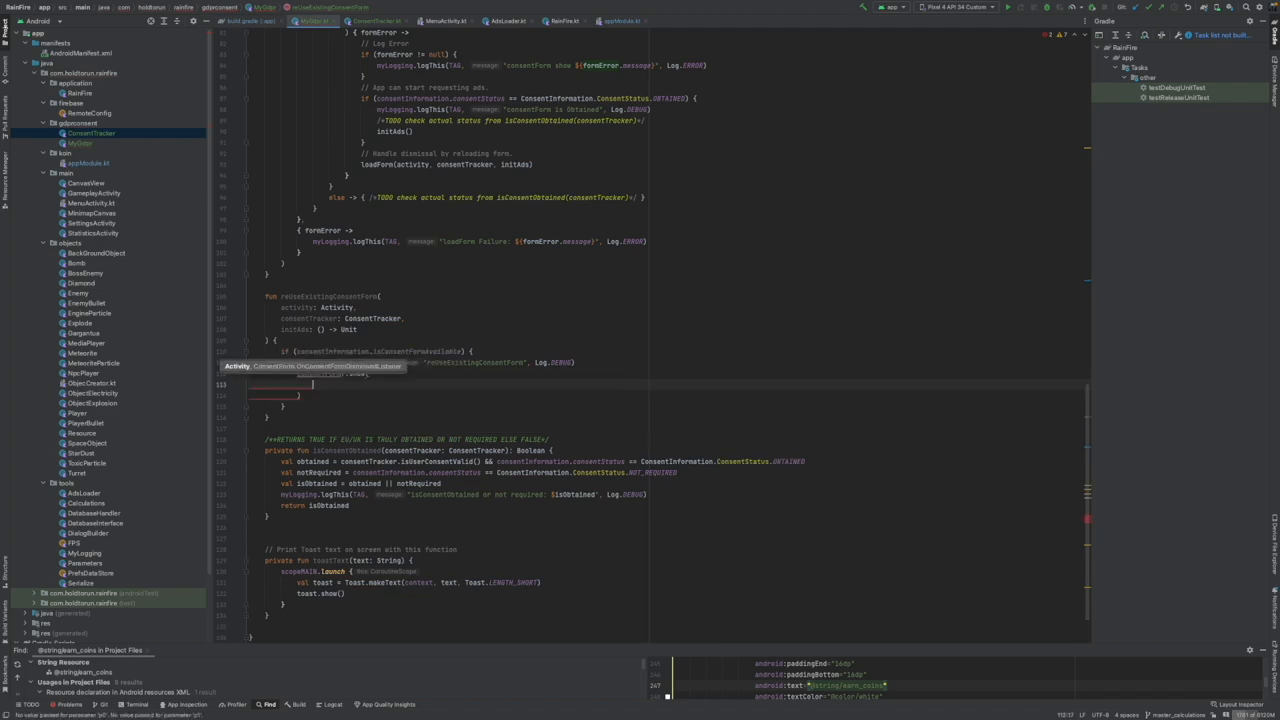
{"action": "type", "text": "activity"}
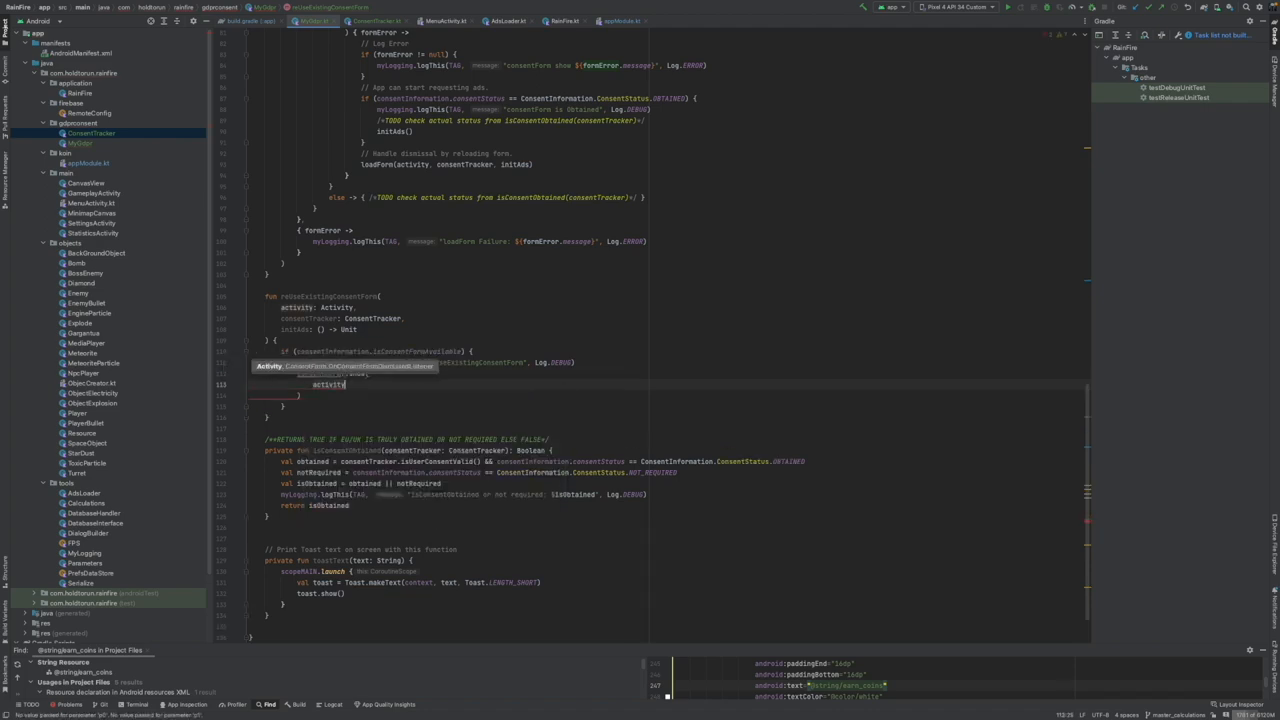
{"action": "type", "text": "."}
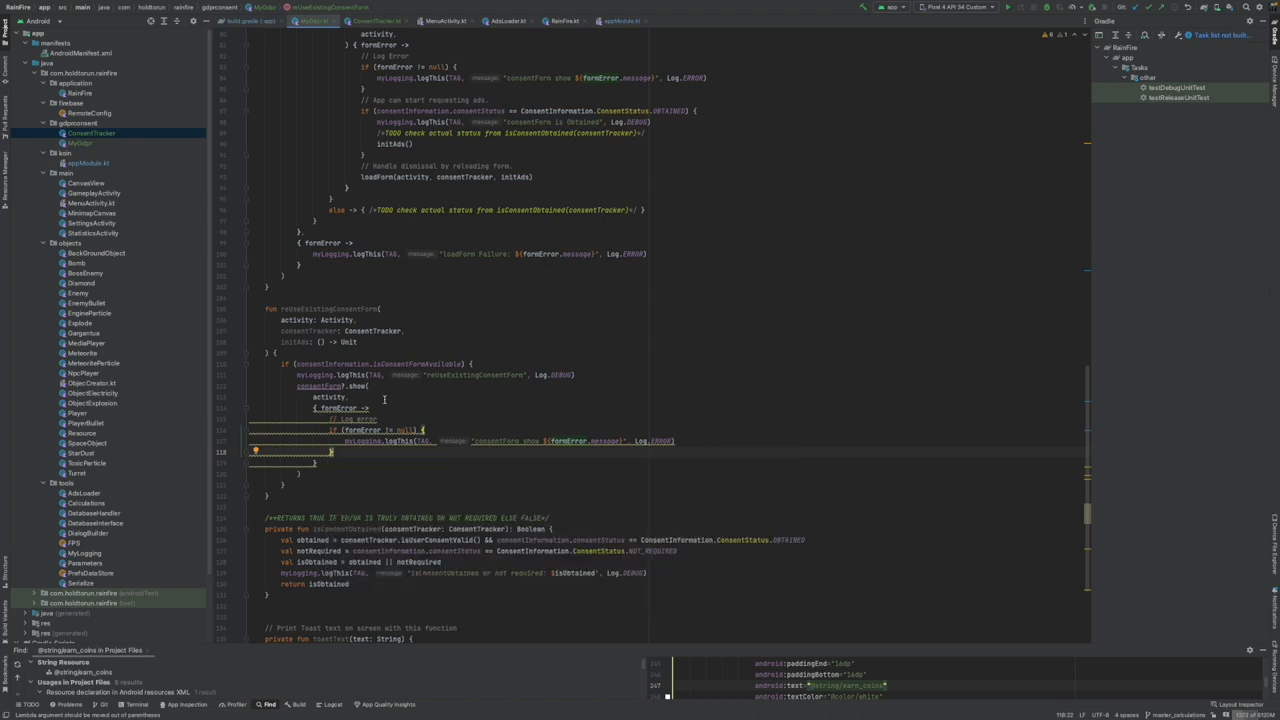
{"action": "mouse_move", "coordinate": [500, 444]}
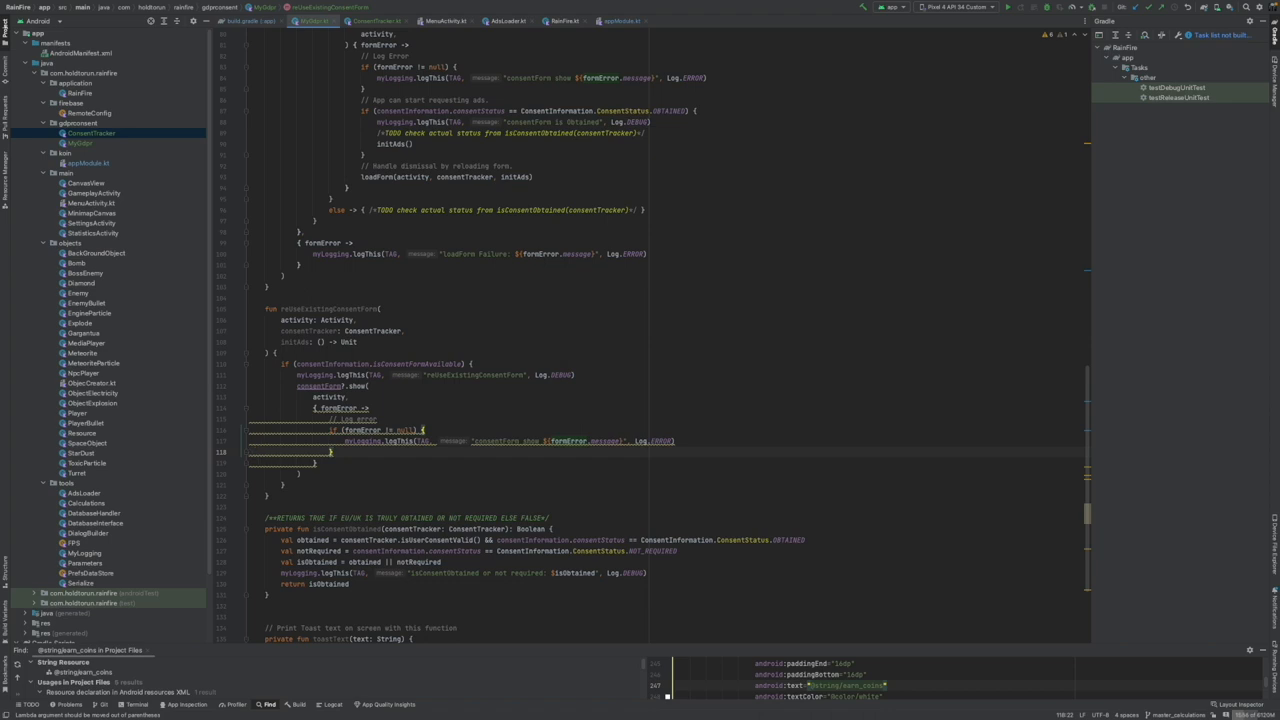
- Add the OBTAINED-status initAds call and loadForm reload to the callback as a trailing lambda
{"action": "scroll", "scroll_direction": "up", "scroll_amount": 3}
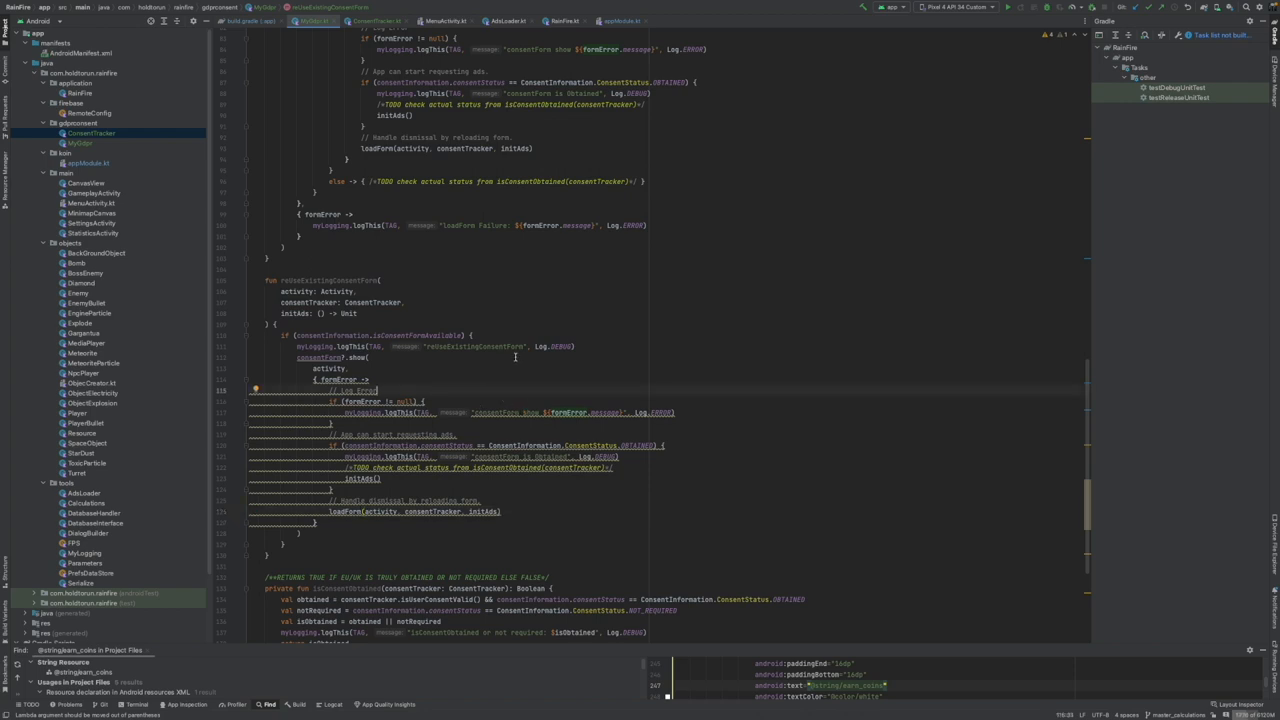
{"action": "double_click", "coordinate": [450, 347]}
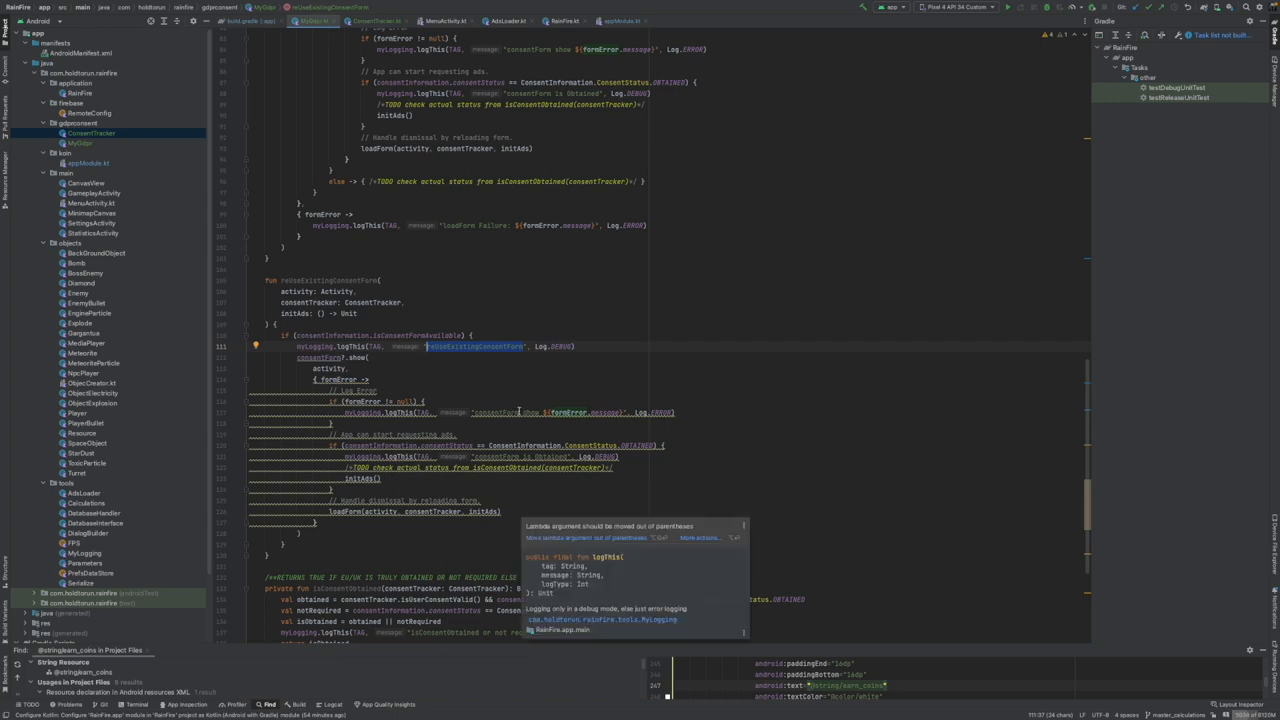
{"action": "scroll", "scroll_direction": "down", "scroll_amount": 3}
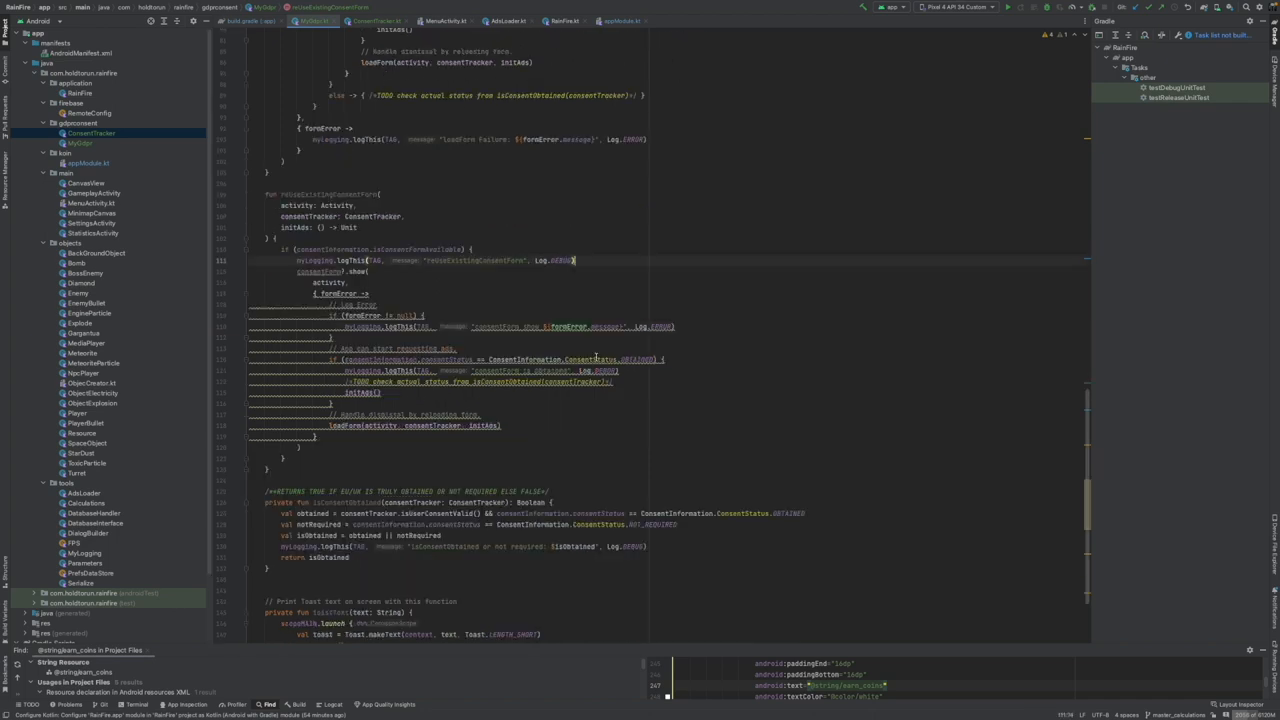
{"action": "scroll", "scroll_direction": "down", "scroll_amount": 3}
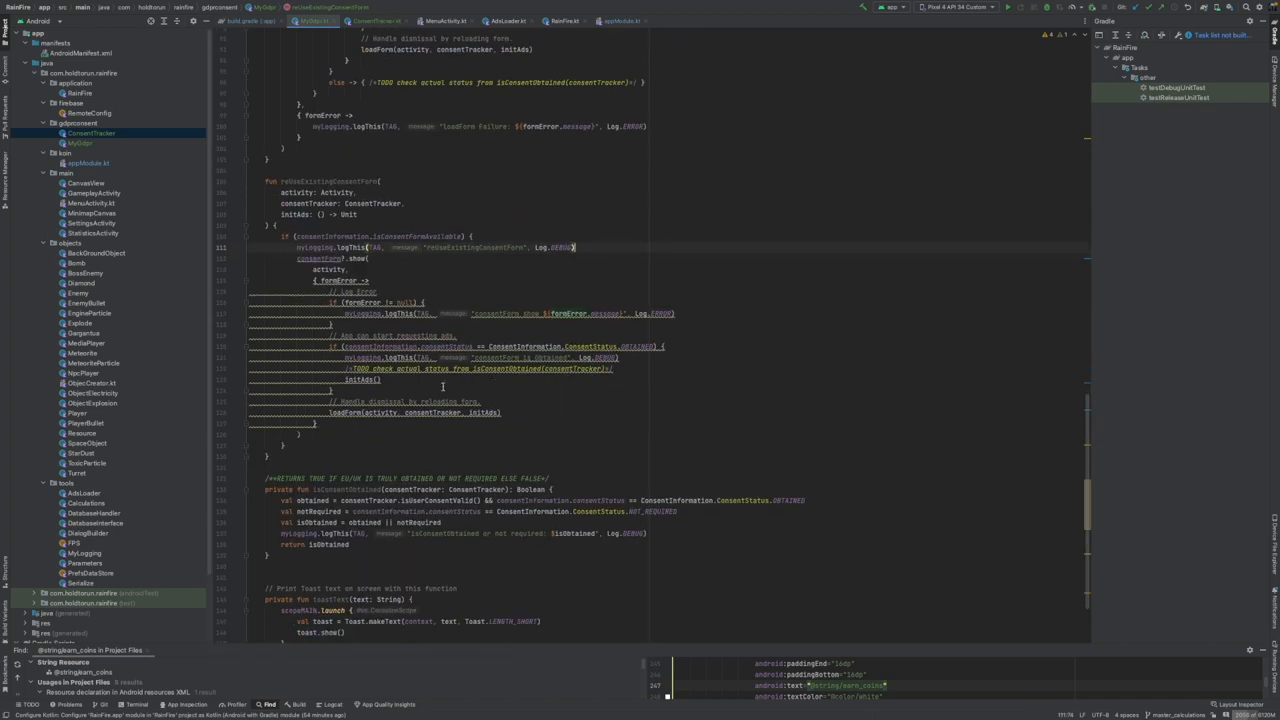
{"action": "scroll", "scroll_direction": "down", "scroll_amount": 3}
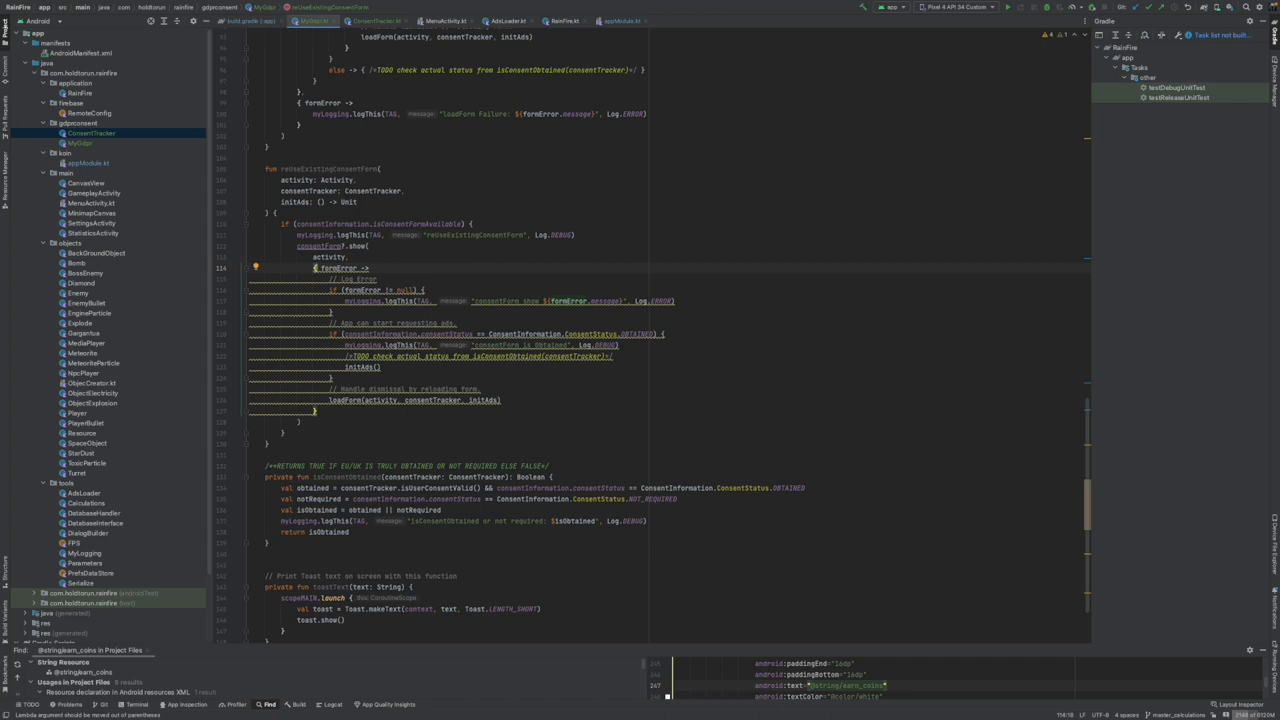
{"action": "mouse_move", "coordinate": [184, 640]}
{"action": "type", "text": ")"}
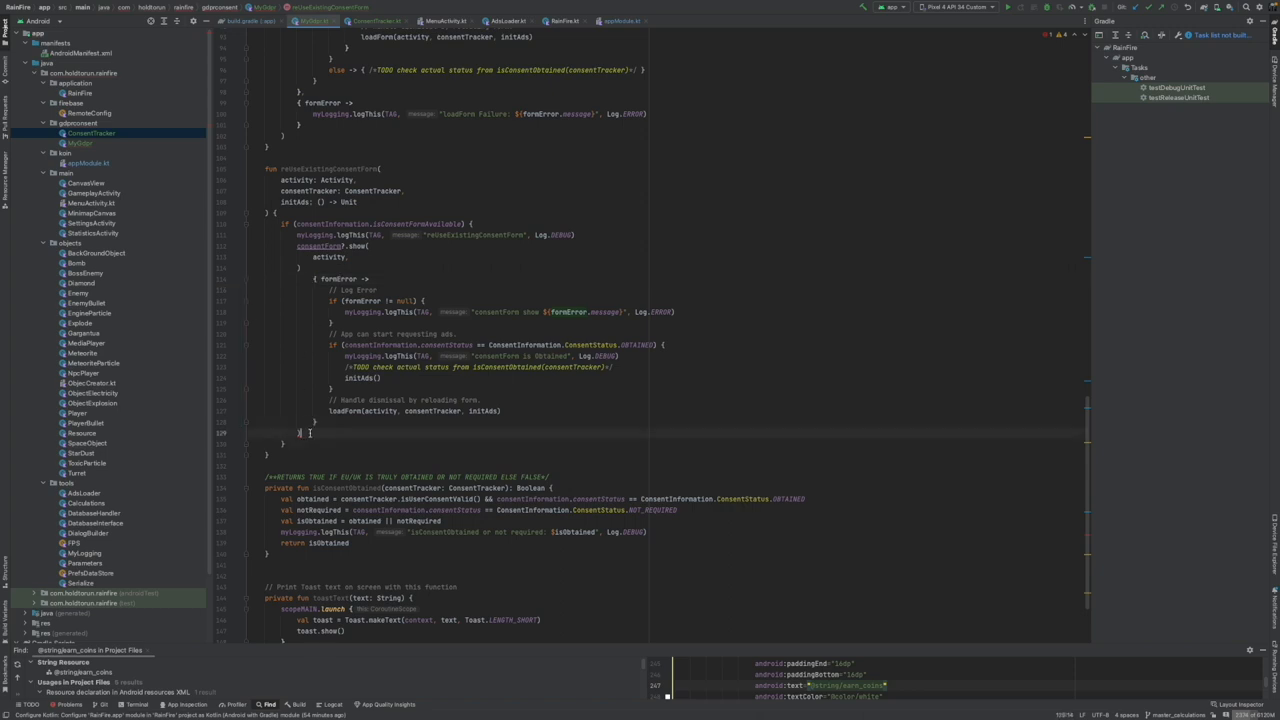
- Reindent the formError callback block after ') {' and add an empty else branch
{"action": "left_click", "coordinate": [308, 433]}
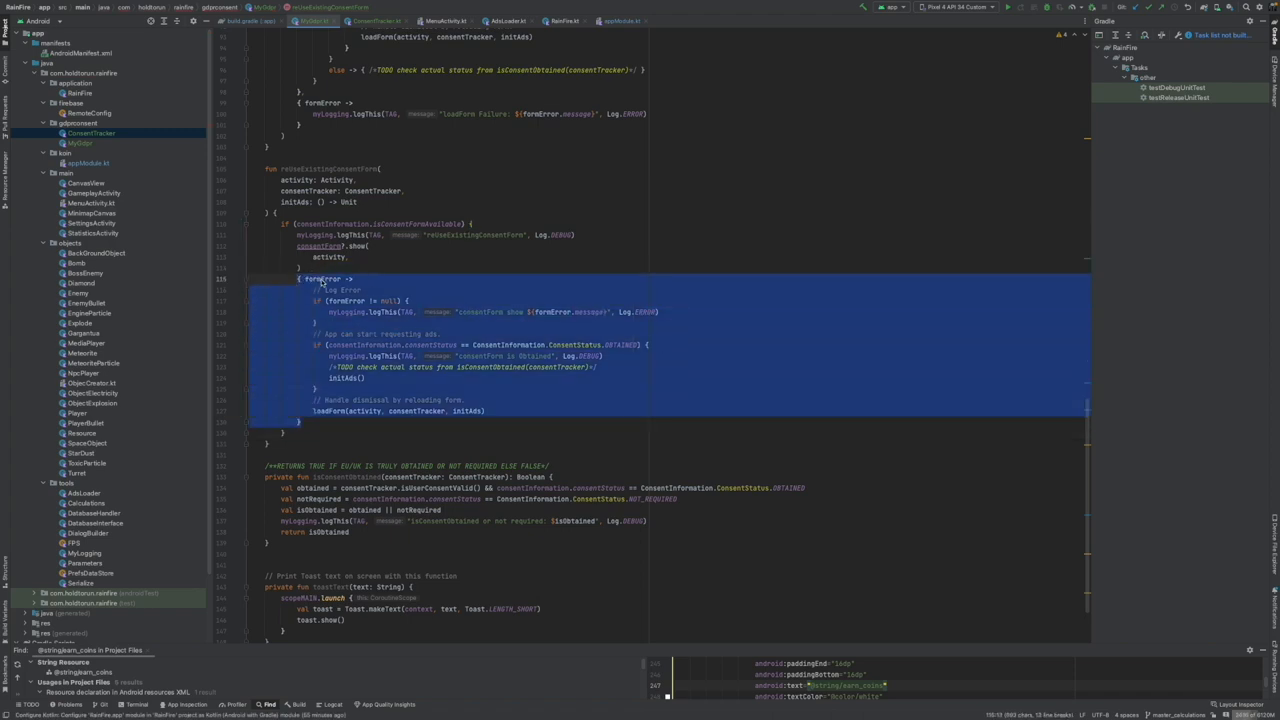
{"action": "left_click", "coordinate": [320, 278]}
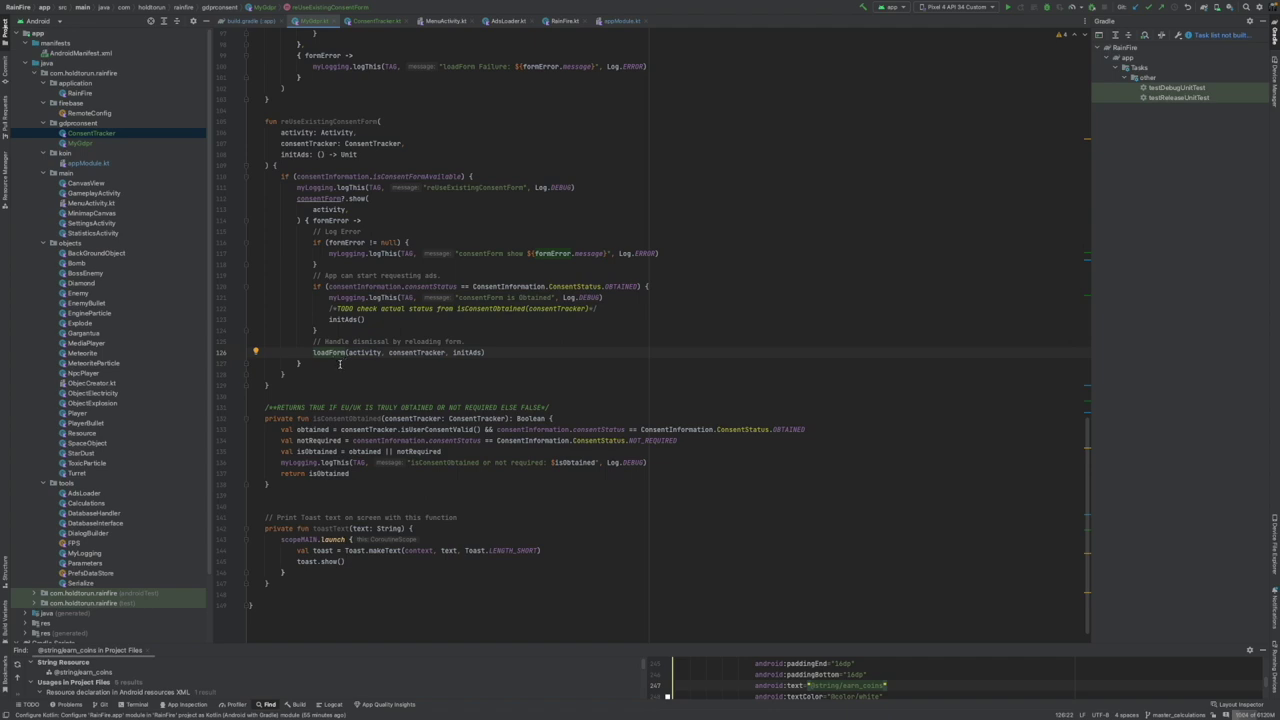
{"action": "mouse_move", "coordinate": [365, 165]}
{"action": "type", "text": " else {"}
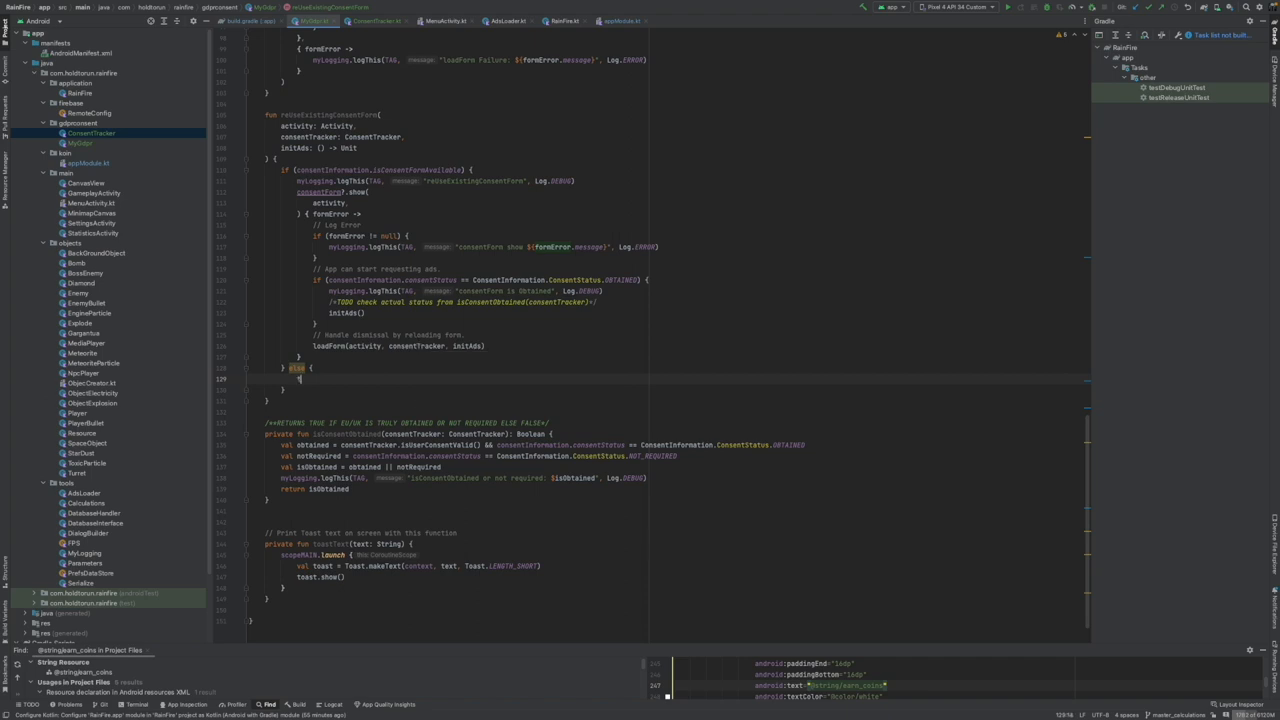
- Show a check-internet toast in the else branch with a TODO about isConsentObtained(consentTracker)
{"action": "type", "text": "toastText(\"Consent form not available, check internet connection"}
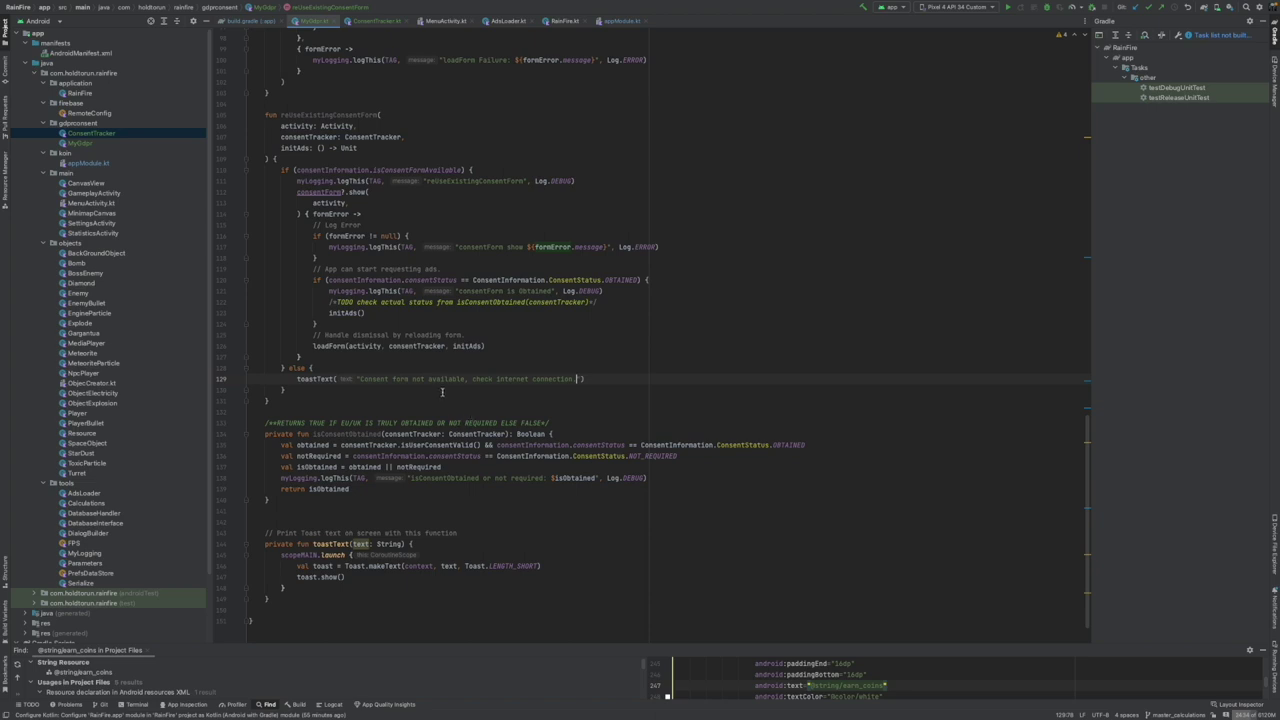
{"action": "mouse_move", "coordinate": [434, 402]}
{"action": "type", "text": "."}
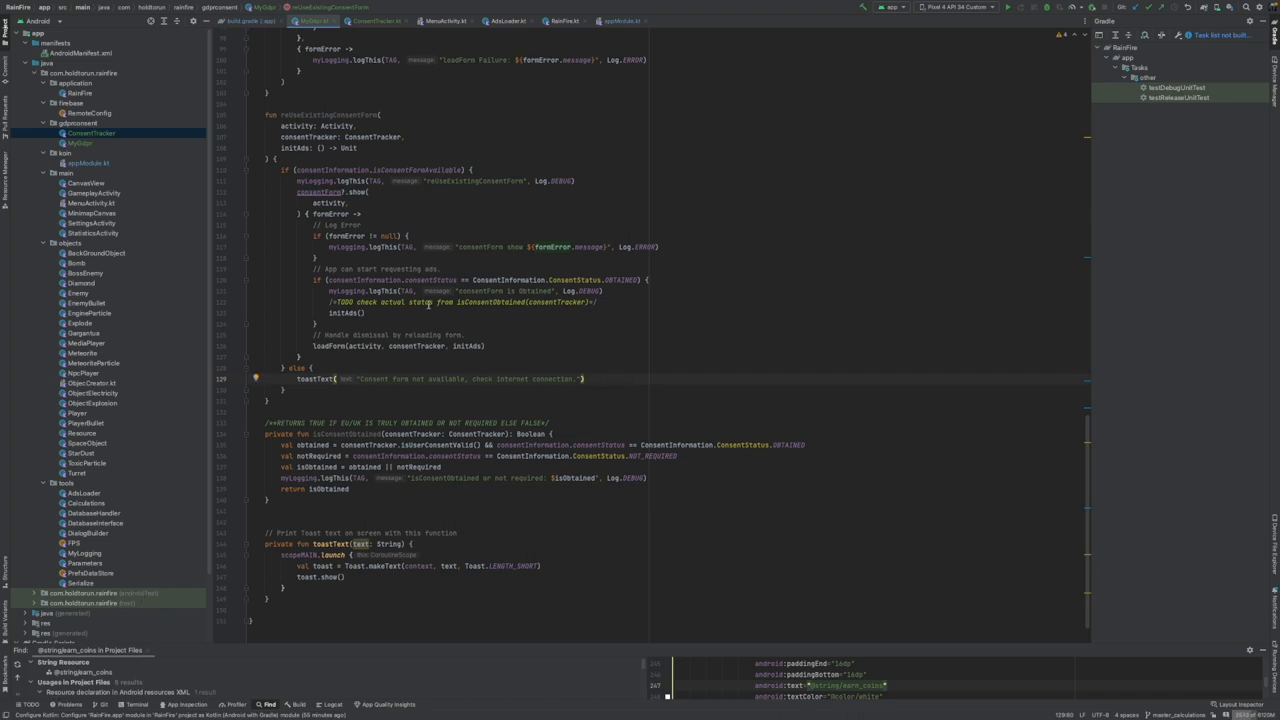
{"action": "mouse_move", "coordinate": [600, 305]}
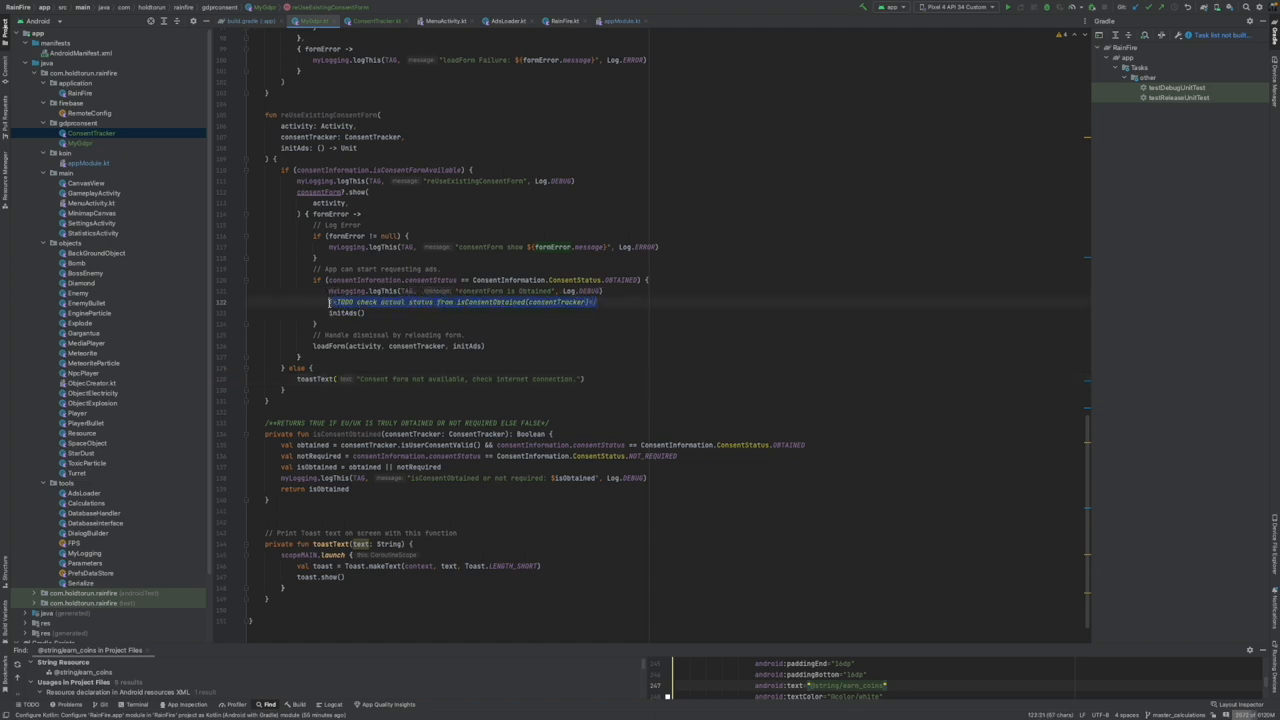
{"action": "left_click", "coordinate": [588, 377]}
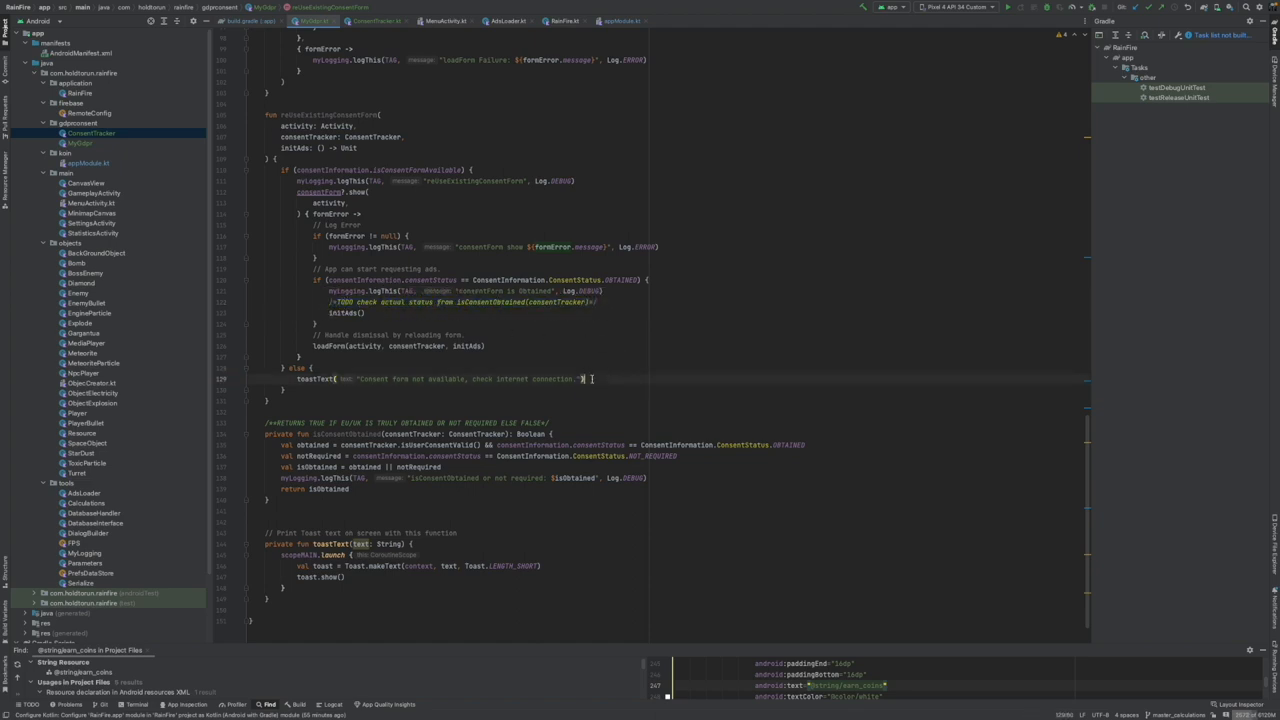
{"action": "type", "text": "/*TODO check actual status from isConsentObtained(consentTracker)*/"}
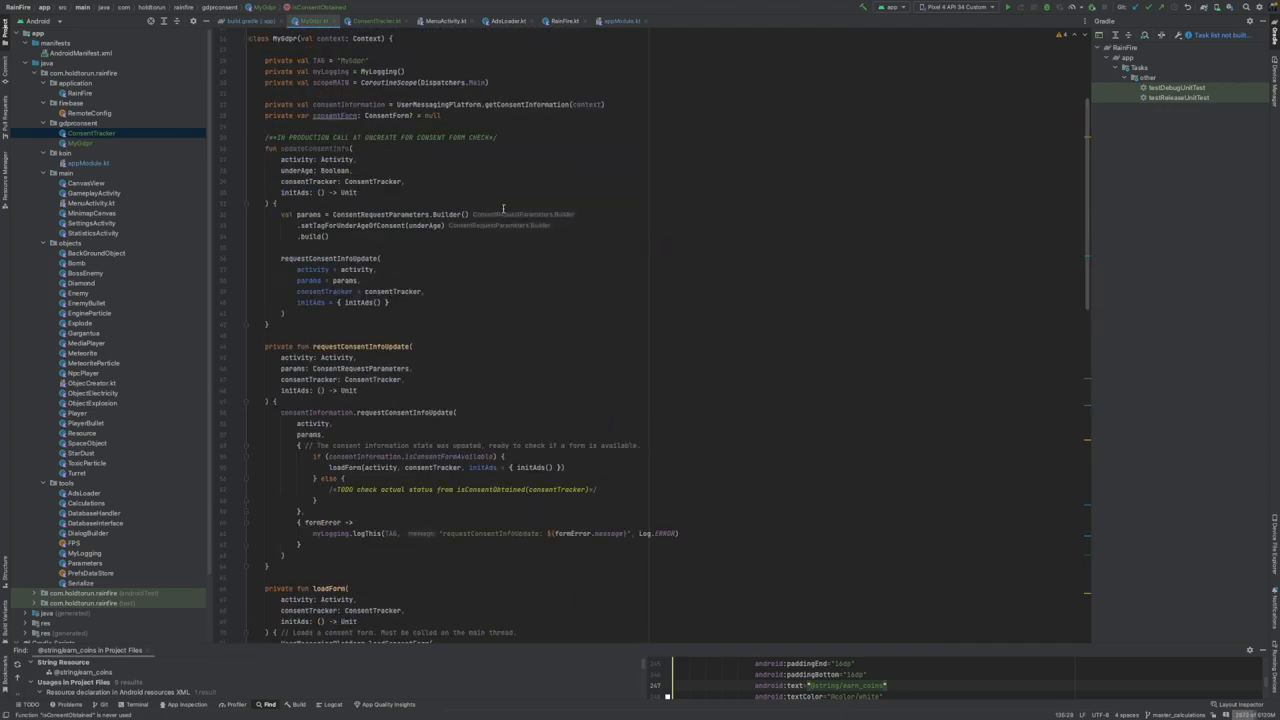
- Scroll through MyGdpr.kt to updateConsentInfo and its requestConsentInfoUpdate call
{"action": "scroll", "scroll_direction": "down", "scroll_amount": 3}
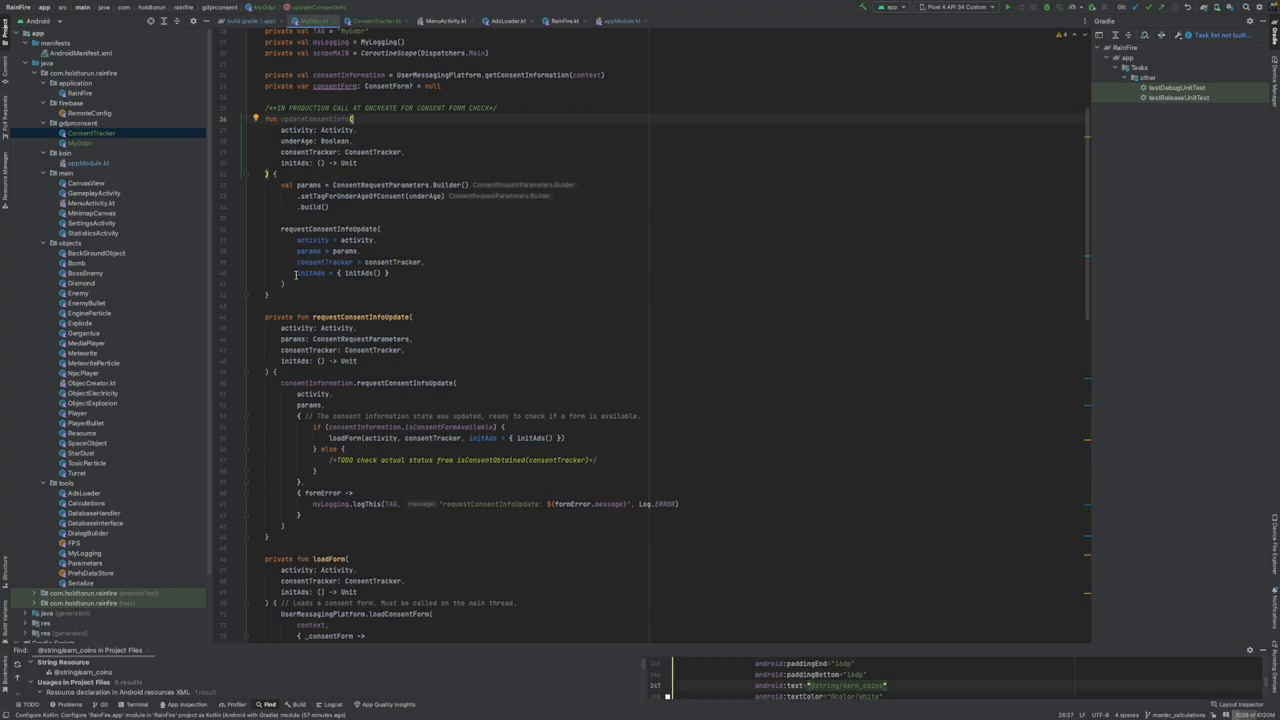
{"action": "mouse_move", "coordinate": [290, 274]}
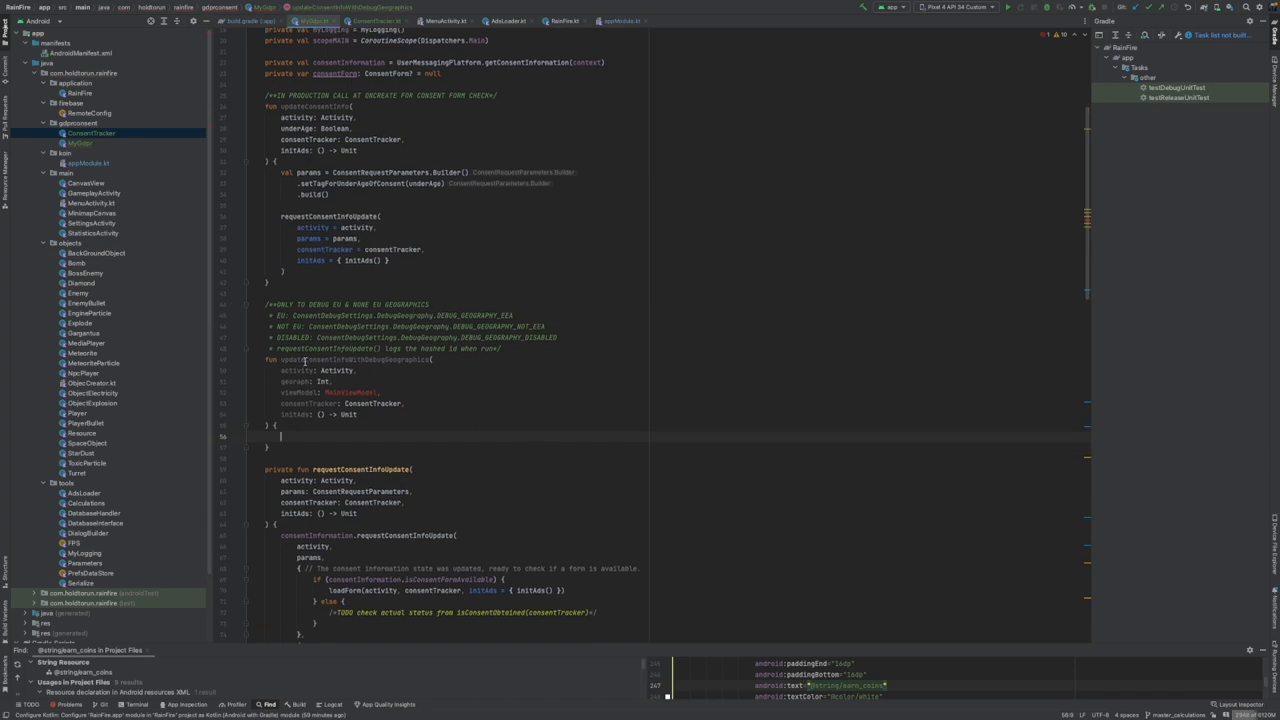
{"action": "mouse_move", "coordinate": [331, 361]}
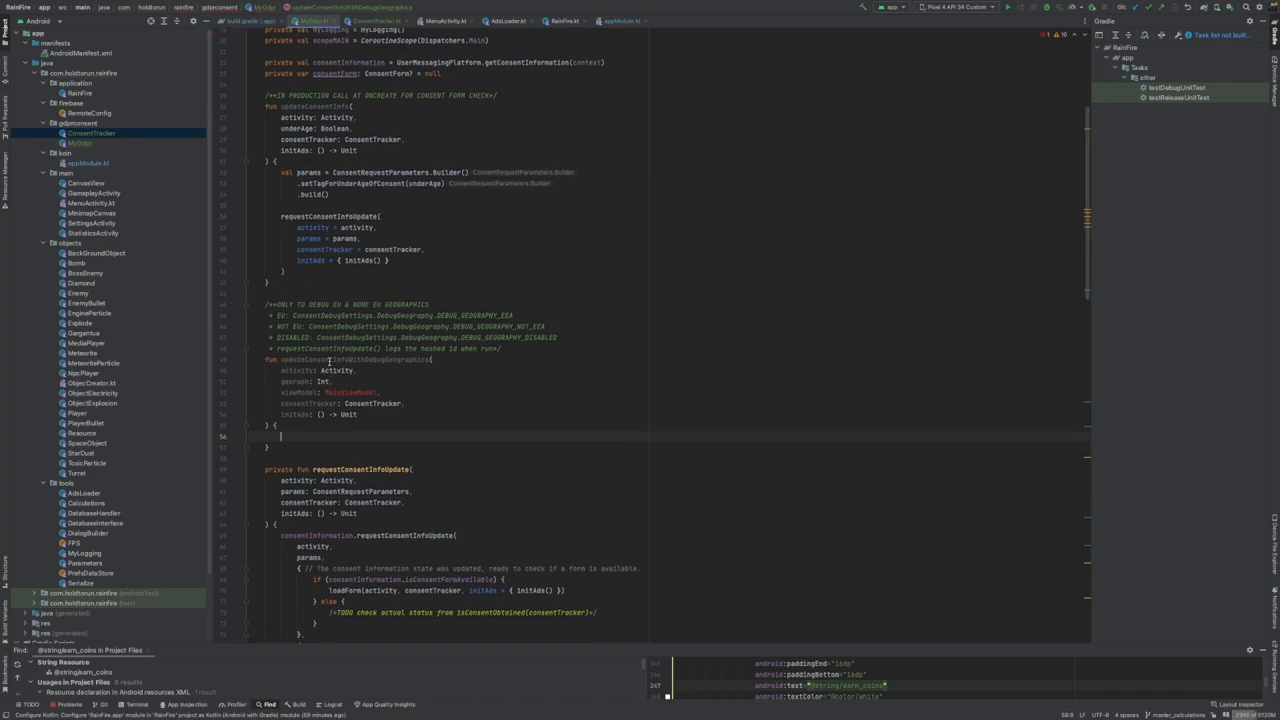
{"action": "mouse_move", "coordinate": [395, 360]}
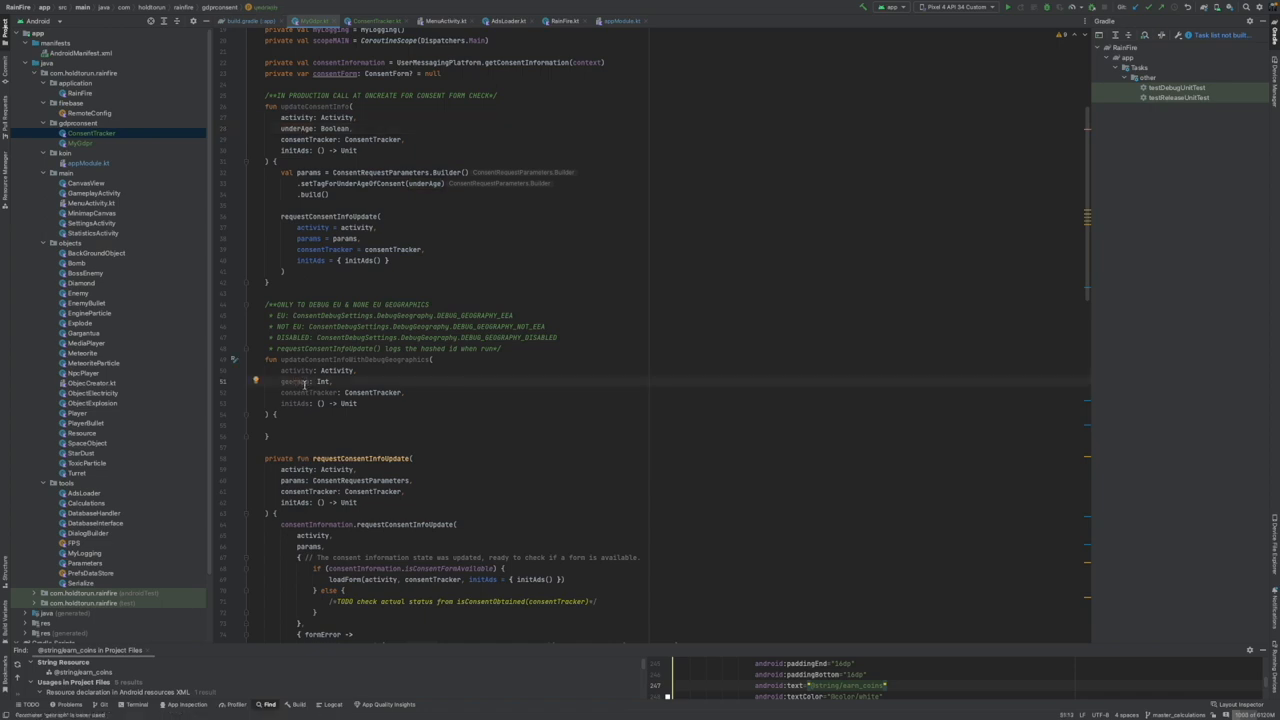
{"action": "mouse_move", "coordinate": [305, 383]}
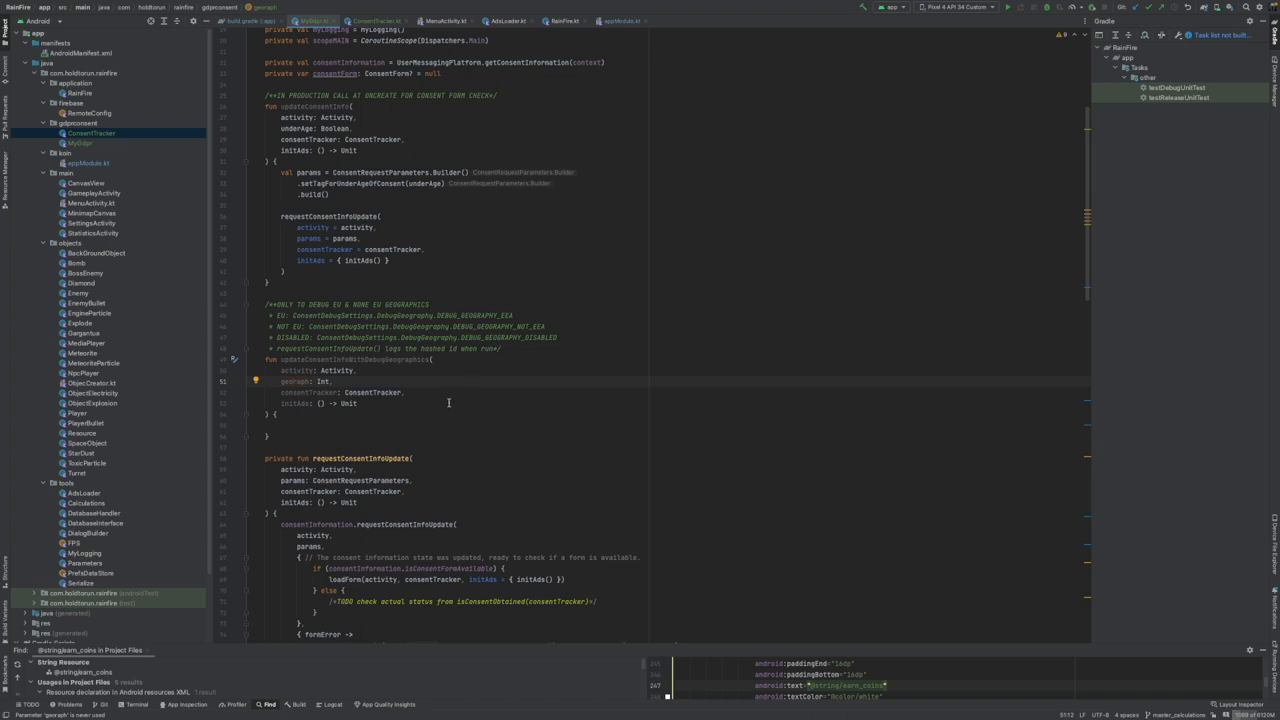
{"action": "mouse_move", "coordinate": [424, 397]}
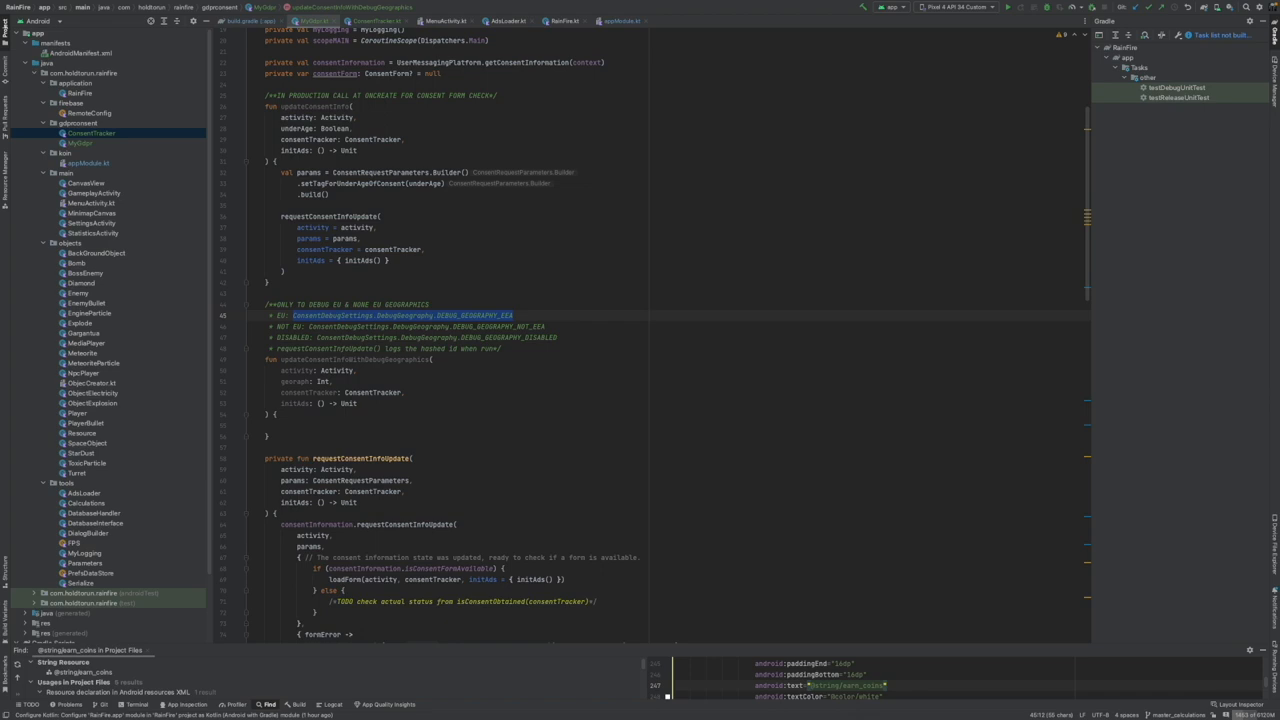
- Build debug settings using the EEA geography from the comment and a test device id
{"action": "left_click", "coordinate": [291, 422]}
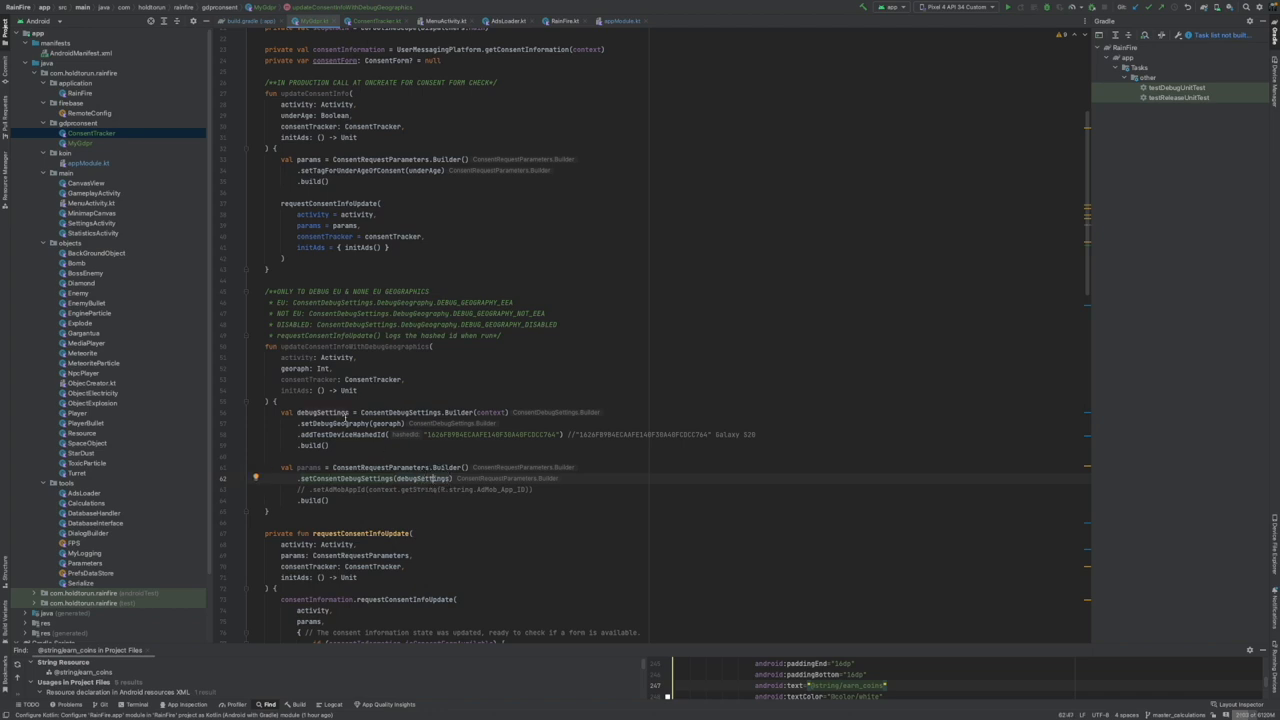
{"action": "mouse_move", "coordinate": [343, 503]}
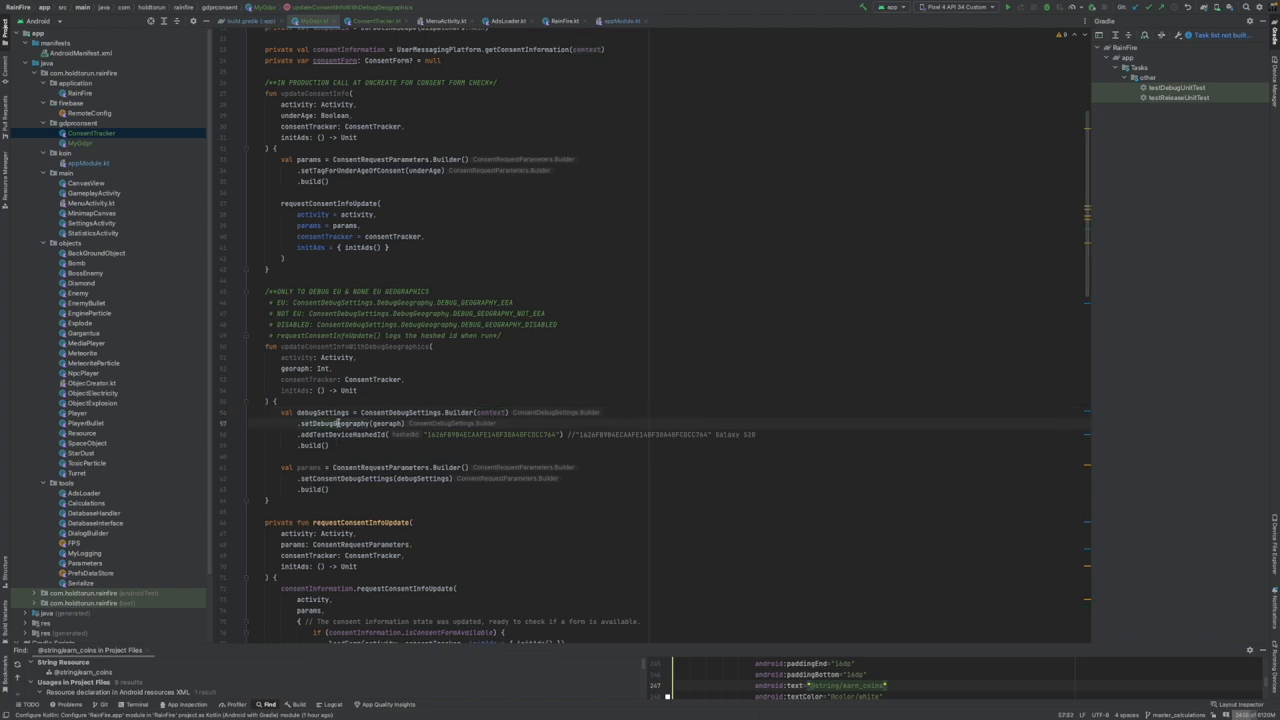
{"action": "mouse_move", "coordinate": [388, 423]}
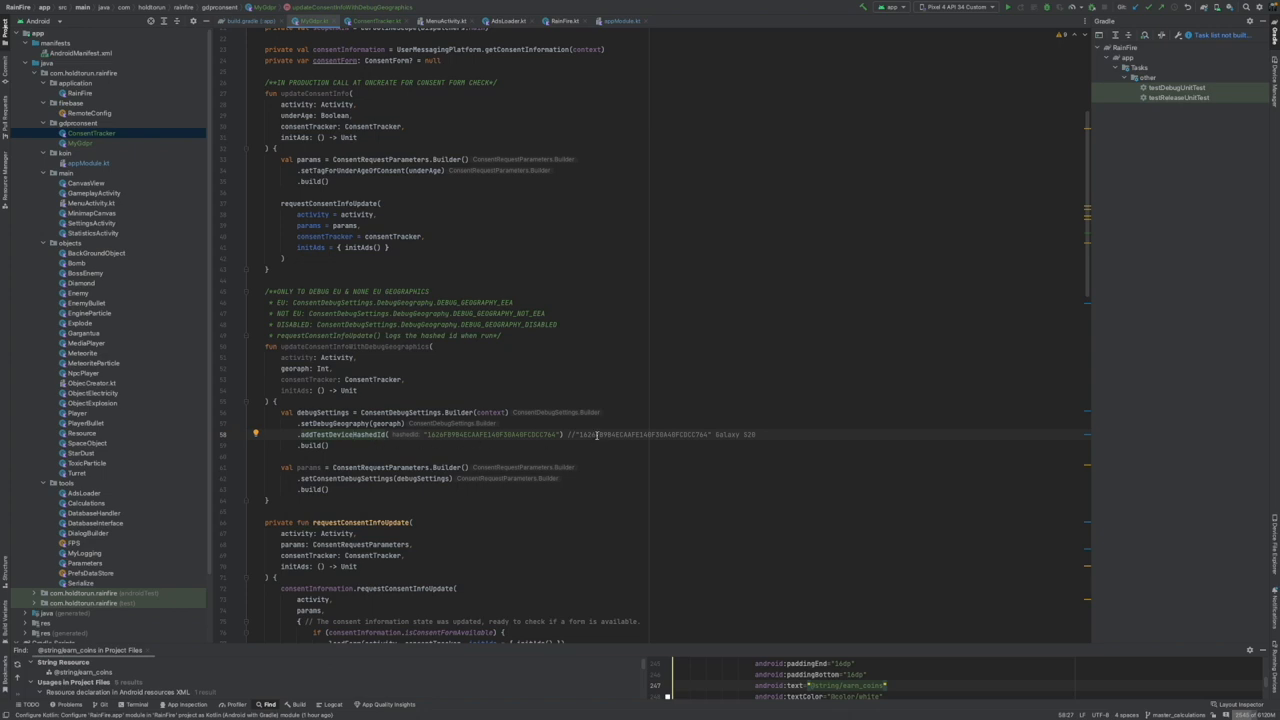
{"action": "mouse_move", "coordinate": [440, 443]}
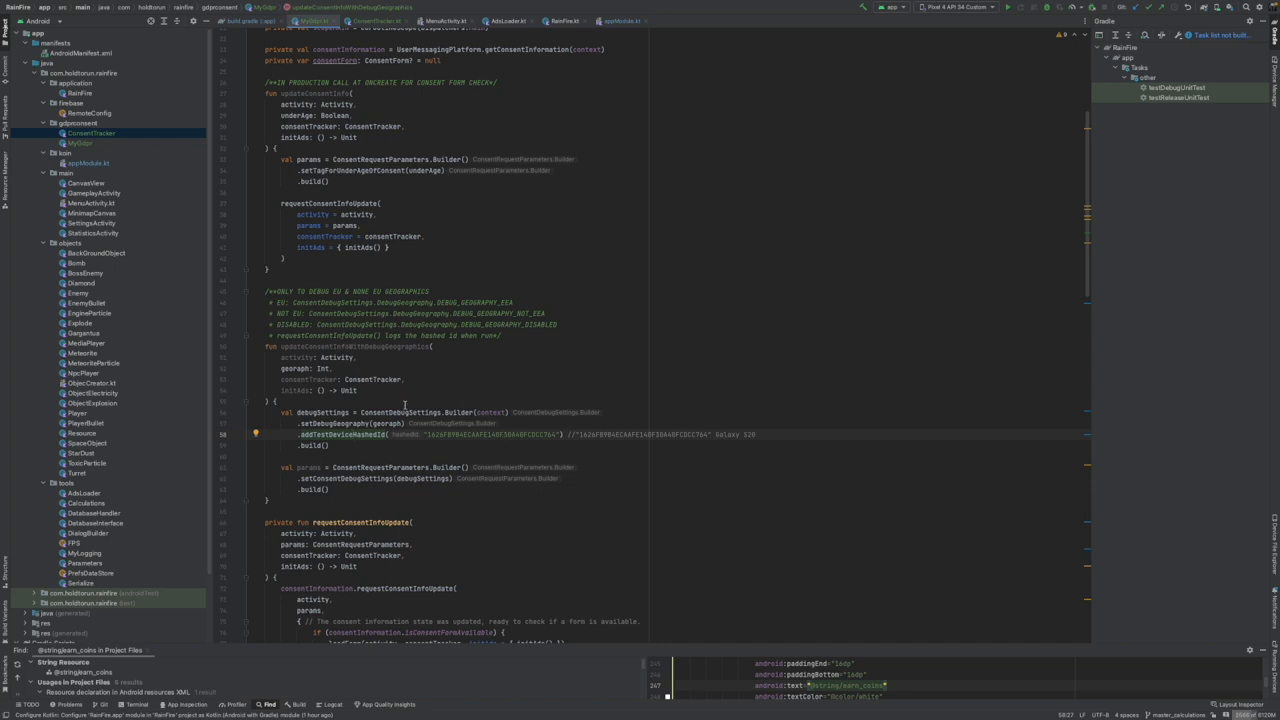
- Open Logcat and select updateConsentInfo's requestConsentInfoUpdate call for reuse in the debug function
{"action": "scroll", "scroll_direction": "down", "scroll_amount": 3}
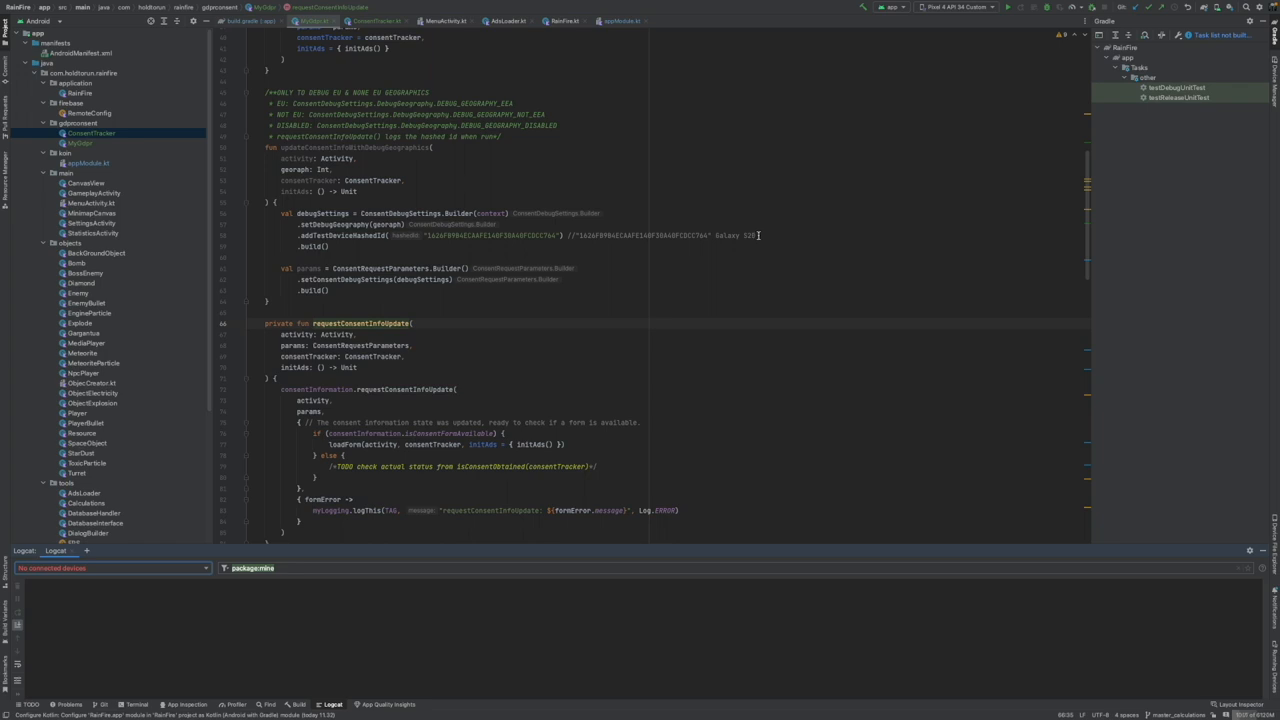
{"action": "mouse_move", "coordinate": [720, 237]}
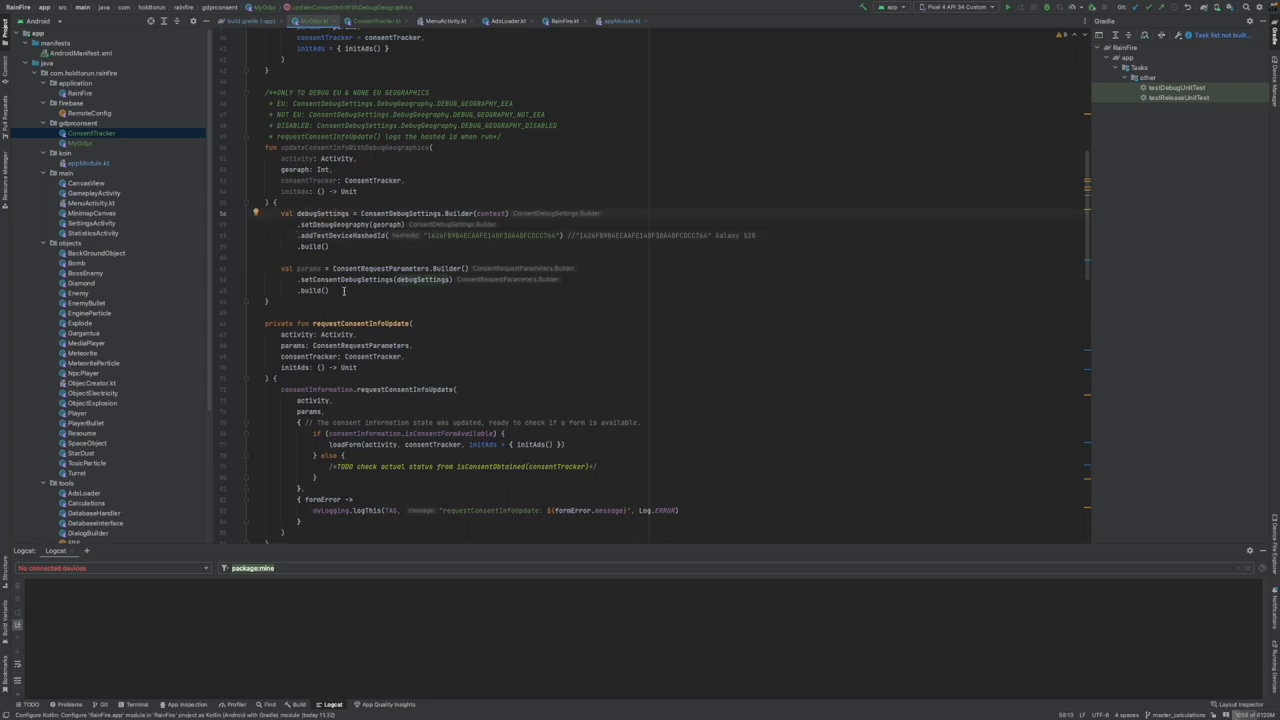
{"action": "scroll", "scroll_direction": "up", "scroll_amount": 3}
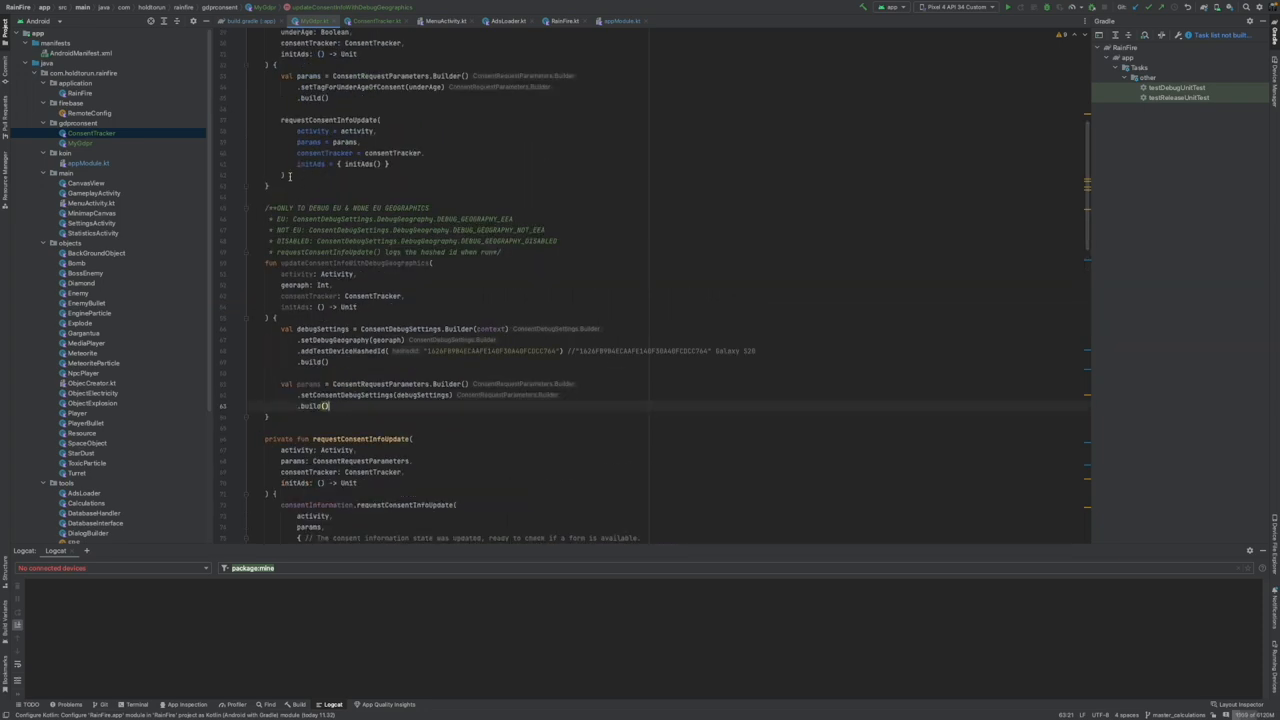
{"action": "left_click_drag", "start_coordinate": [281, 119], "coordinate": [390, 175]}
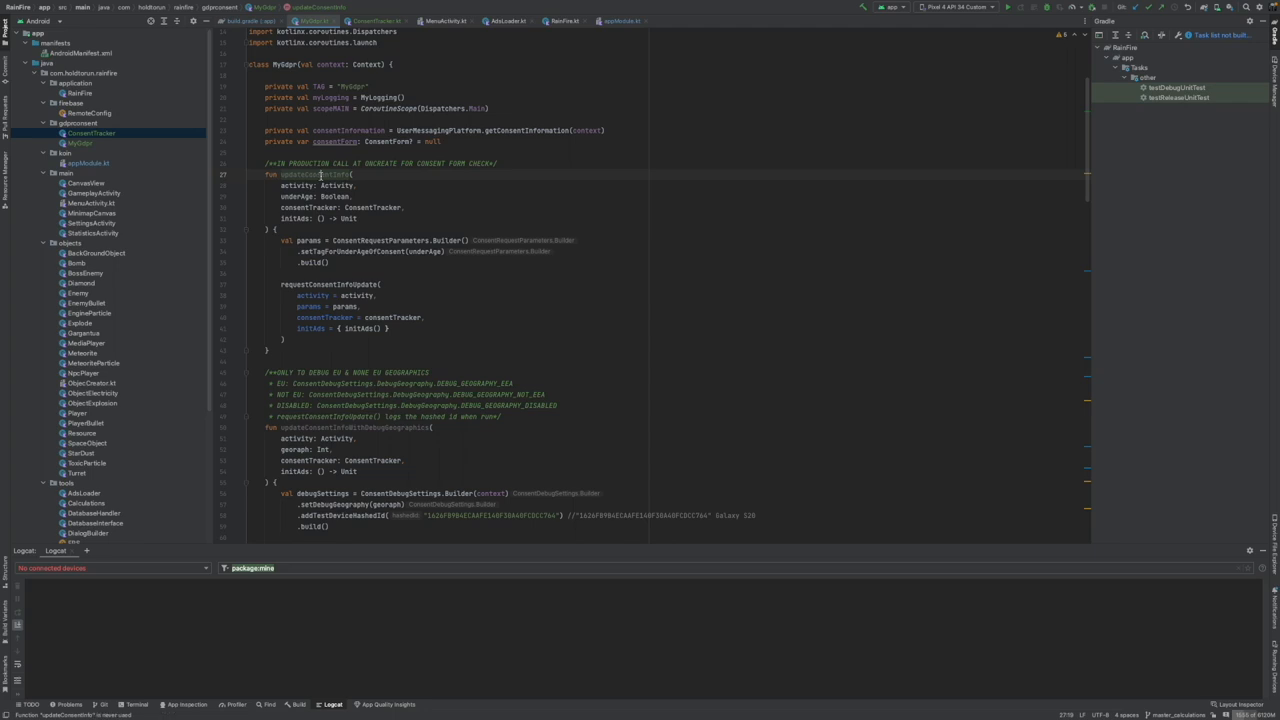
{"action": "mouse_move", "coordinate": [320, 174]}
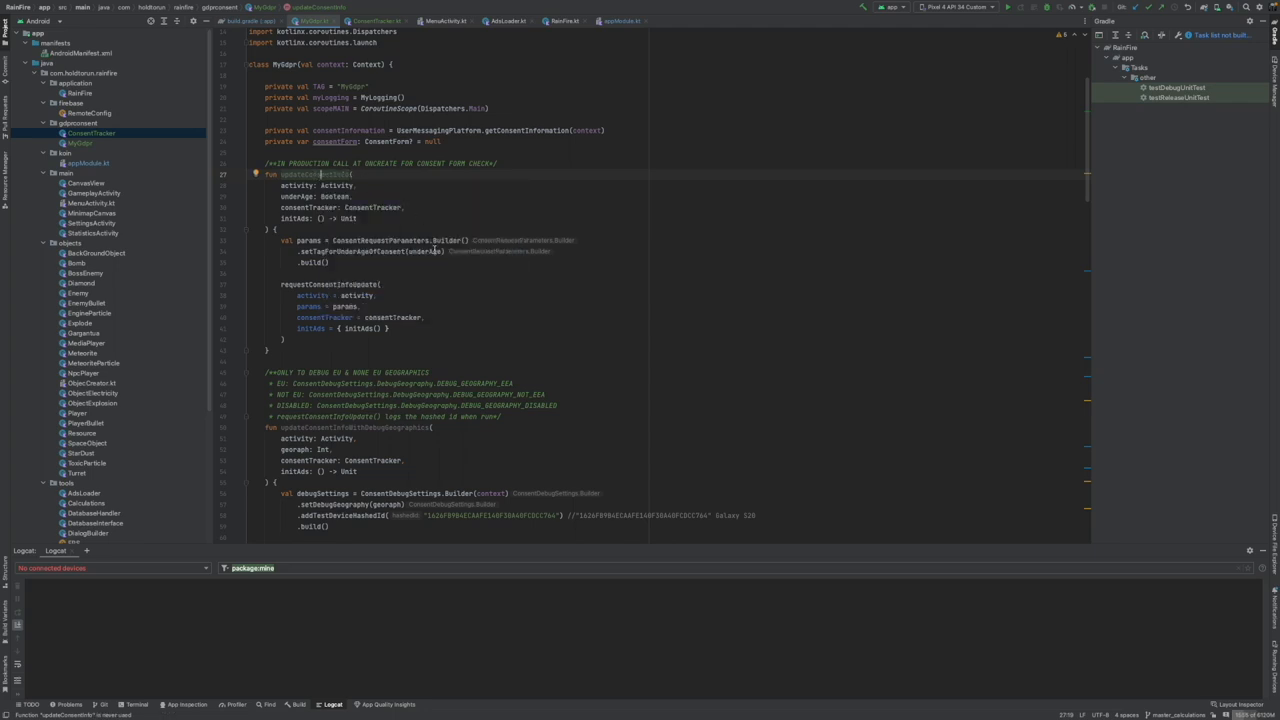
- Comment out the else-branch TODO in requestConsentInfoUpdate and open PrefsDataStore to review it
{"action": "scroll", "scroll_direction": "down", "scroll_amount": 3}
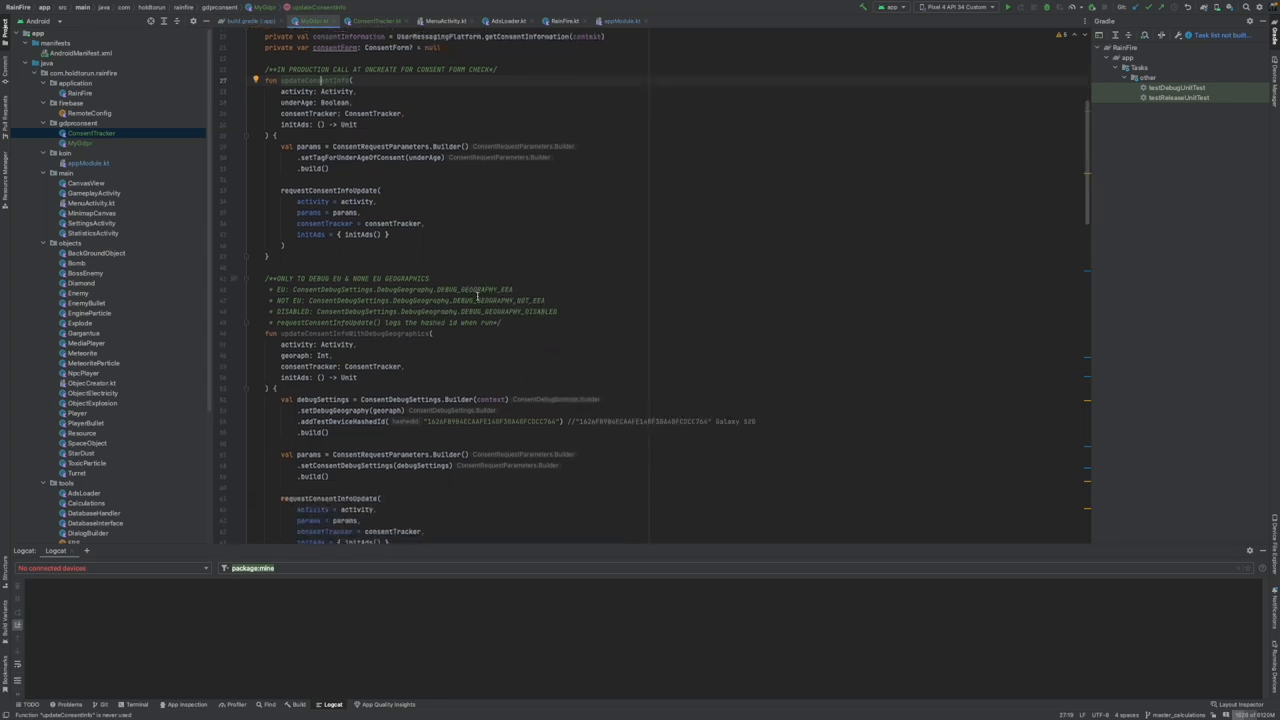
{"action": "scroll", "scroll_direction": "down", "scroll_amount": 3}
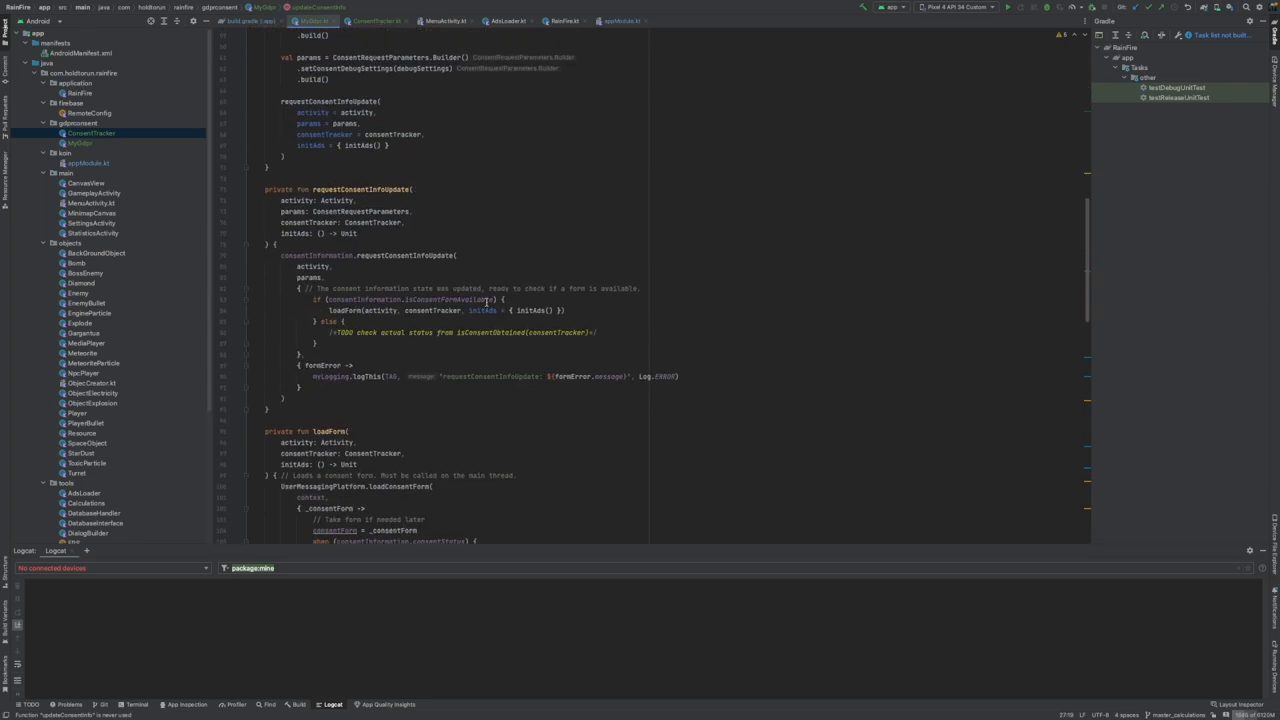
{"action": "scroll", "scroll_direction": "down", "scroll_amount": 3}
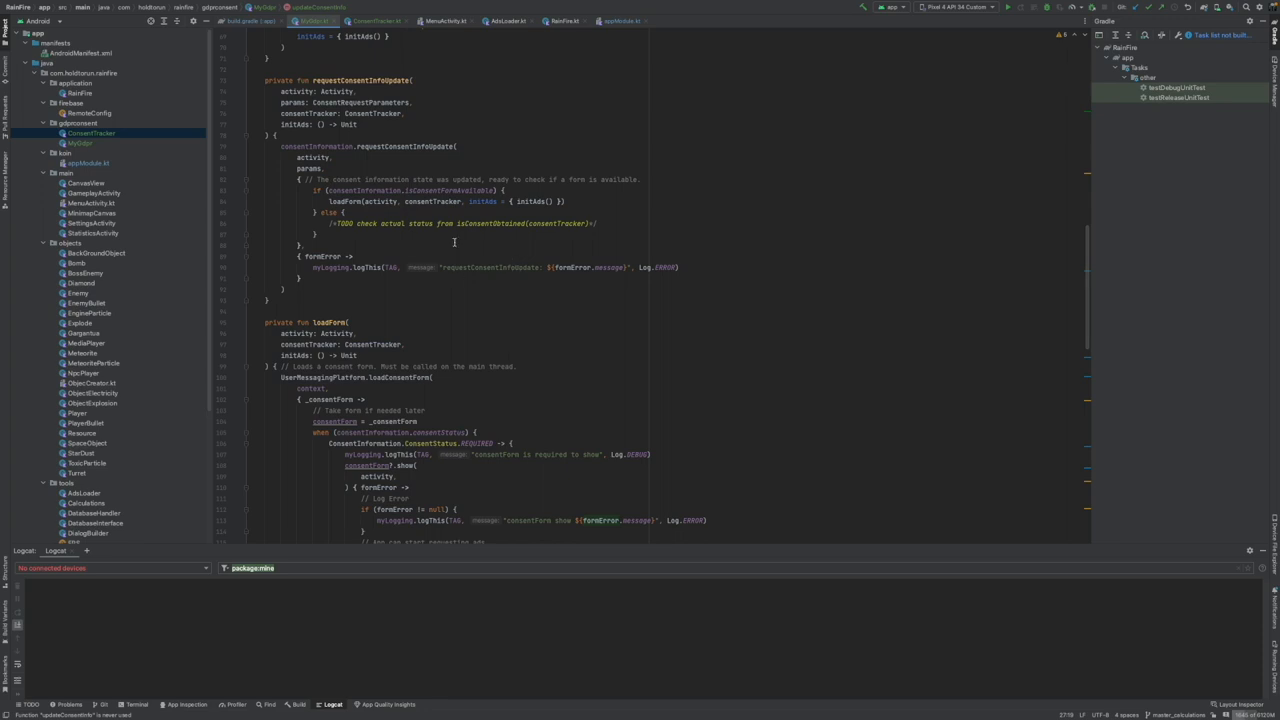
{"action": "scroll", "scroll_direction": "down", "scroll_amount": 3}
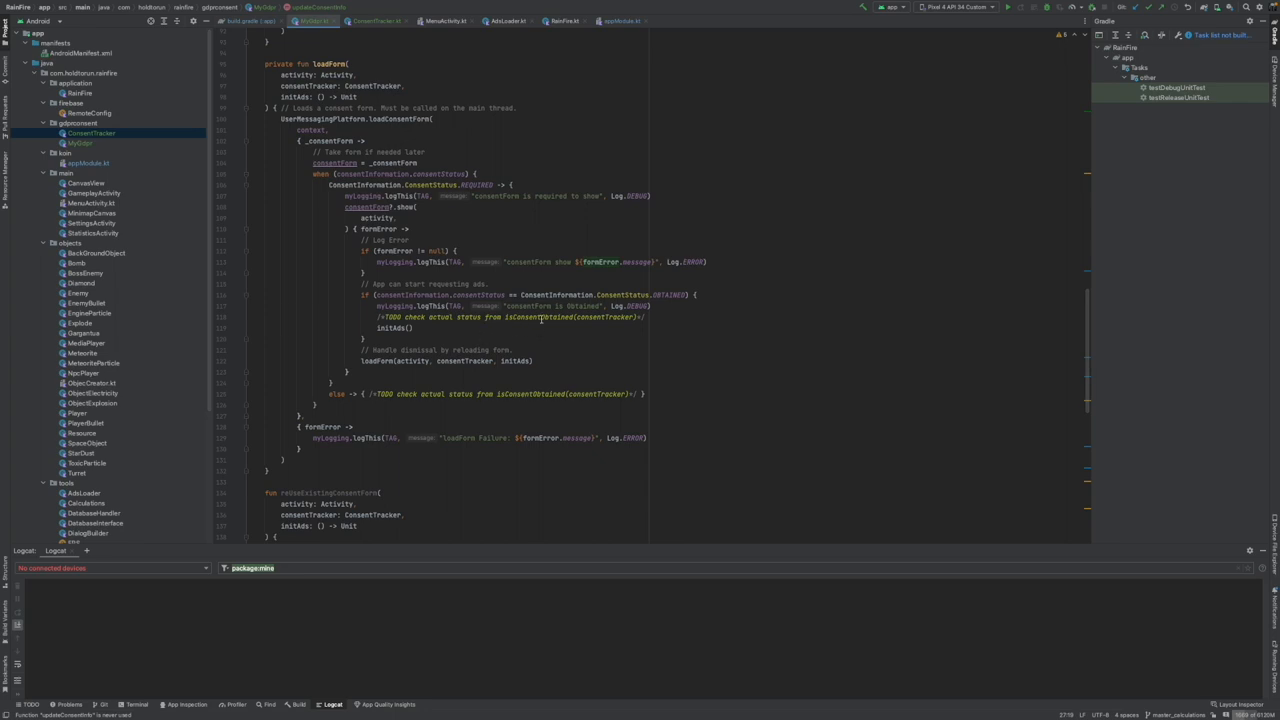
{"action": "left_click", "coordinate": [552, 317]}
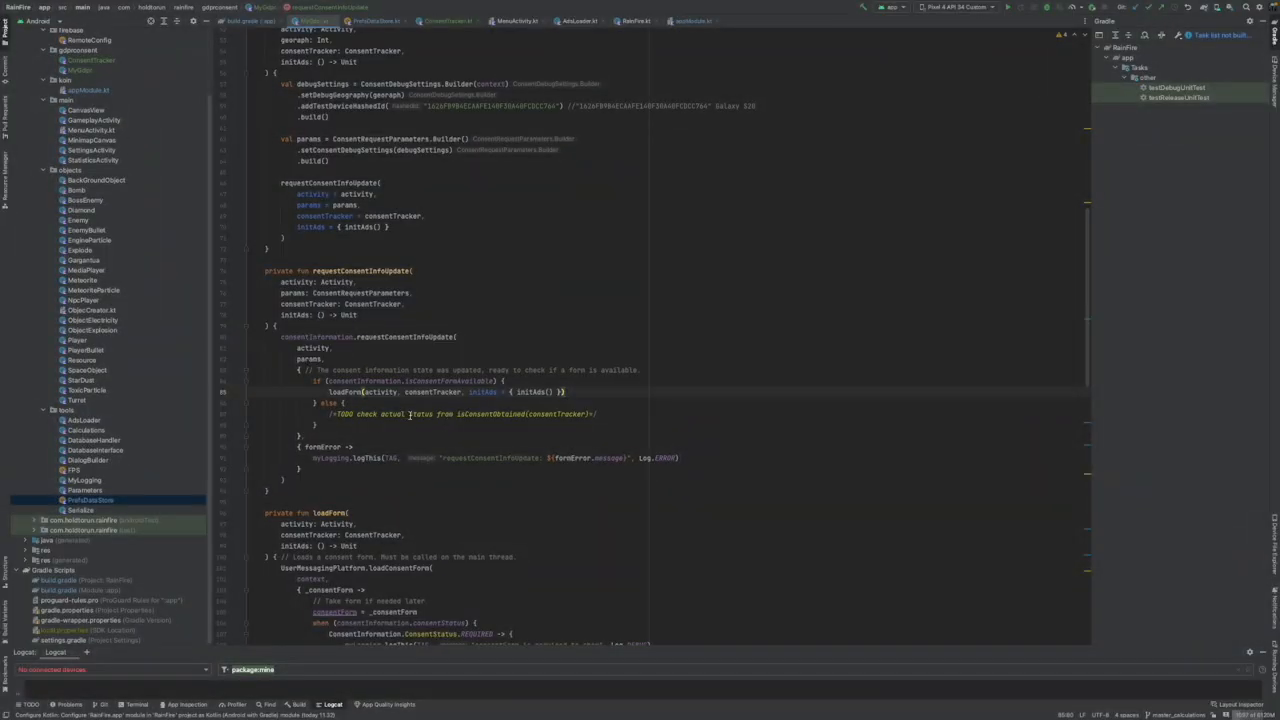
{"action": "mouse_move", "coordinate": [410, 415]}
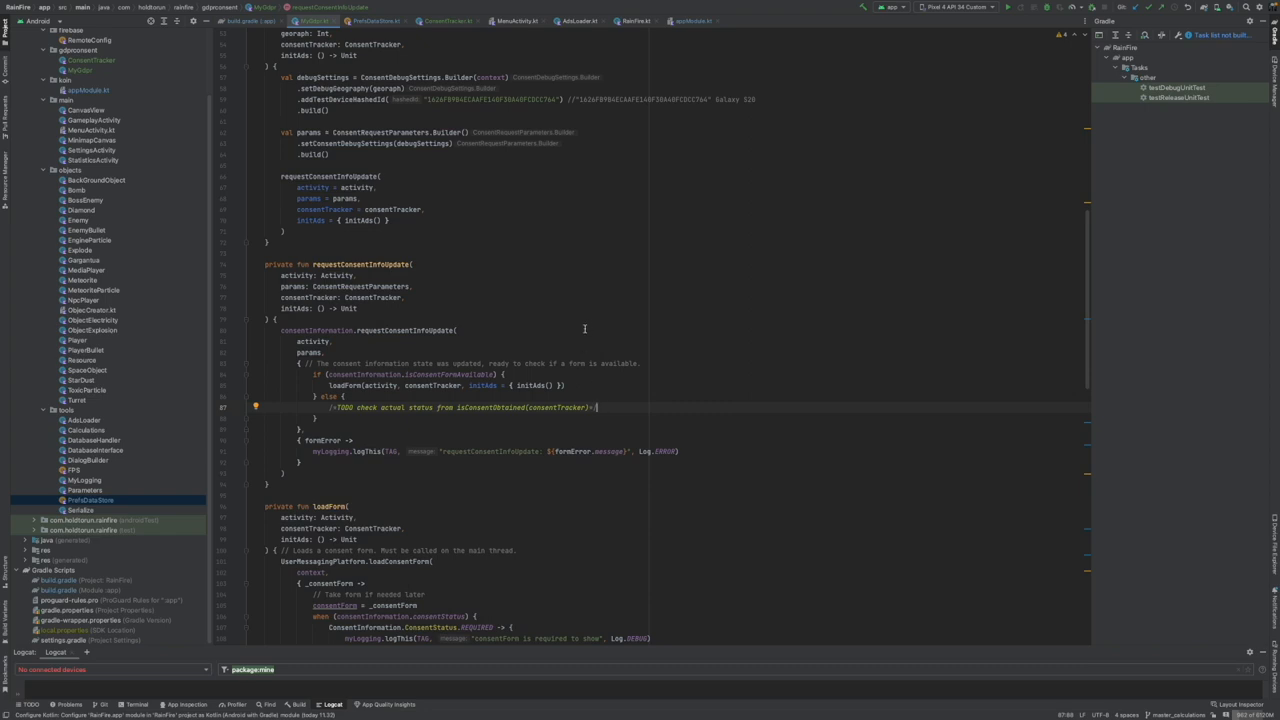
{"action": "mouse_move", "coordinate": [474, 265]}
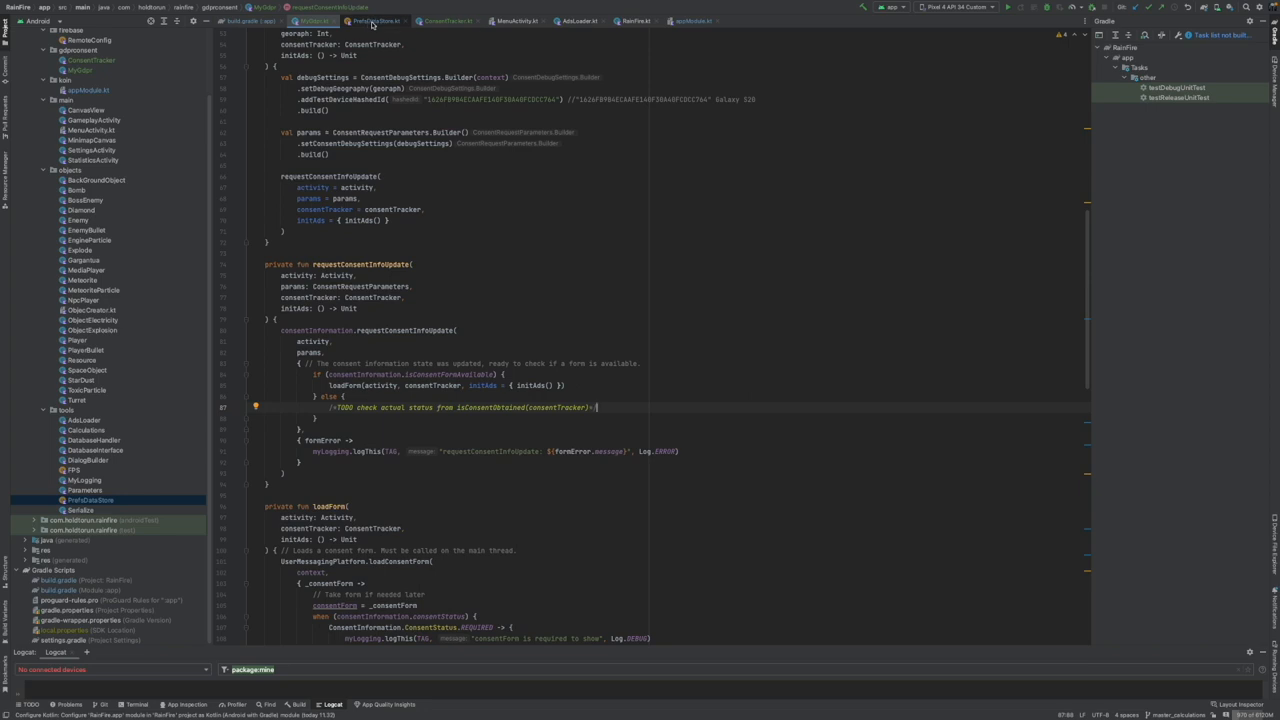
{"action": "mouse_move", "coordinate": [370, 22]}
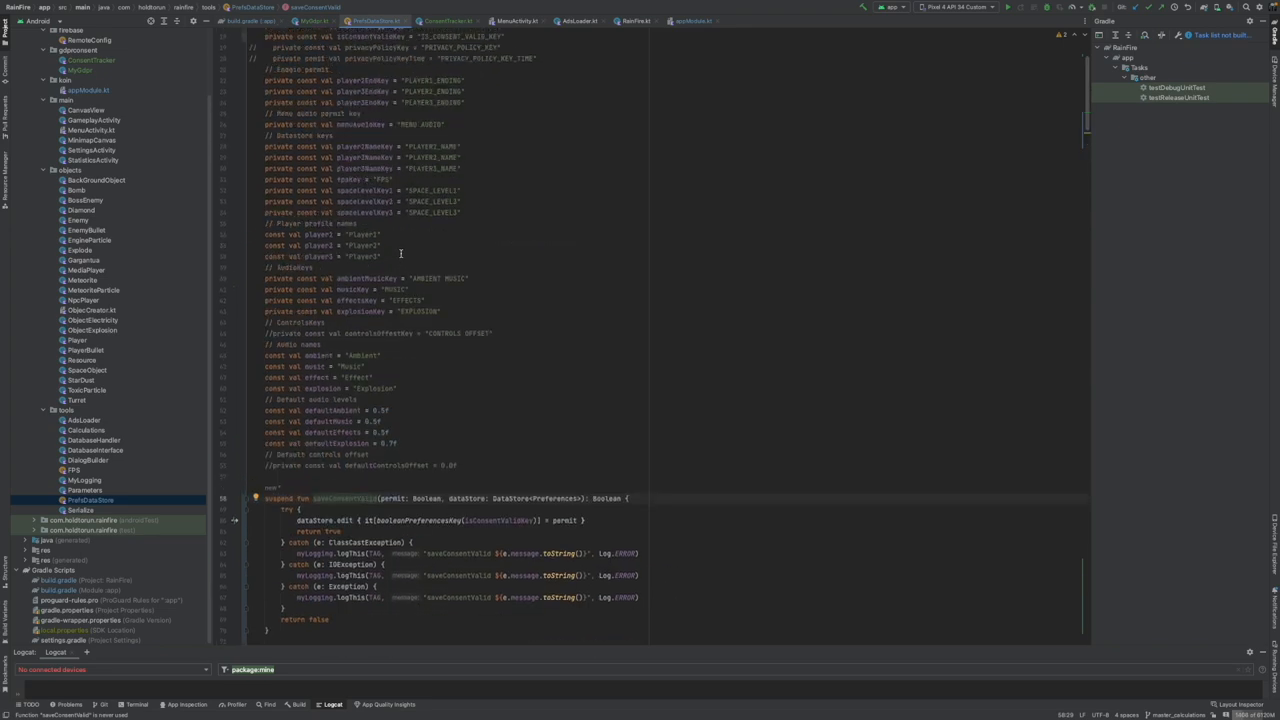
{"action": "scroll", "scroll_direction": "down", "scroll_amount": 3}
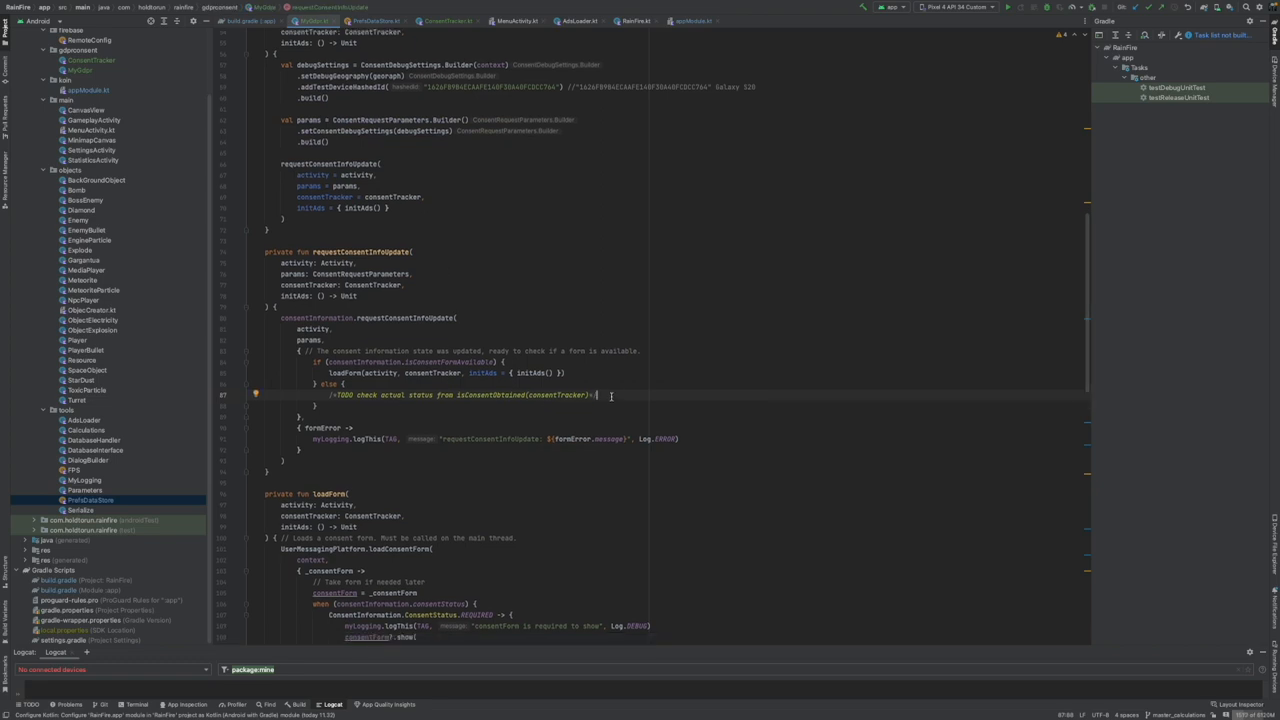
- Launch PrefsDataStore.saveConsentValid(isConsentObtained(consentTracker), context.dataStore) in the else branch
{"action": "type", "text": "PrefsDataStore.saveConsentValid("}
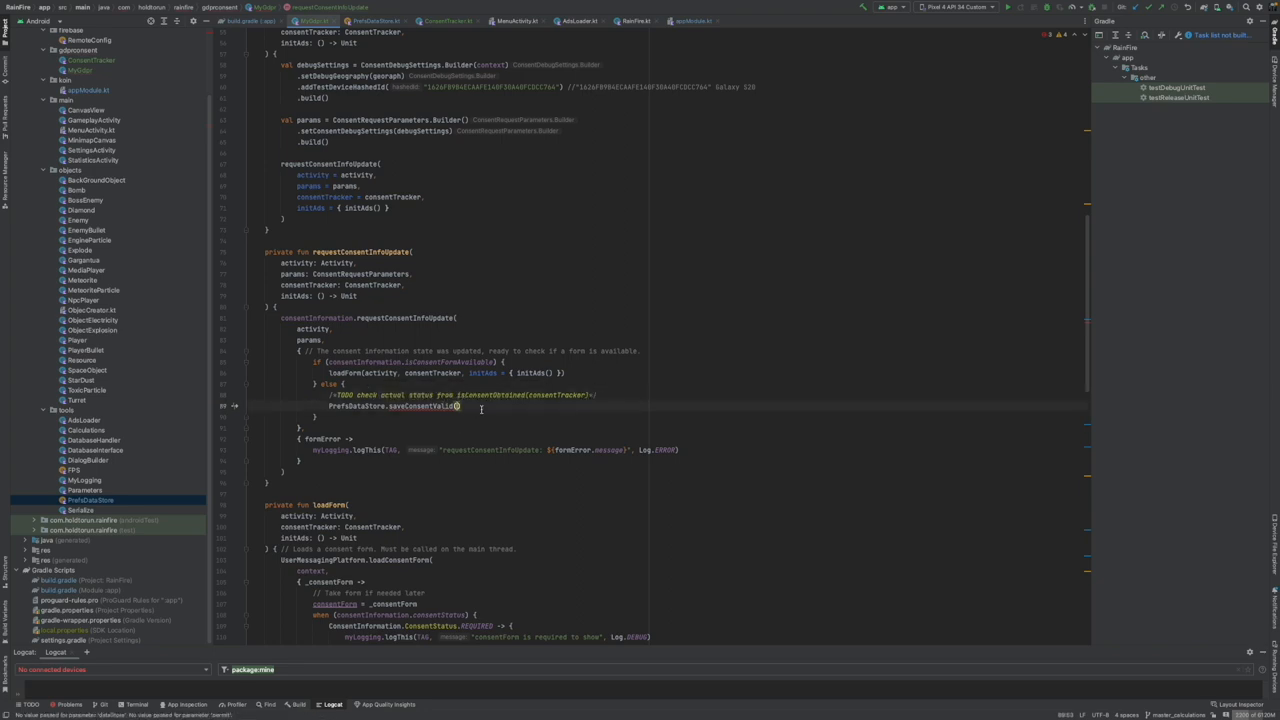
{"action": "type", "text": "(consentTracker"}
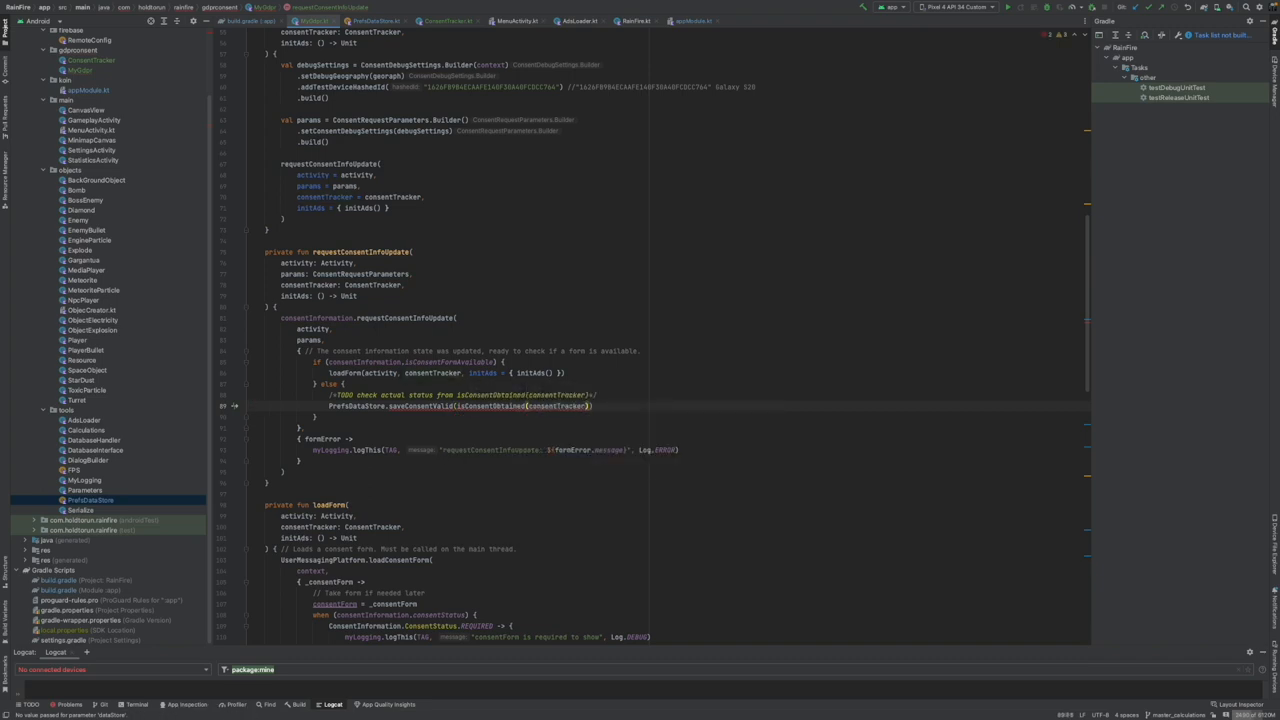
{"action": "type", "text": "con"}
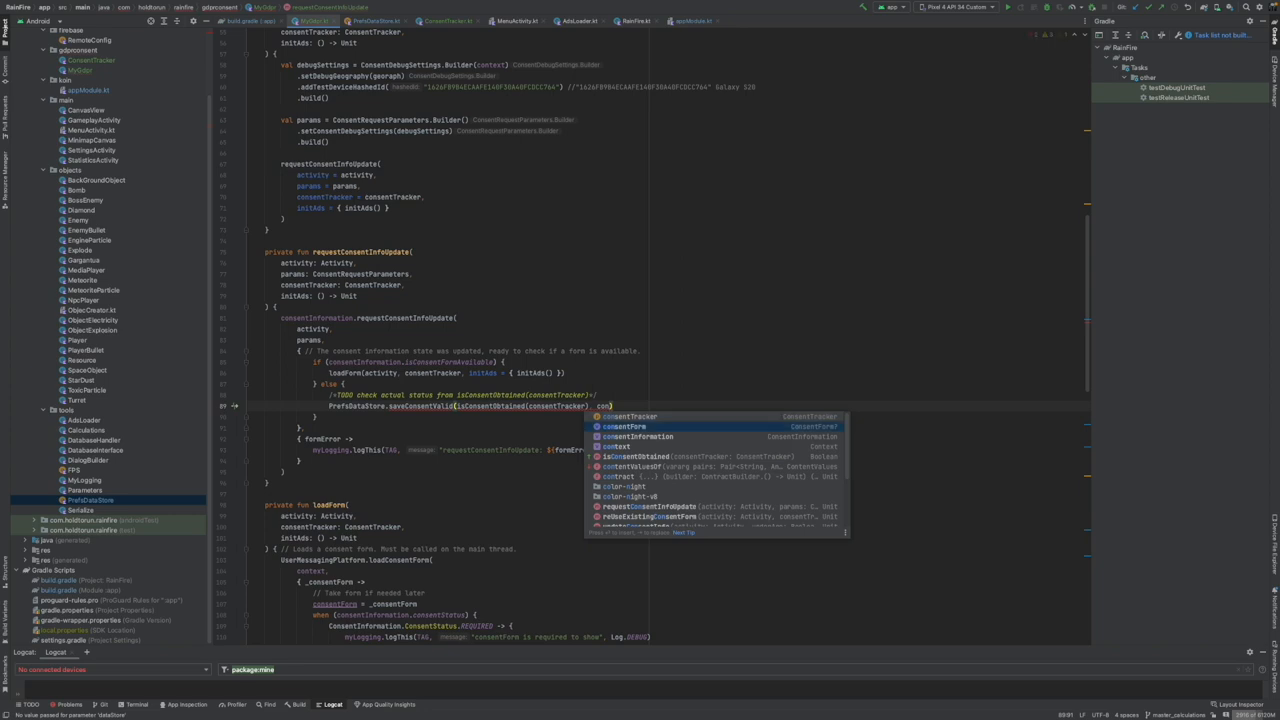
{"action": "type", "text": ".context.dataStore"}
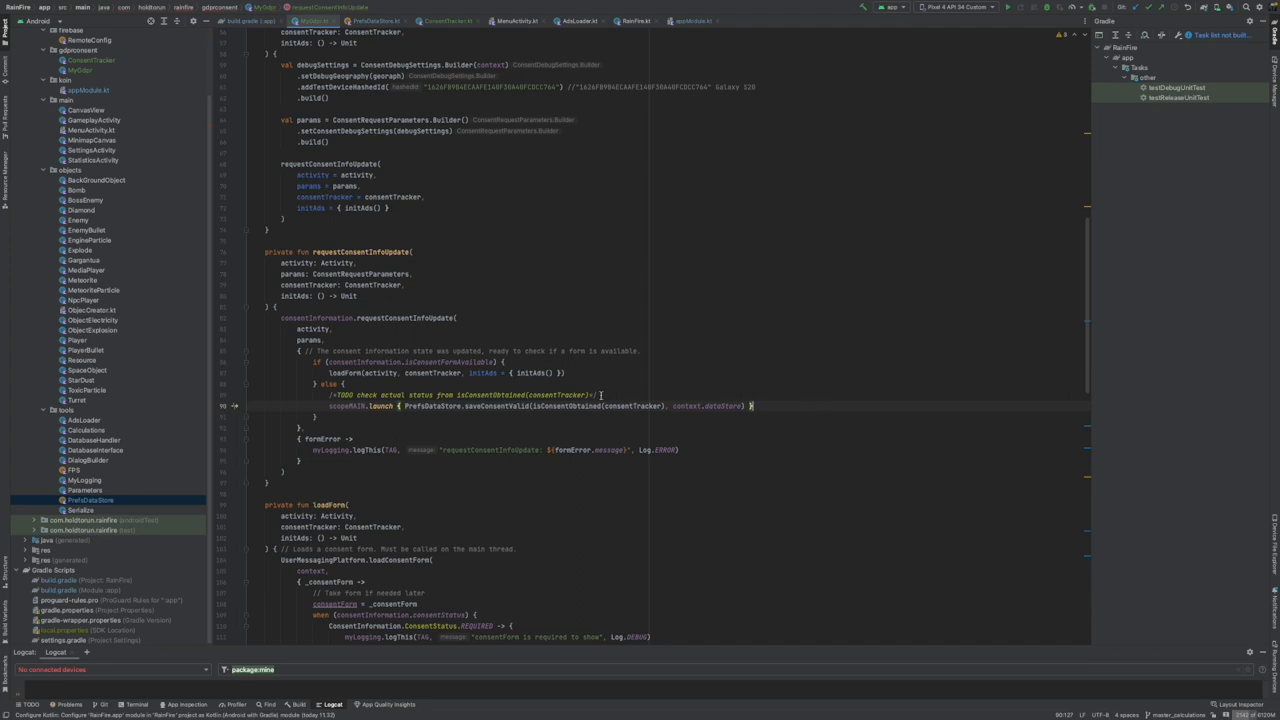
{"action": "scroll", "scroll_direction": "down", "scroll_amount": 3}
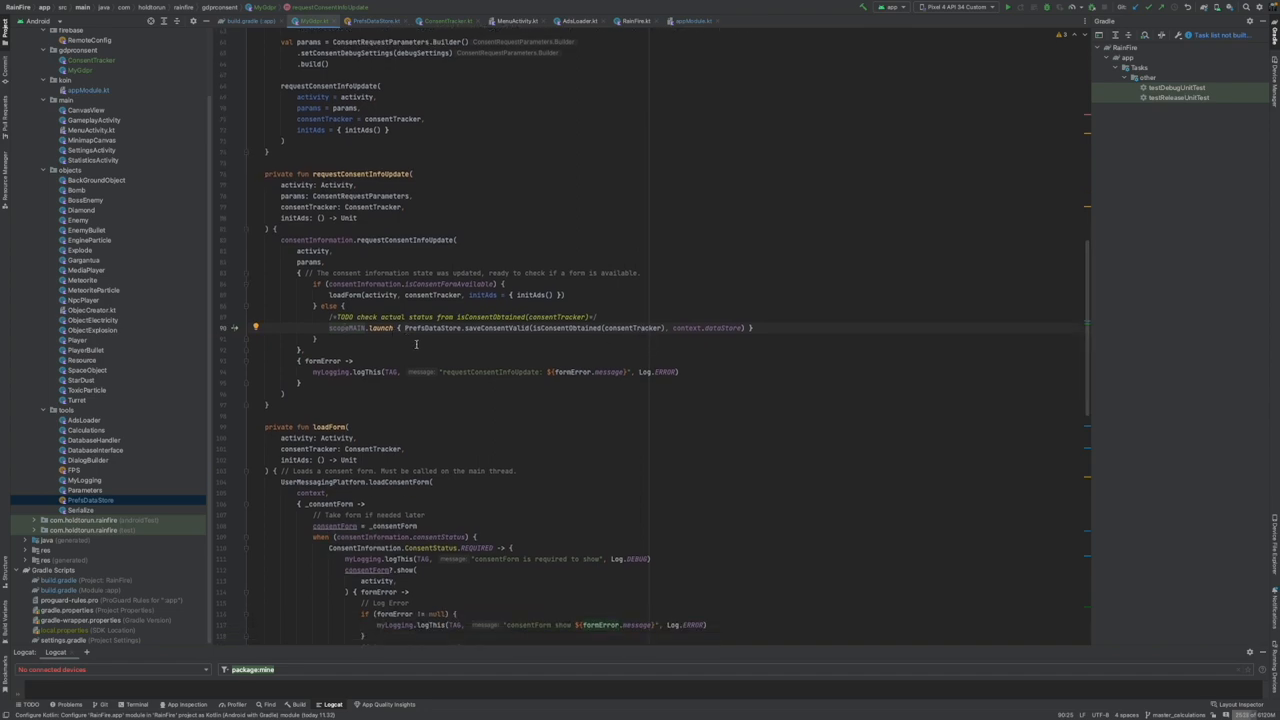
{"action": "scroll", "scroll_direction": "down", "scroll_amount": 3}
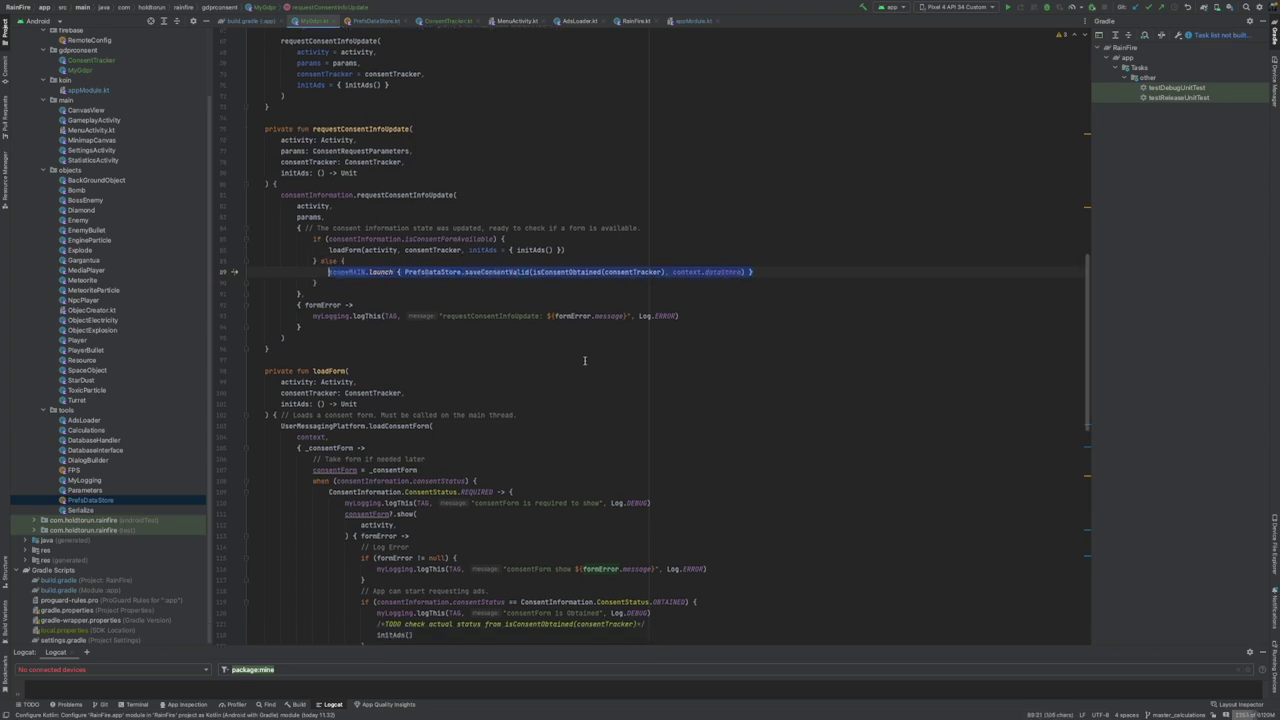
- Add scopeMAIN.launch saveConsentValid(isConsentObtained(consentTracker)) to loadForm's OBTAINED/else and reUseExistingConsentForm's else
{"action": "scroll", "scroll_direction": "down", "scroll_amount": 3}
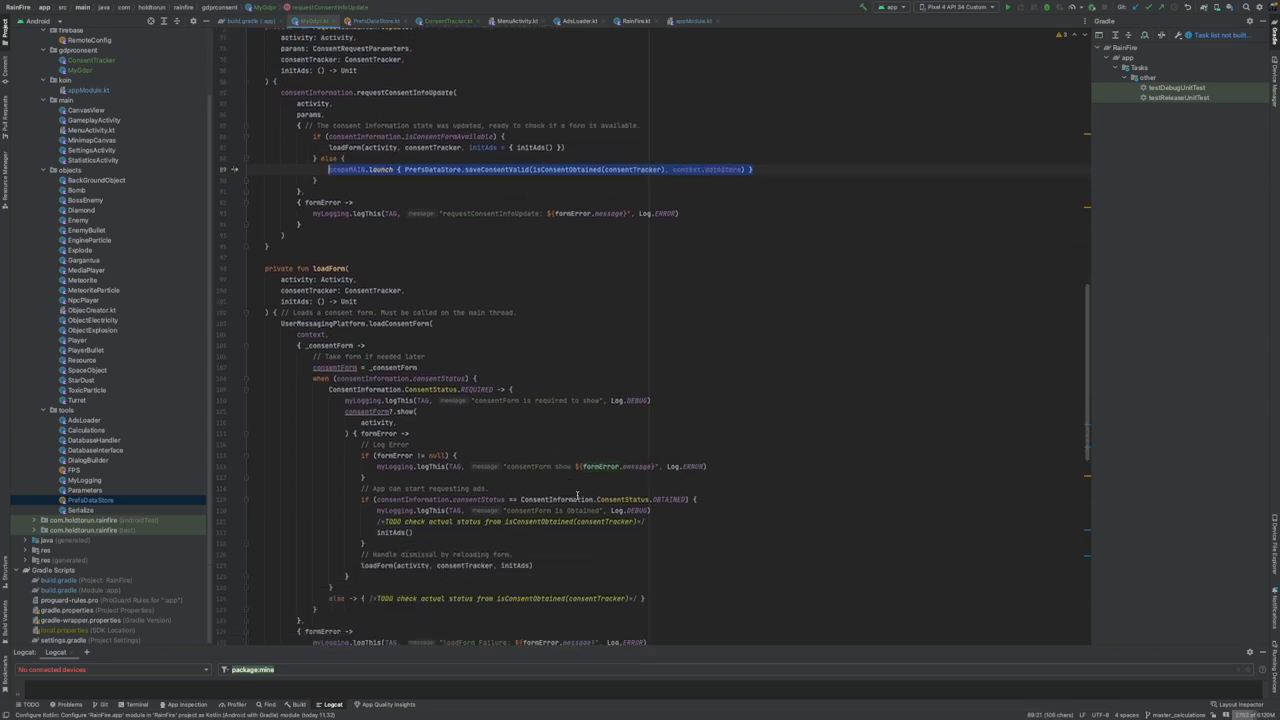
{"action": "scroll", "scroll_direction": "down", "scroll_amount": 3}
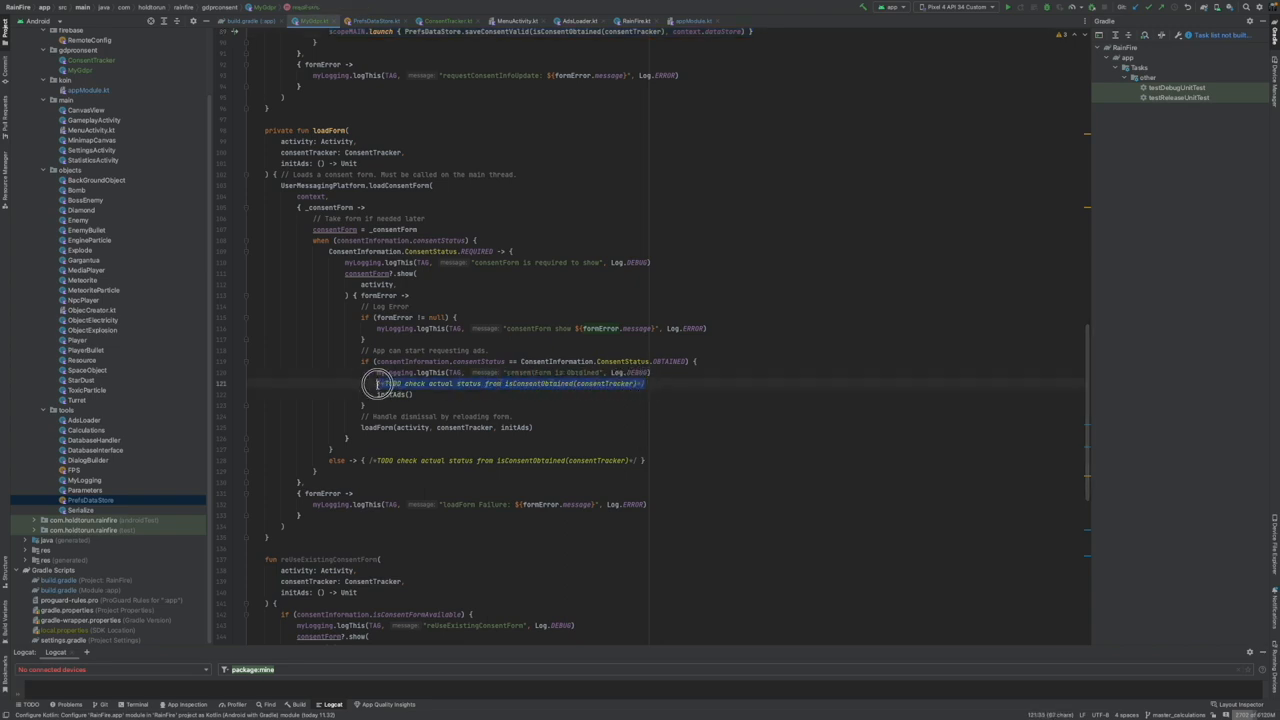
{"action": "type", "text": "scopeMAIN.launch { PrefsDataStore.saveConsentValid(isConsentObtained(consentTracker), context.dataStore) }"}
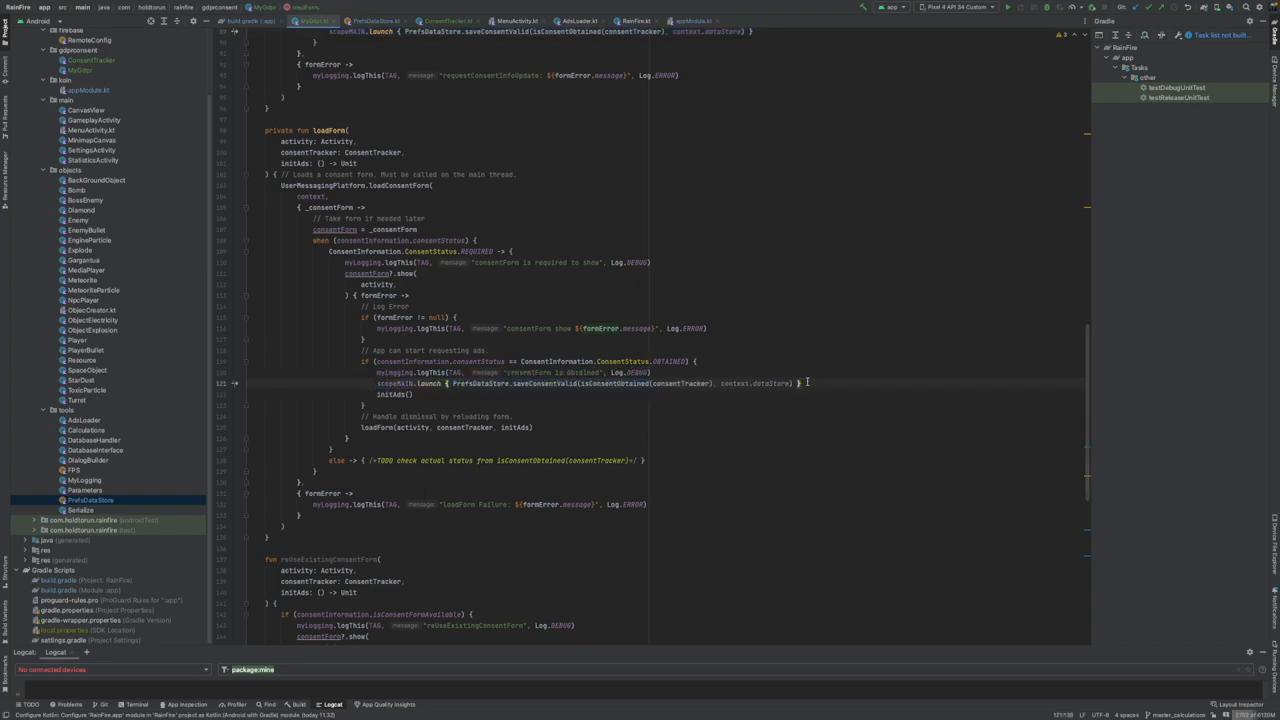
{"action": "scroll", "scroll_direction": "down", "scroll_amount": 3}
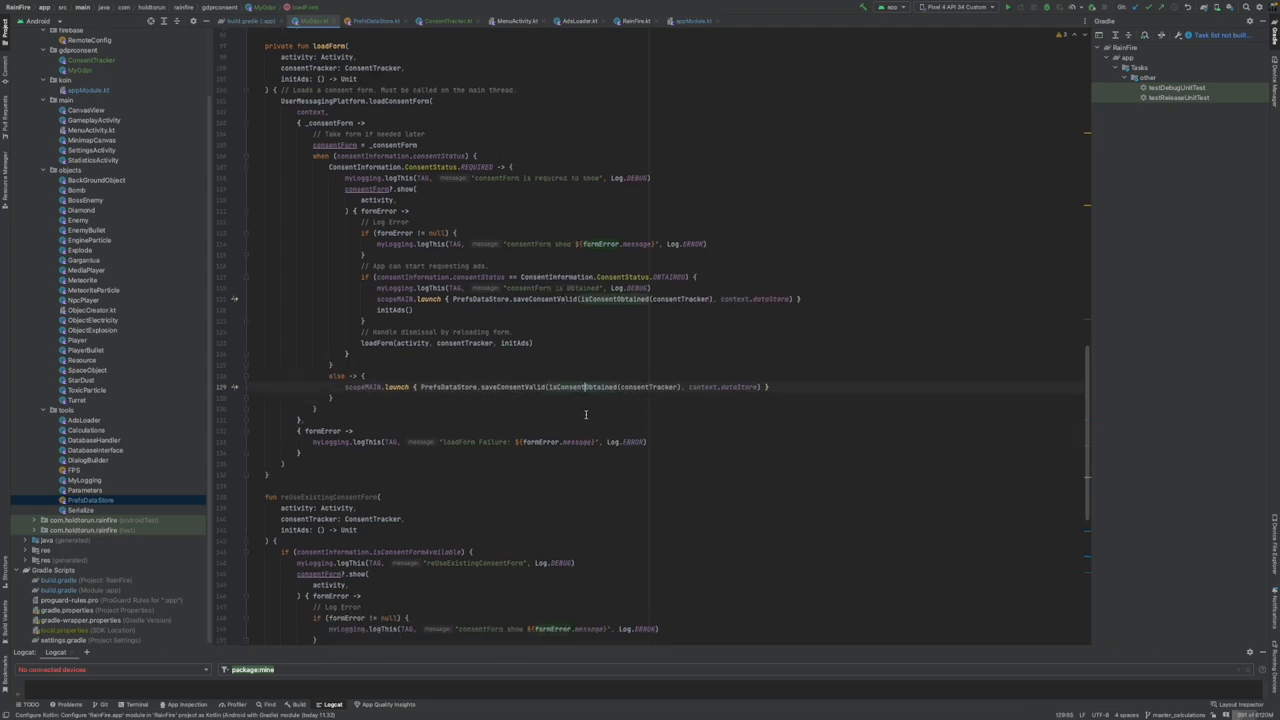
{"action": "scroll", "scroll_direction": "down", "scroll_amount": 3}
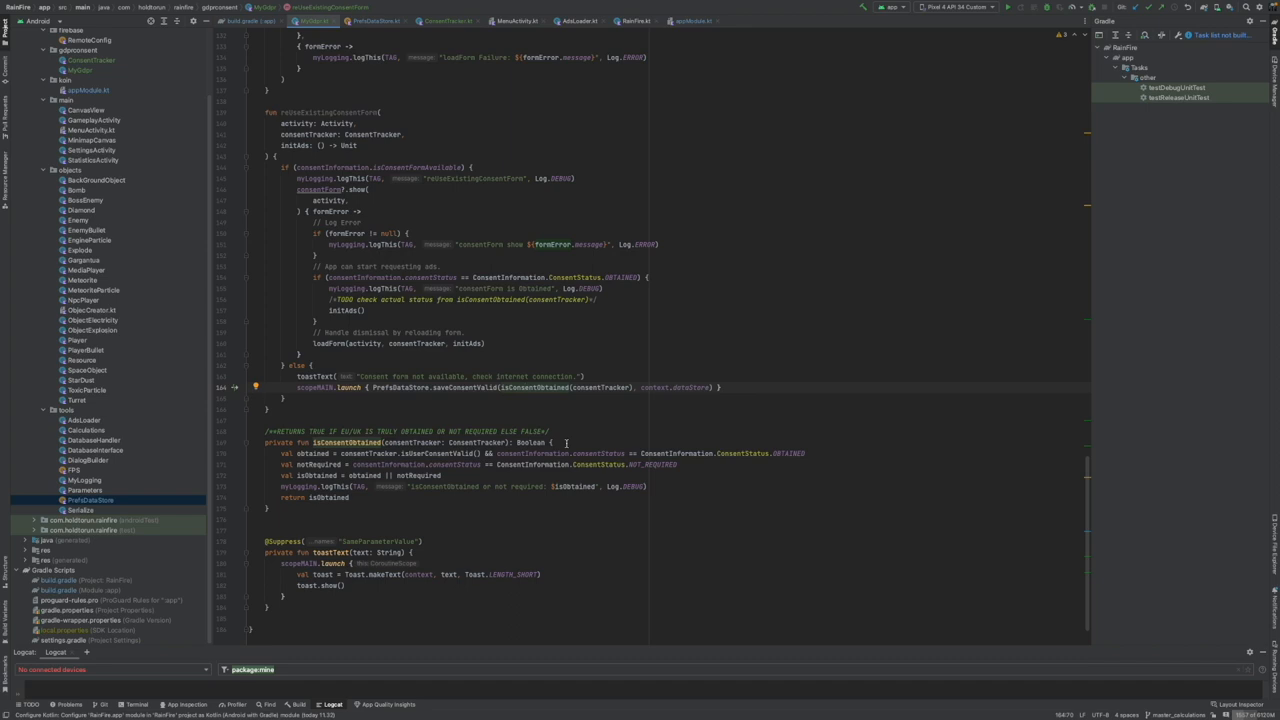
{"action": "mouse_move", "coordinate": [675, 386]}
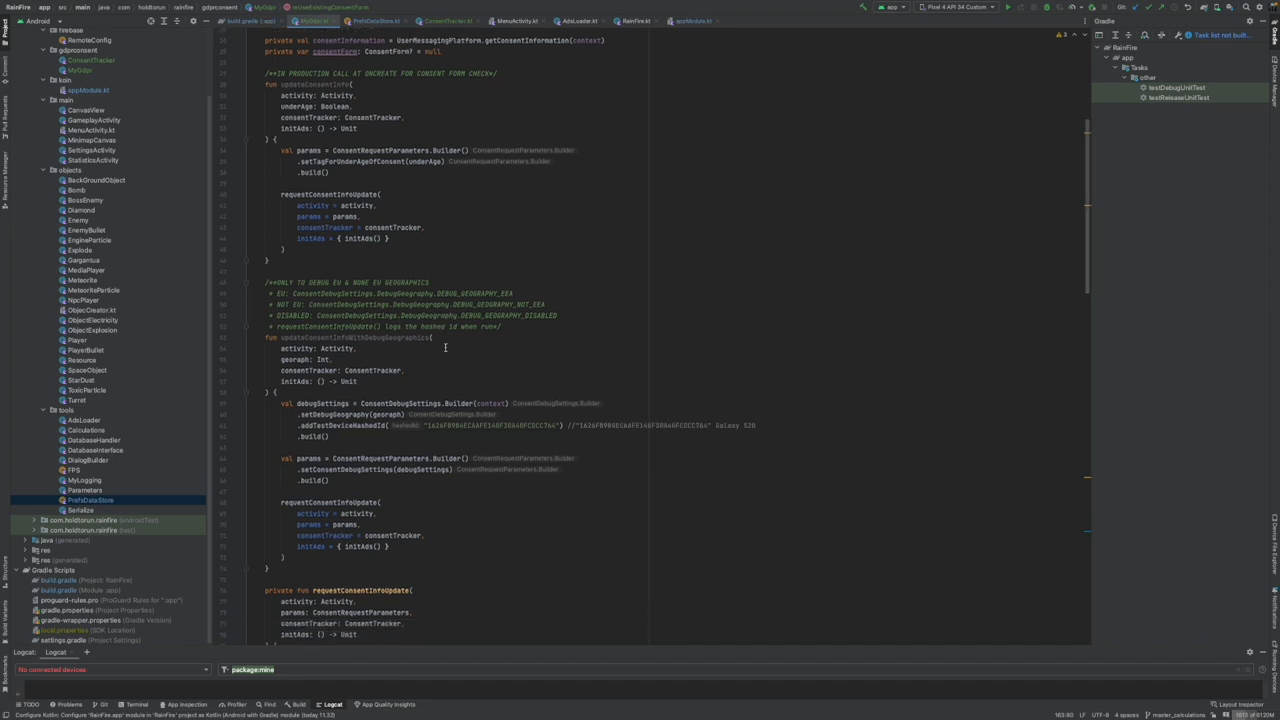
{"action": "scroll", "scroll_direction": "down", "scroll_amount": 3}
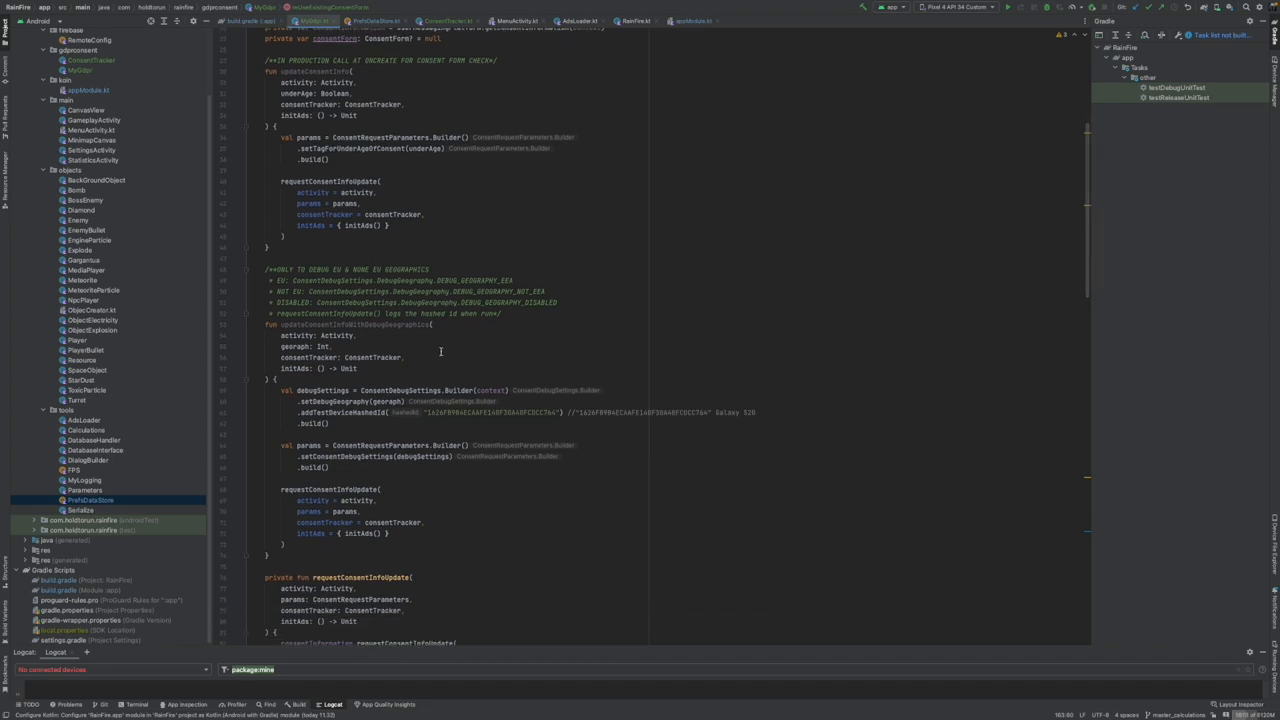
{"action": "mouse_move", "coordinate": [436, 323]}
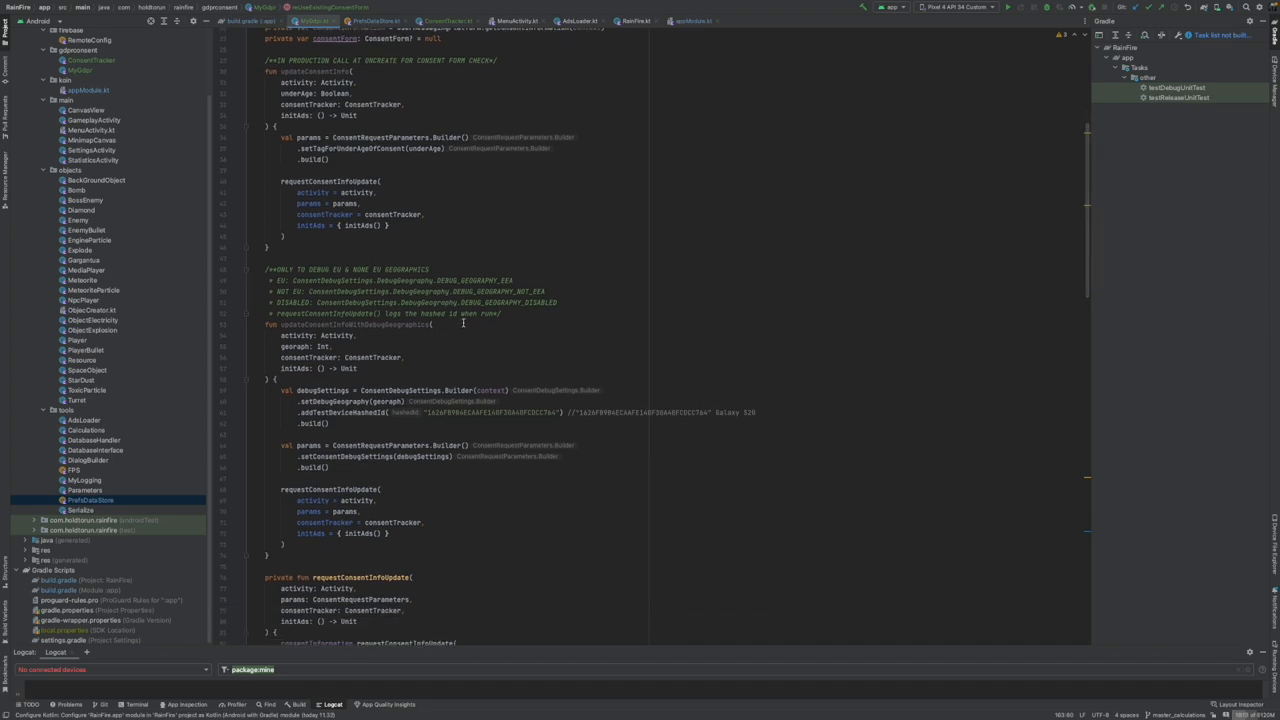
{"action": "scroll", "scroll_direction": "down", "scroll_amount": 3}
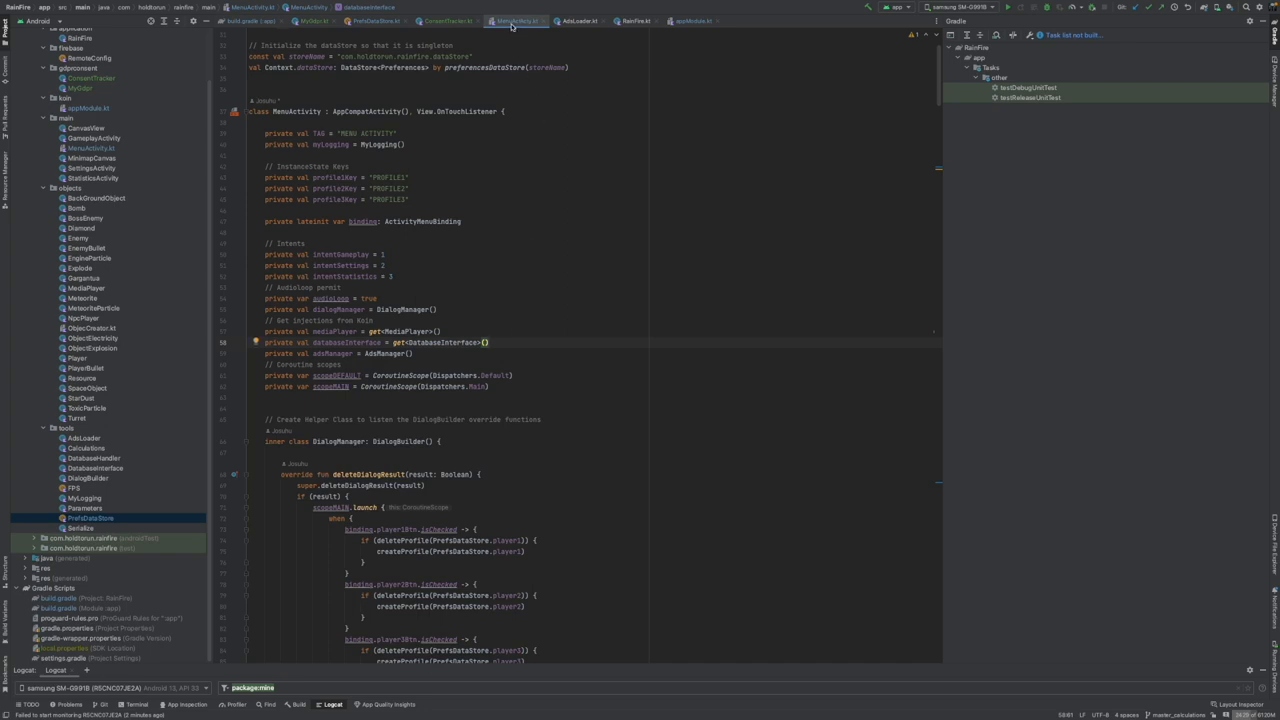
{"action": "mouse_move", "coordinate": [510, 23]}
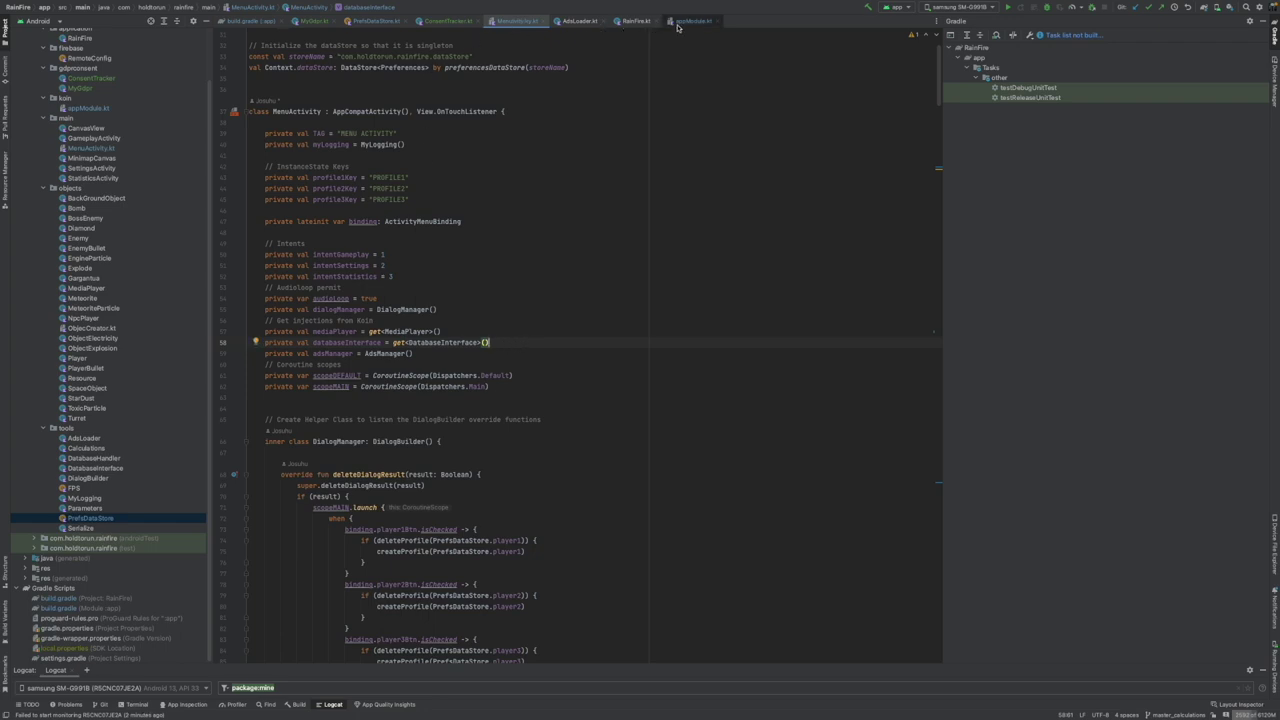
{"action": "left_click", "coordinate": [693, 20]}
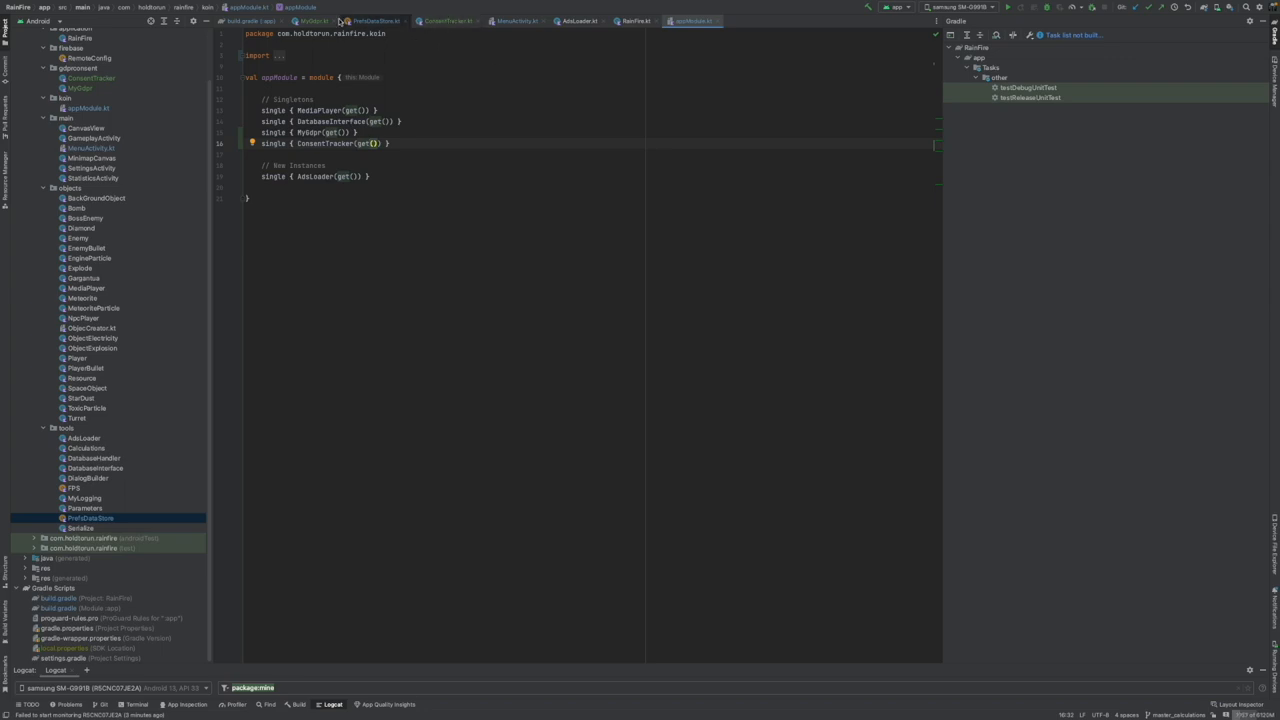
{"action": "left_click", "coordinate": [531, 21]}
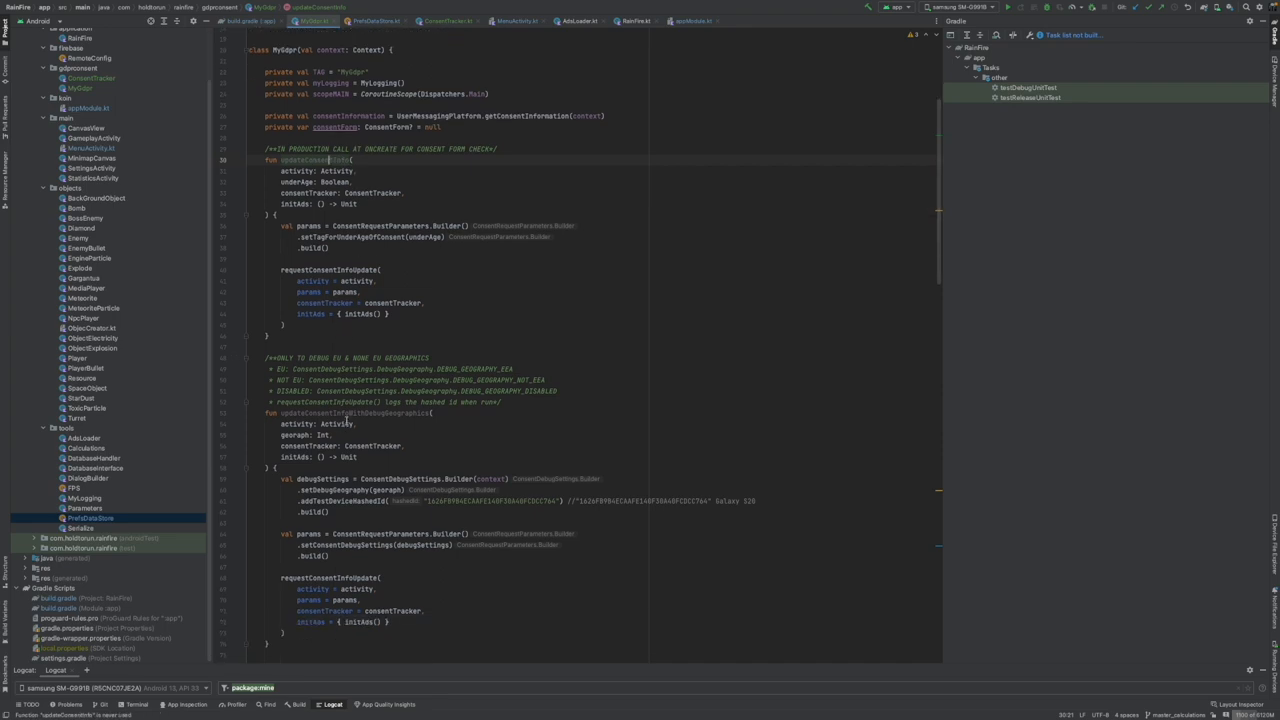
{"action": "mouse_move", "coordinate": [490, 40]}
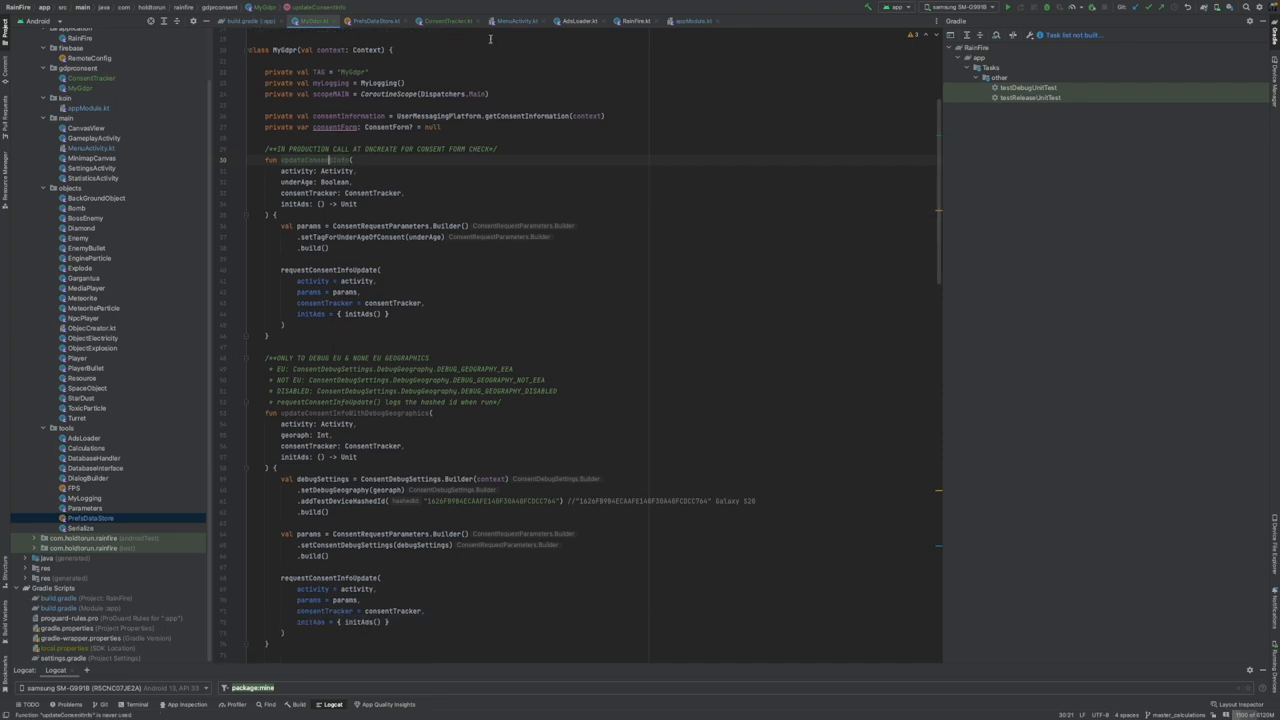
- Add an empty private fun updateGdprConsent(debug: Boolean) below onCreate in MenuActivity.kt
{"action": "left_click", "coordinate": [519, 22]}
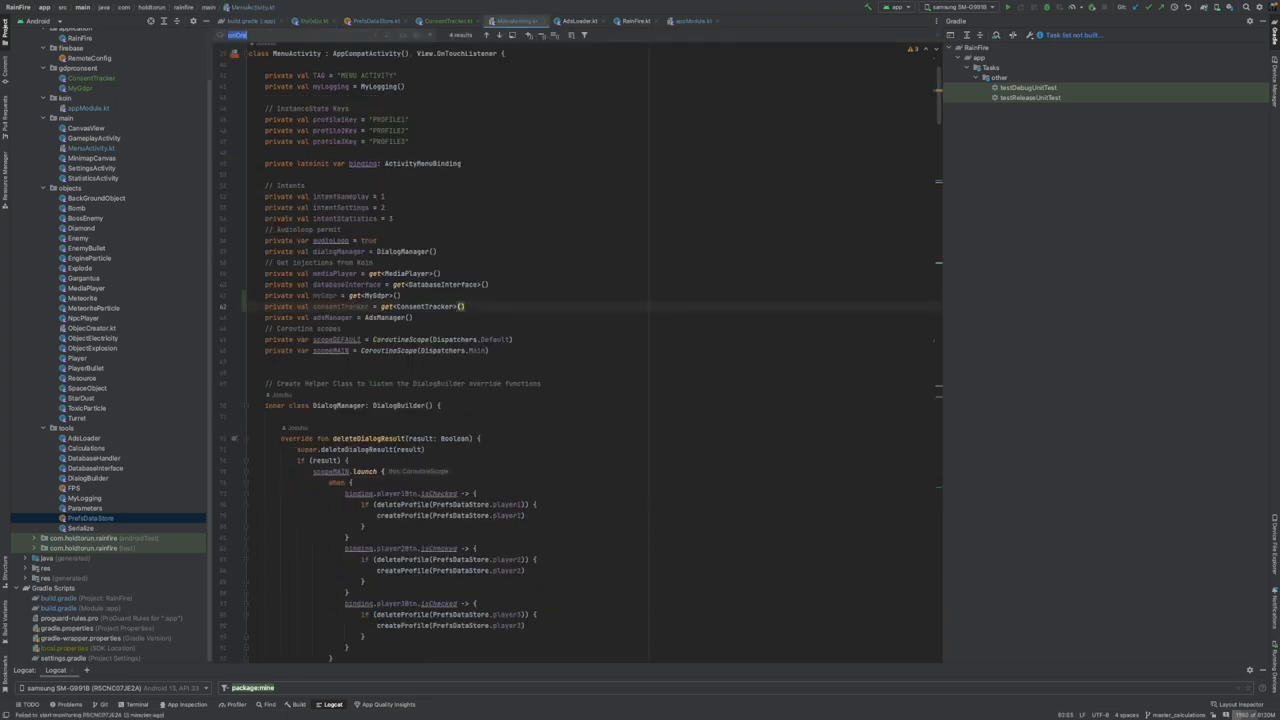
{"action": "scroll", "scroll_direction": "down", "scroll_amount": 3}
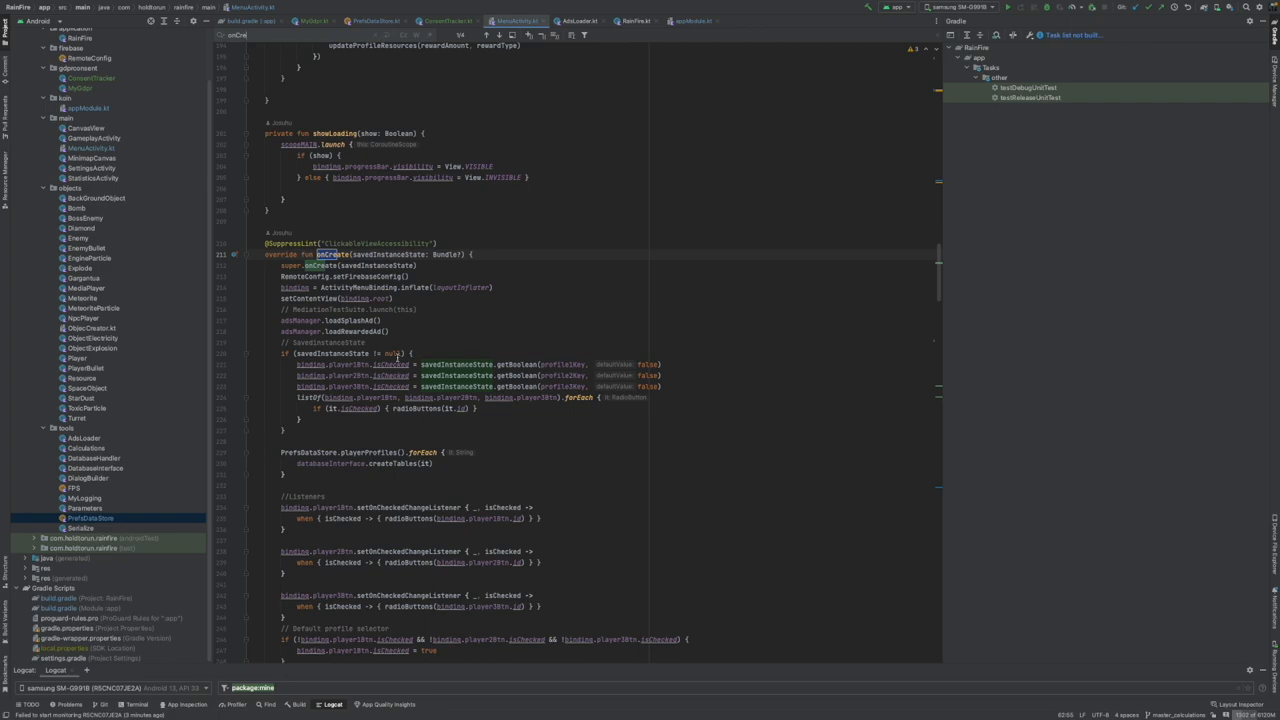
{"action": "scroll", "scroll_direction": "down", "scroll_amount": 3}
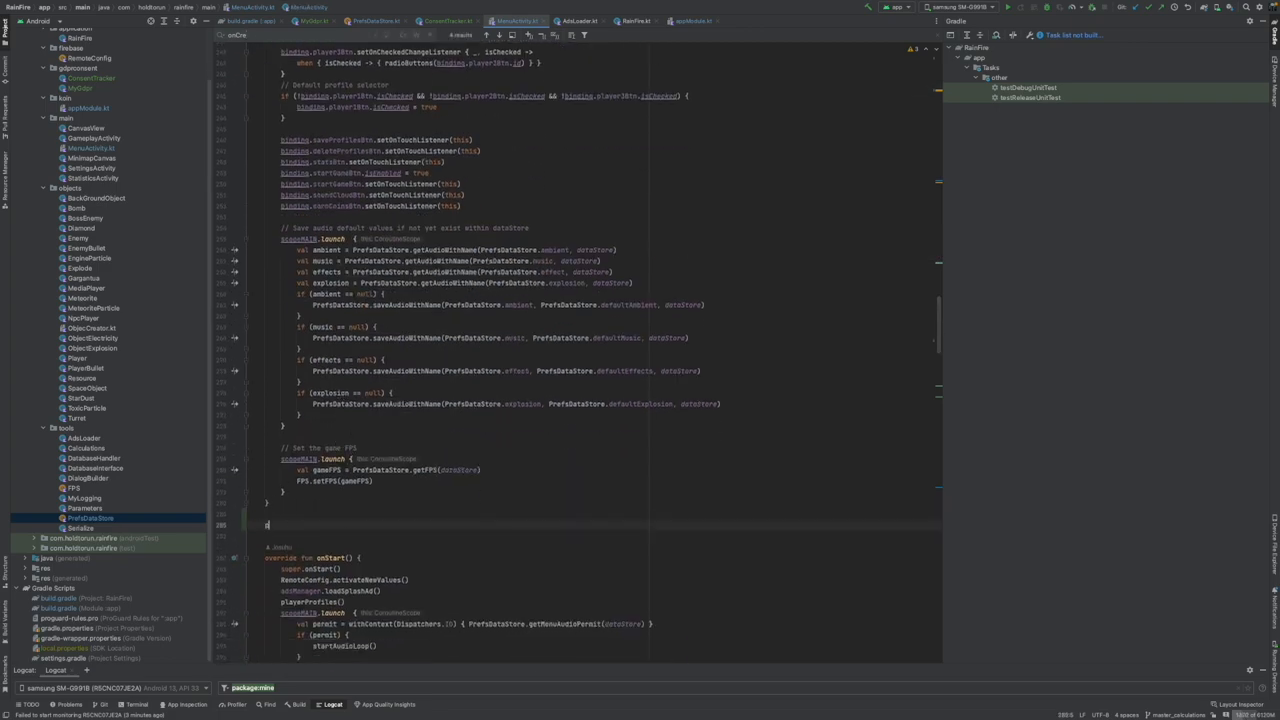
{"action": "type", "text": "private"}
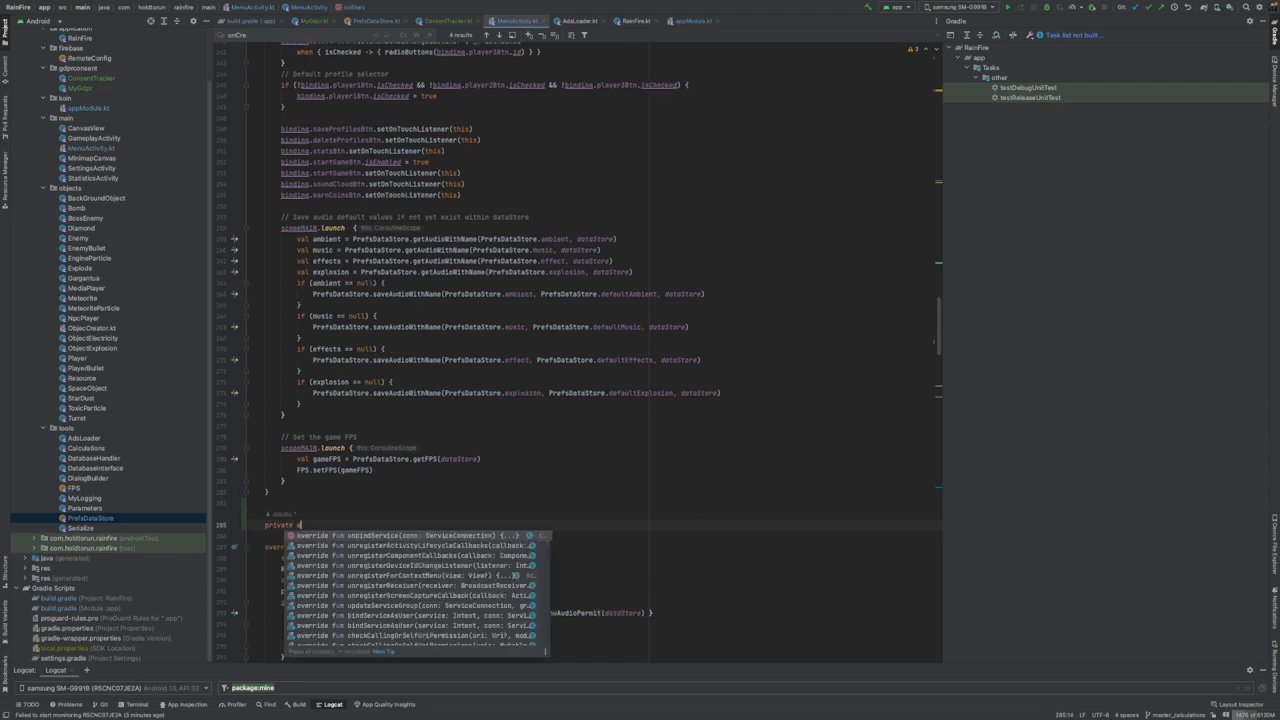
{"action": "type", "text": "updated"}
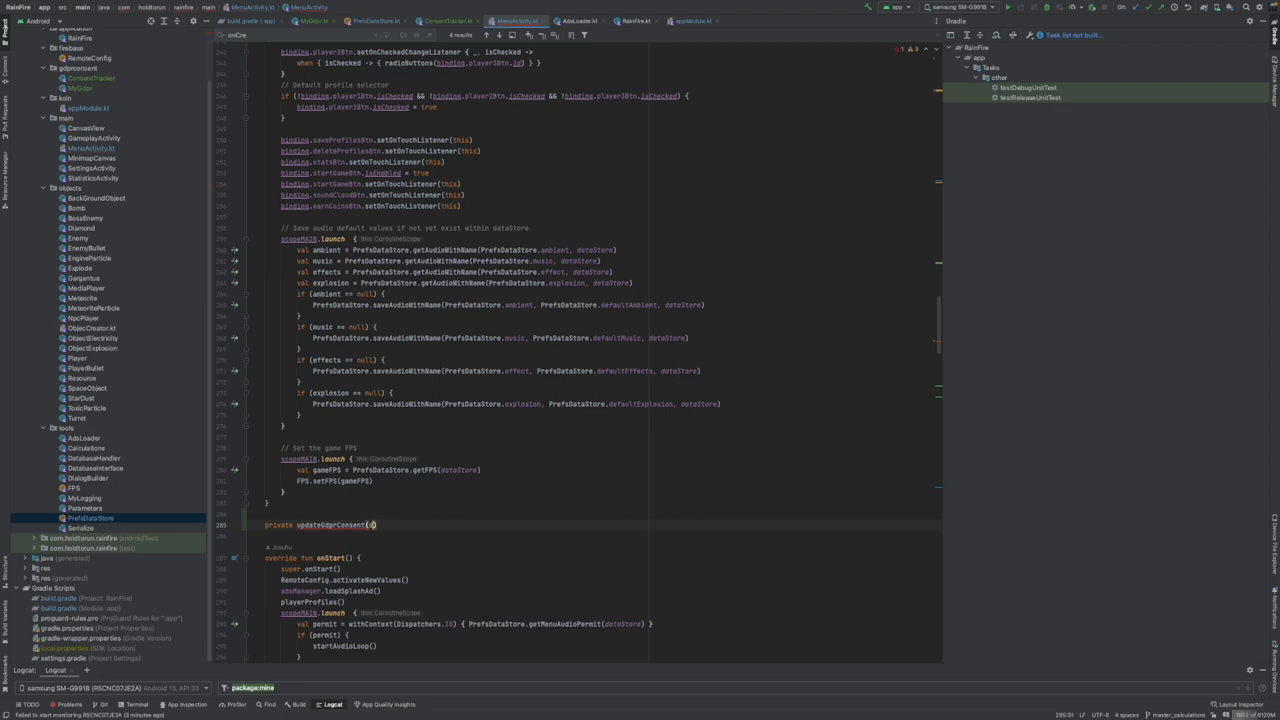
{"action": "type", "text": "debug: B"}
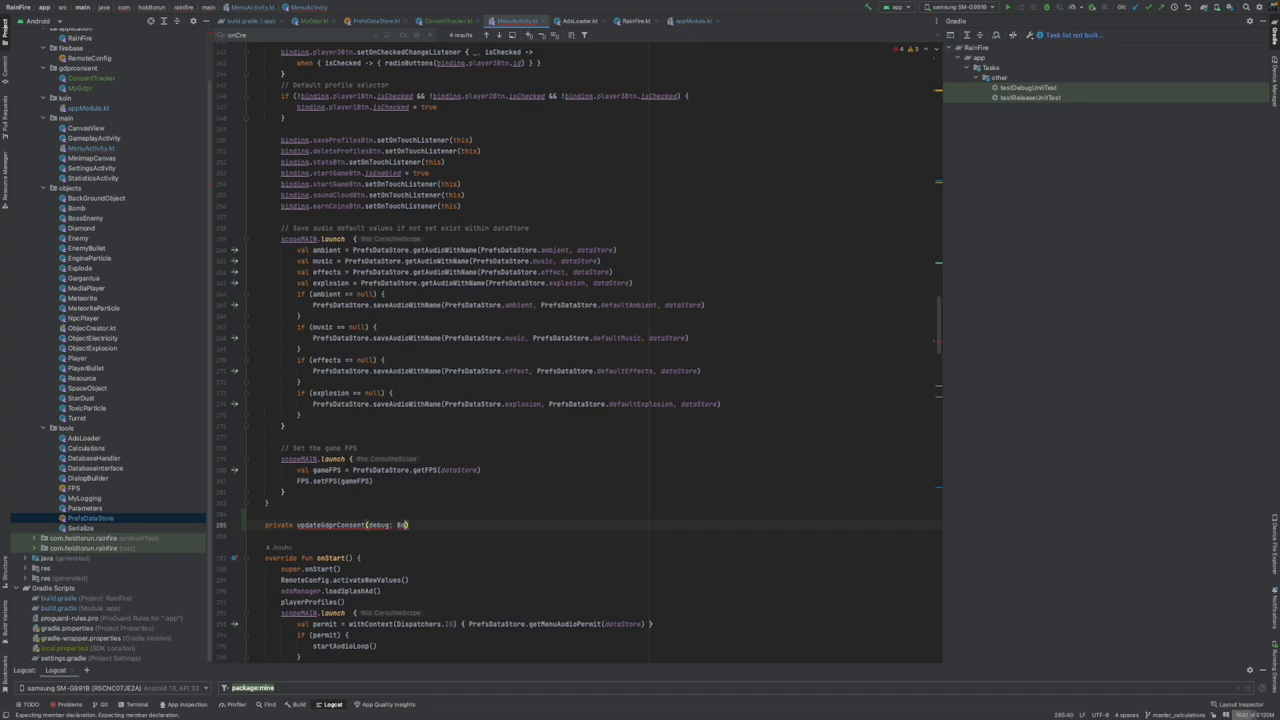
{"action": "type", "text": "oolean"}
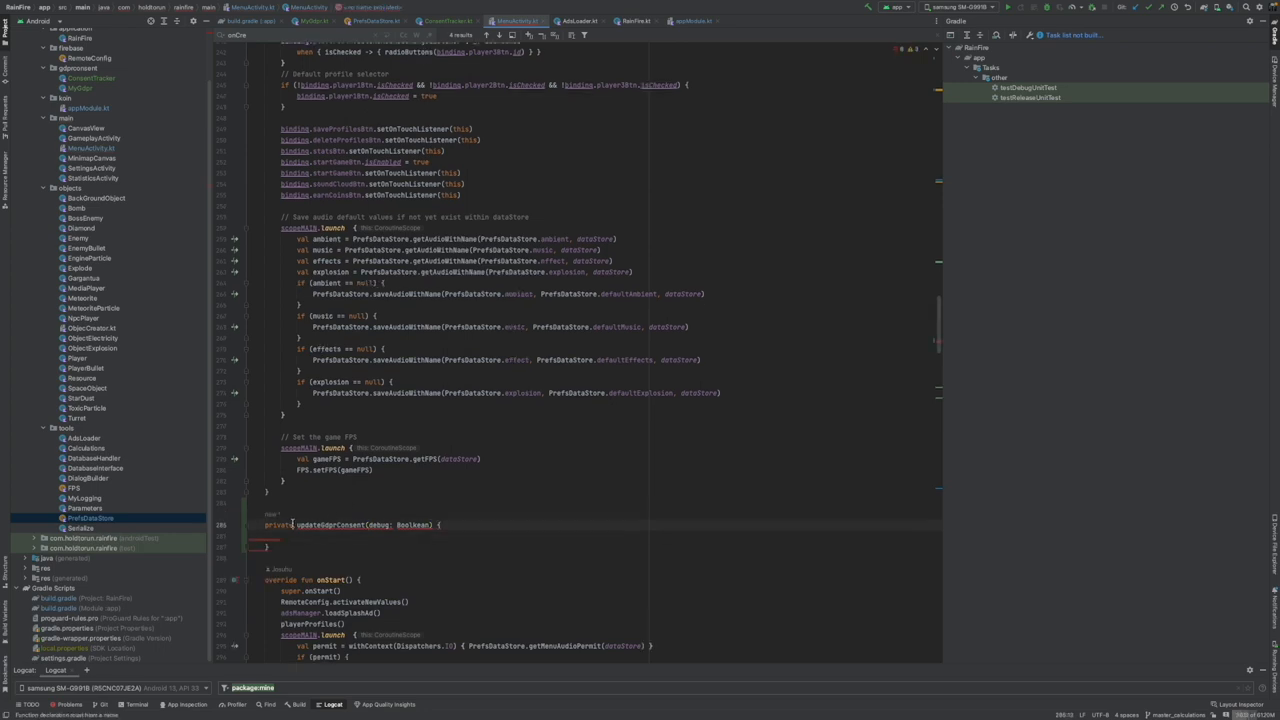
{"action": "type", "text": "fun"}
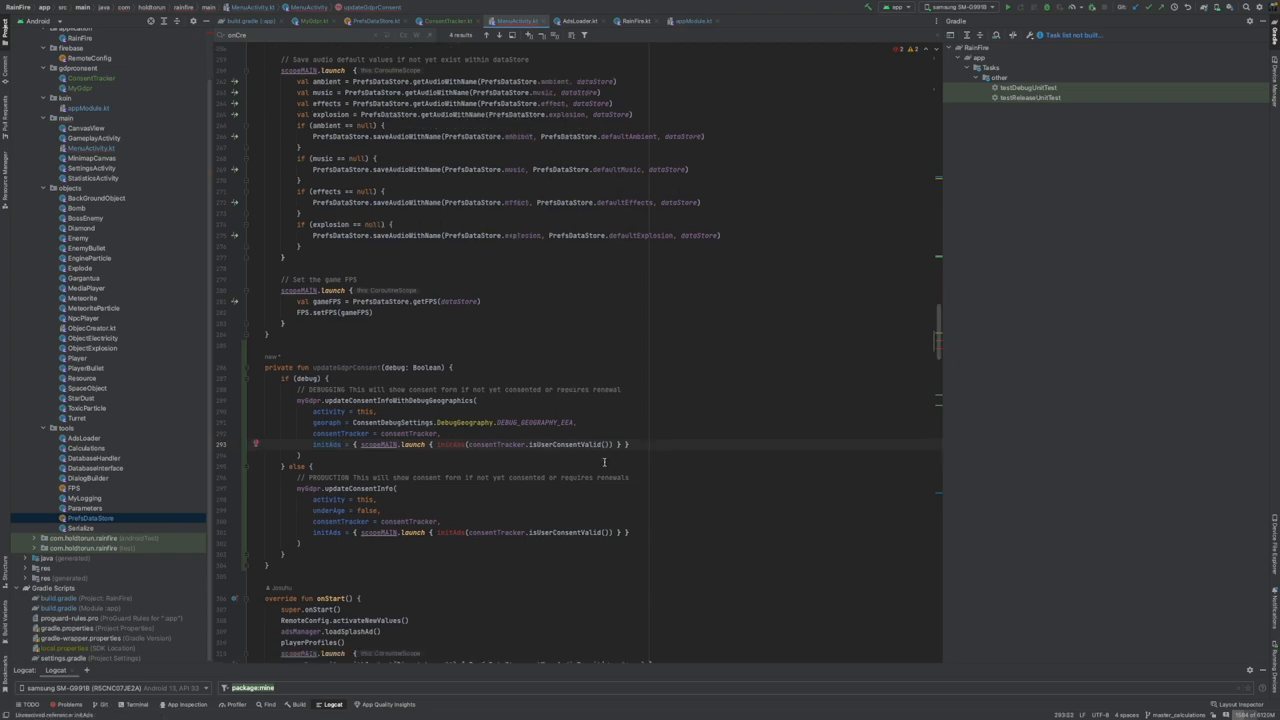
- Fill updateGdprConsent with updateConsentInfoWithDebugGeographies and updateConsentInfo branches passing initAds
{"action": "scroll", "scroll_direction": "down", "scroll_amount": 3}
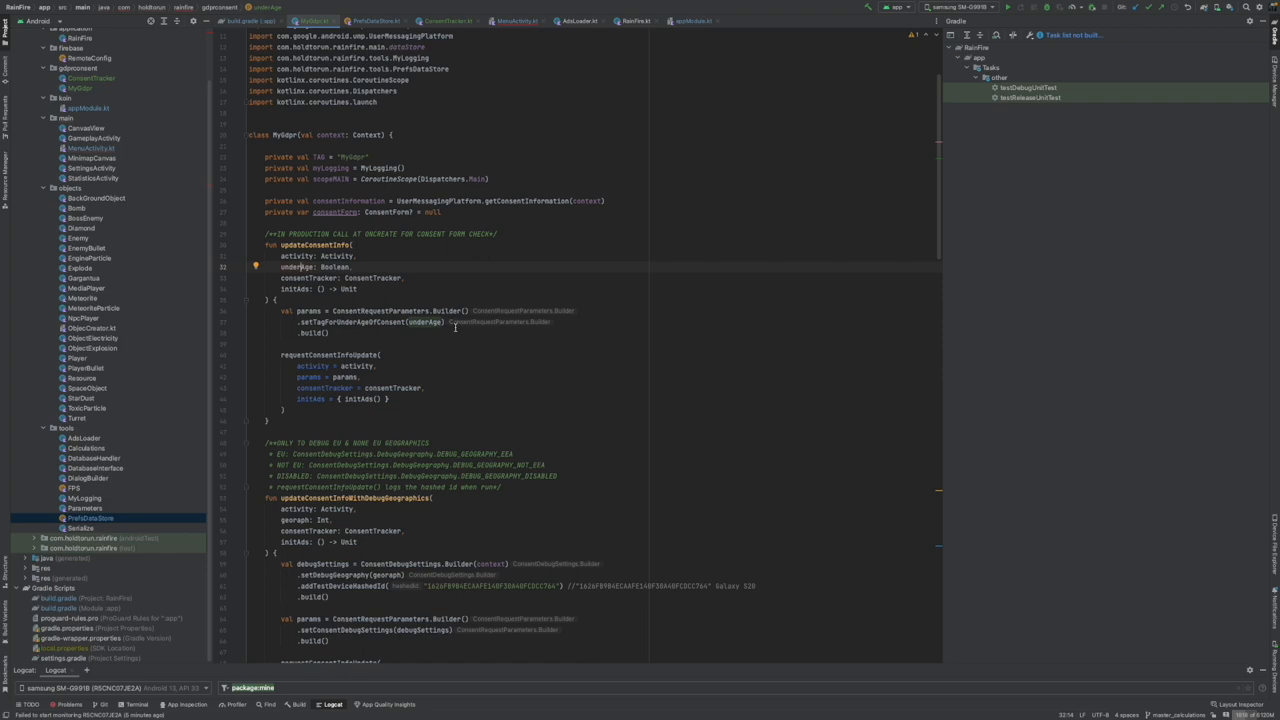
{"action": "mouse_move", "coordinate": [337, 246]}
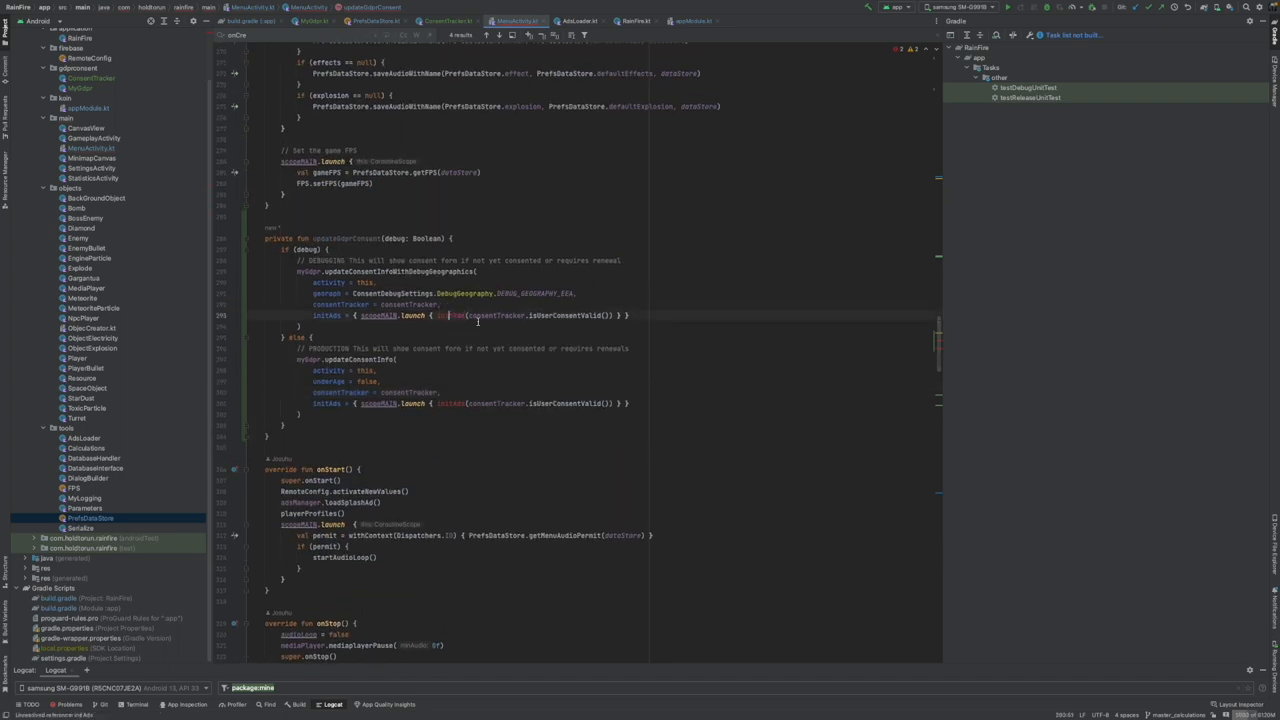
- Replace initAds in both consent callbacks with MobileAds.initialize(this@MenuActivity)
{"action": "left_click", "coordinate": [635, 20]}
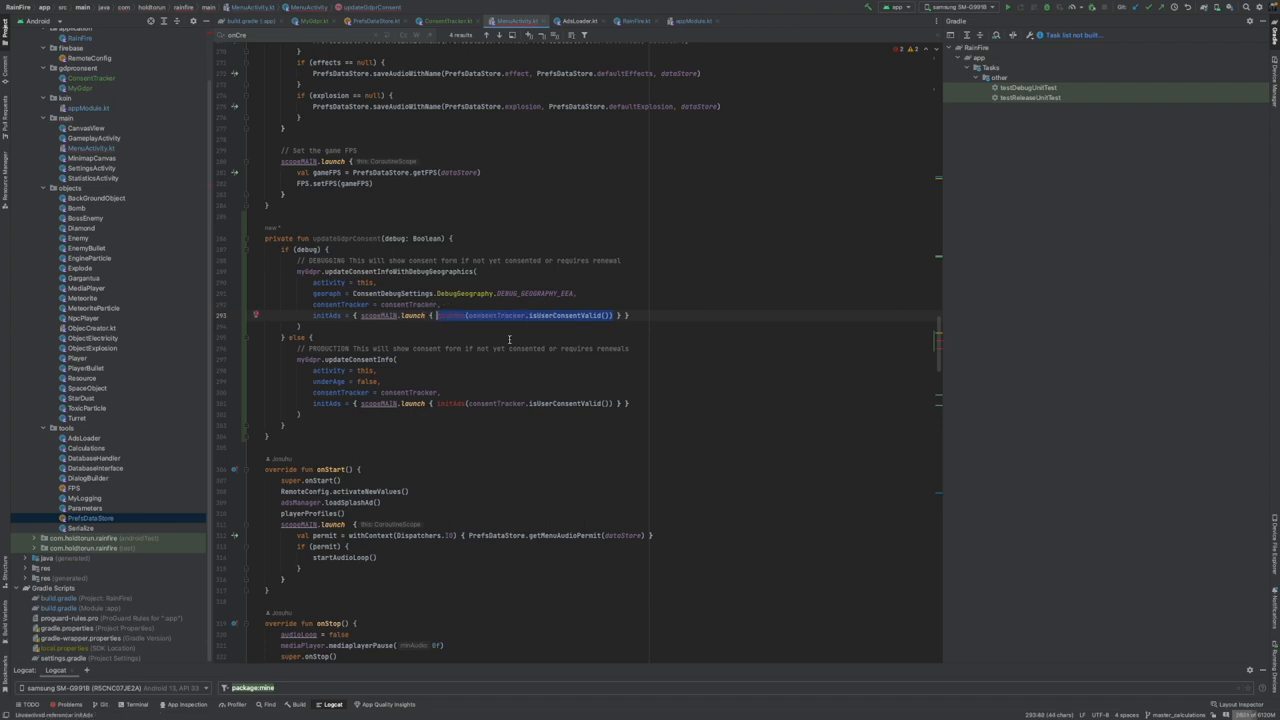
{"action": "mouse_move", "coordinate": [620, 316]}
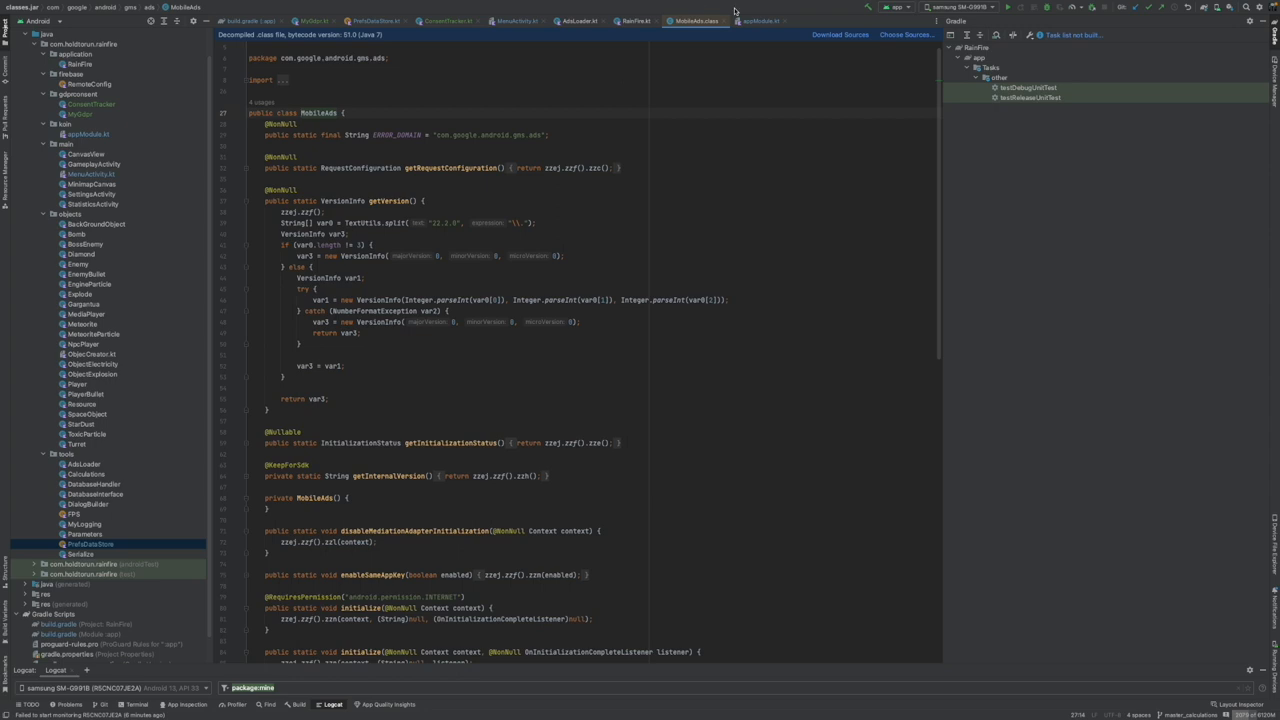
{"action": "left_click", "coordinate": [637, 20]}
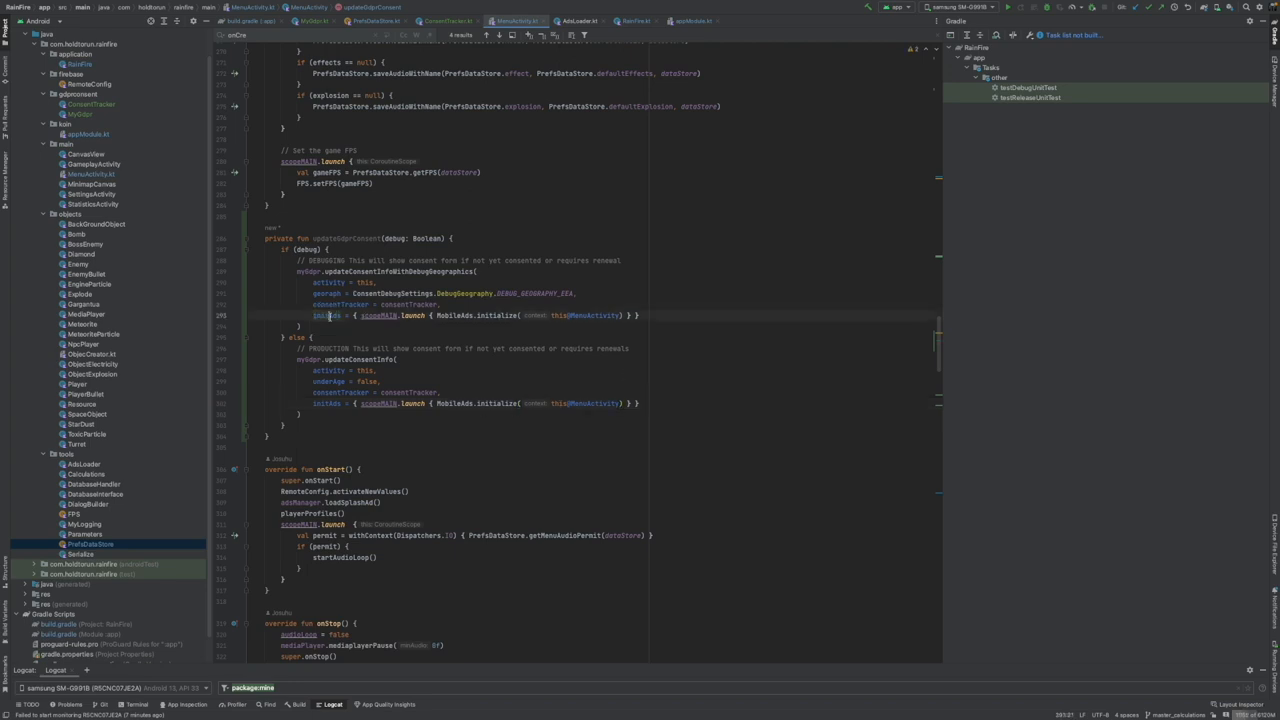
{"action": "mouse_move", "coordinate": [330, 315]}
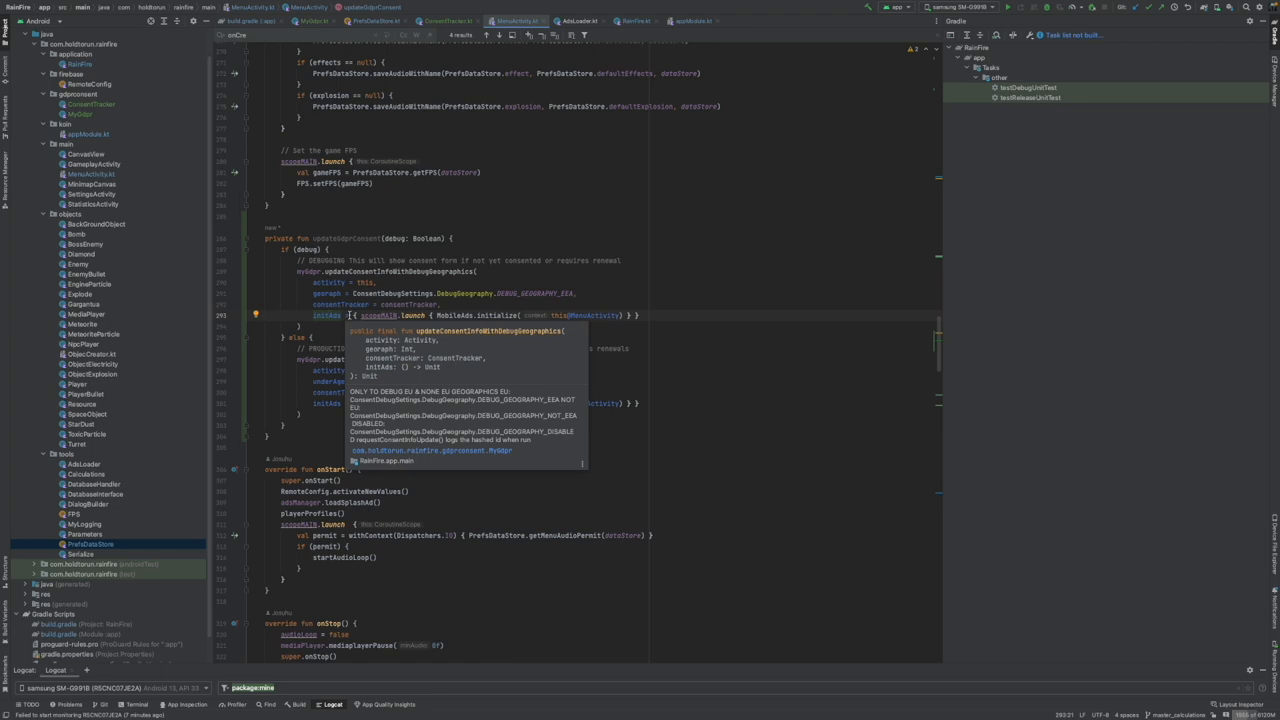
{"action": "left_click", "coordinate": [648, 315]}
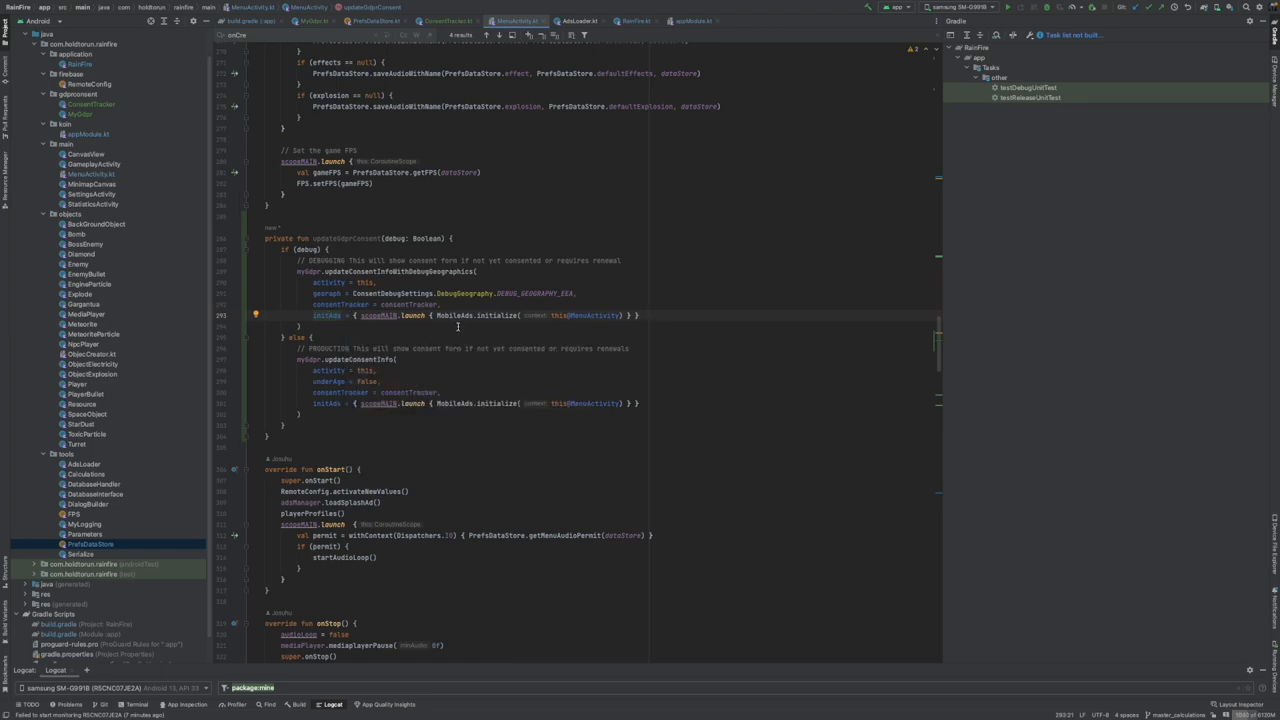
{"action": "mouse_move", "coordinate": [538, 322]}
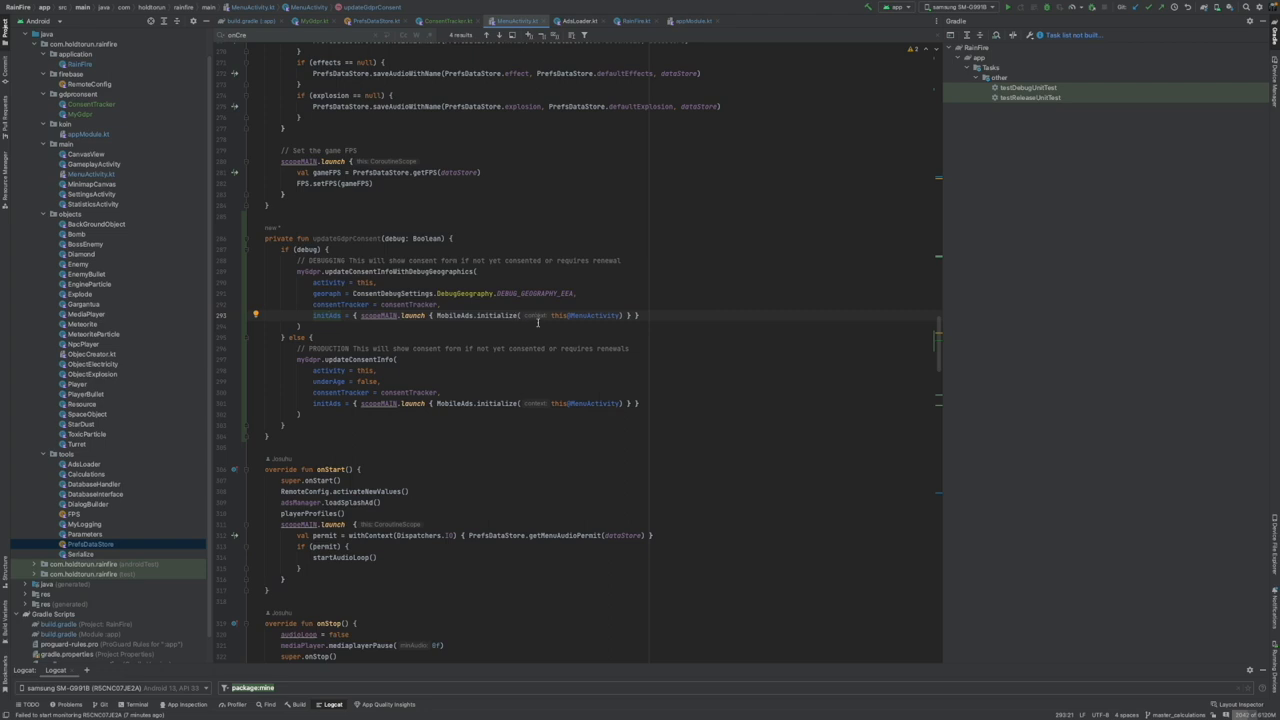
{"action": "mouse_move", "coordinate": [370, 406]}
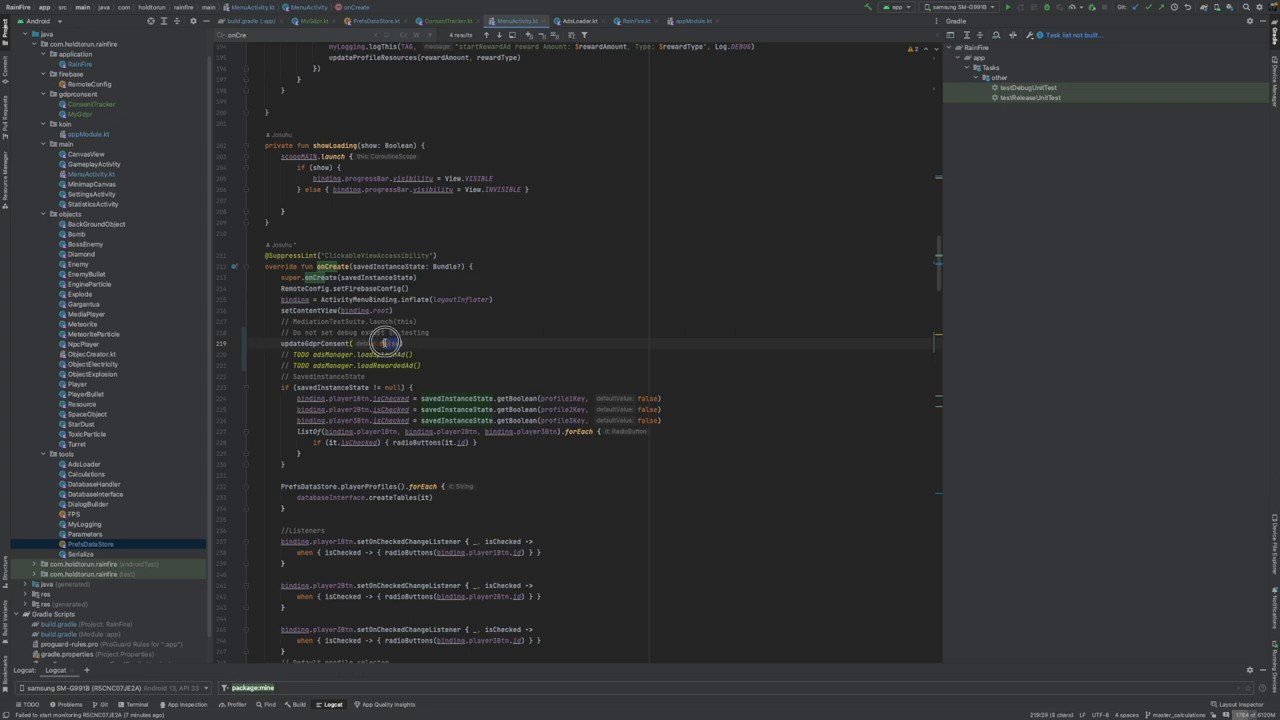
- Call updateGdprConsent(true) in onCreate under '// Do not set debug except in testing'
{"action": "type", "text": "true)"}
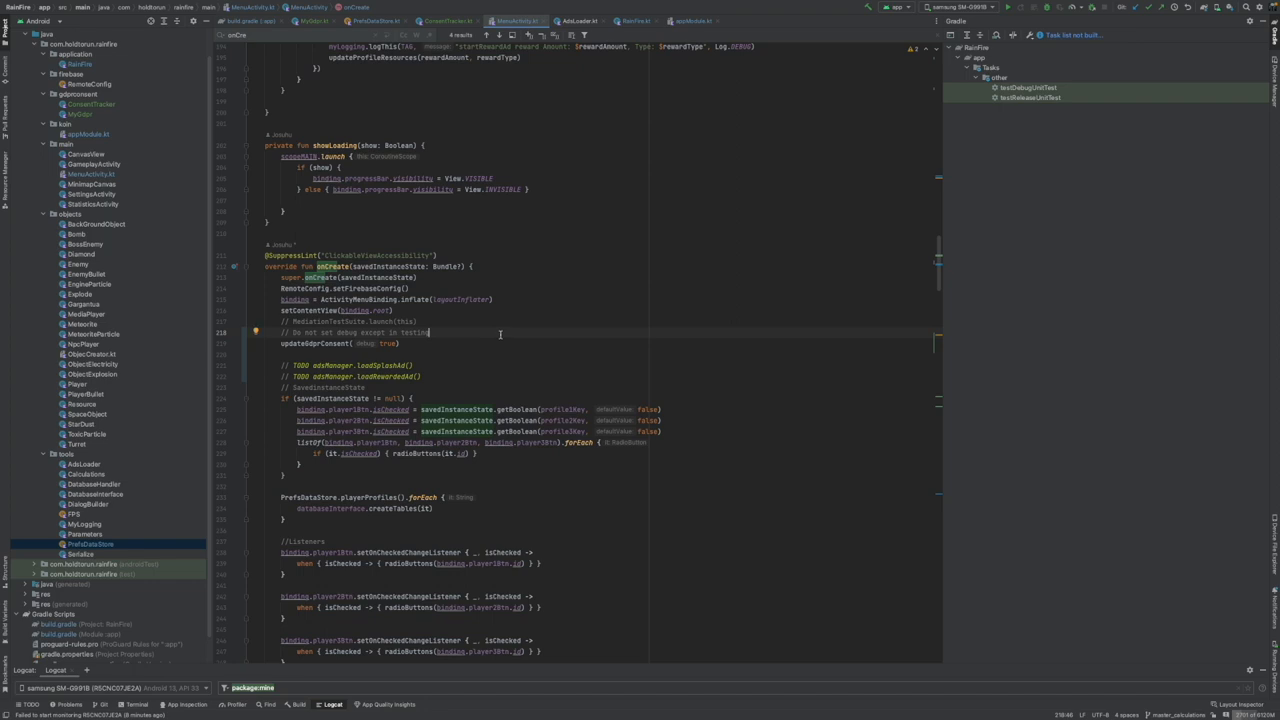
{"action": "mouse_move", "coordinate": [506, 331]}
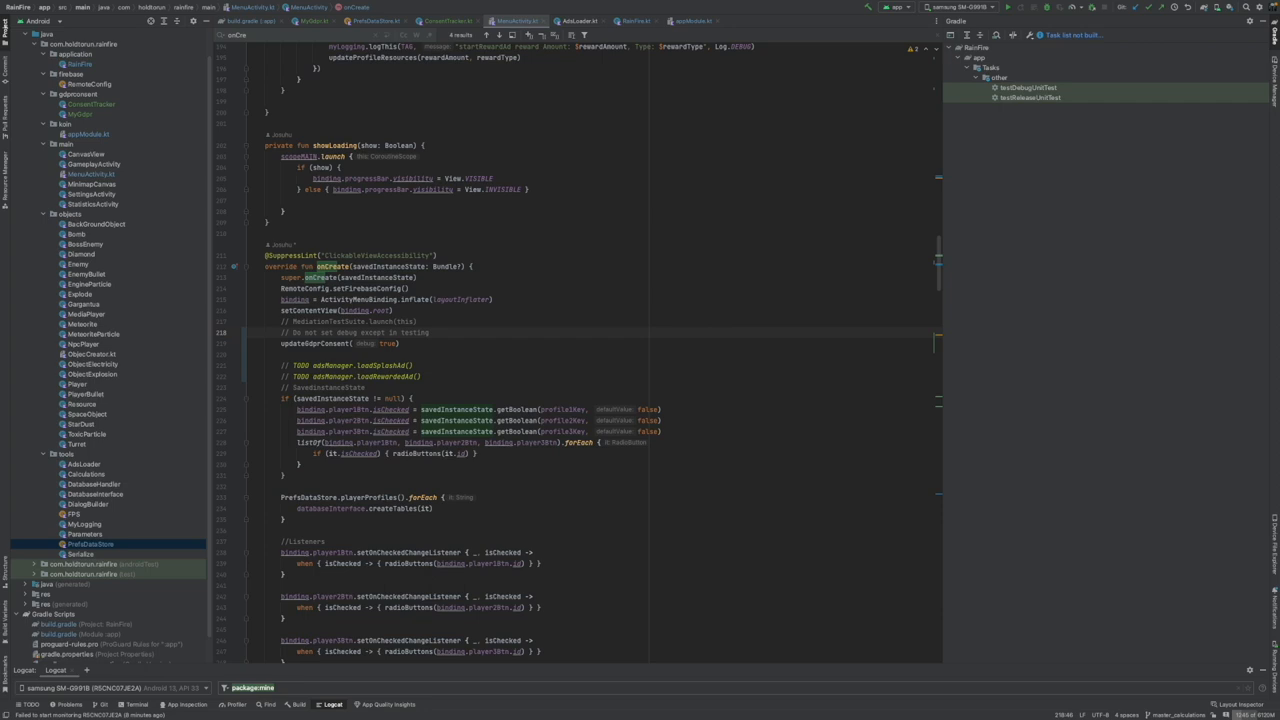
- Add /**GDPR CONSENT**/ and val consentValidity = consentTracker.isUserConsentValid() above updateGdprConsent
{"action": "left_click", "coordinate": [438, 310]}
{"action": "type", "text": "/**GDPR CONSENT**/"}
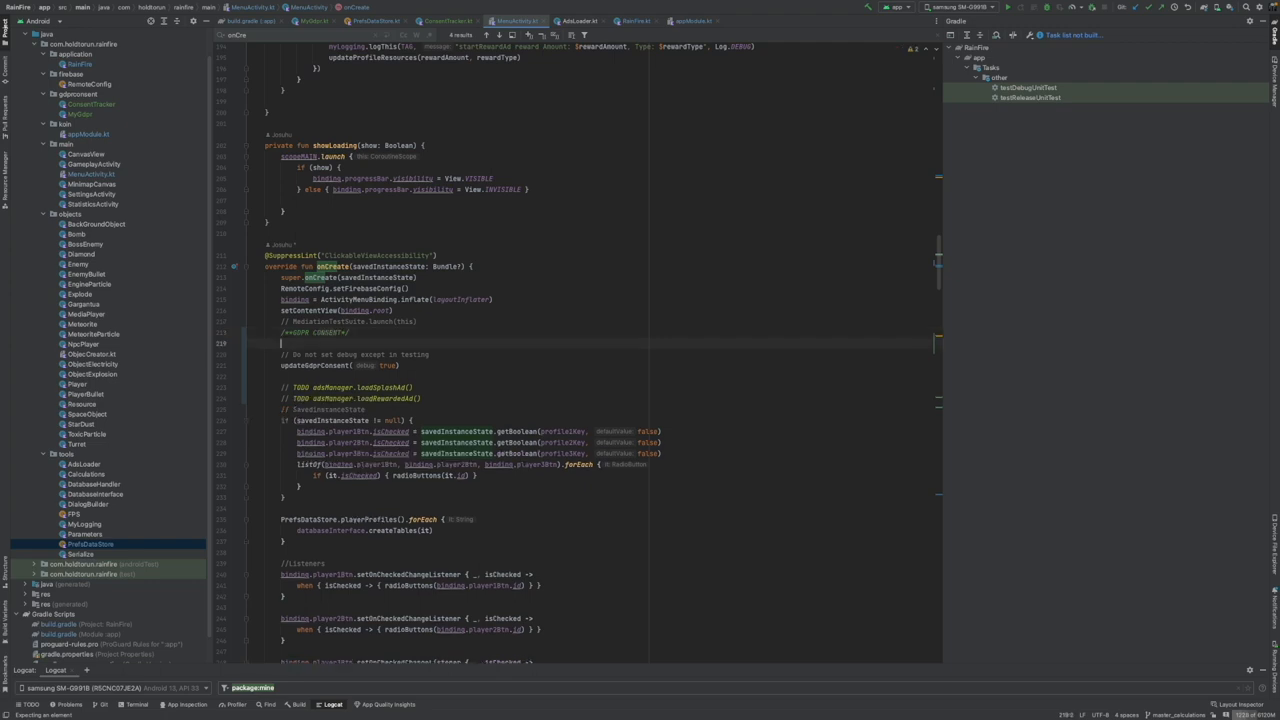
{"action": "type", "text": "va"}
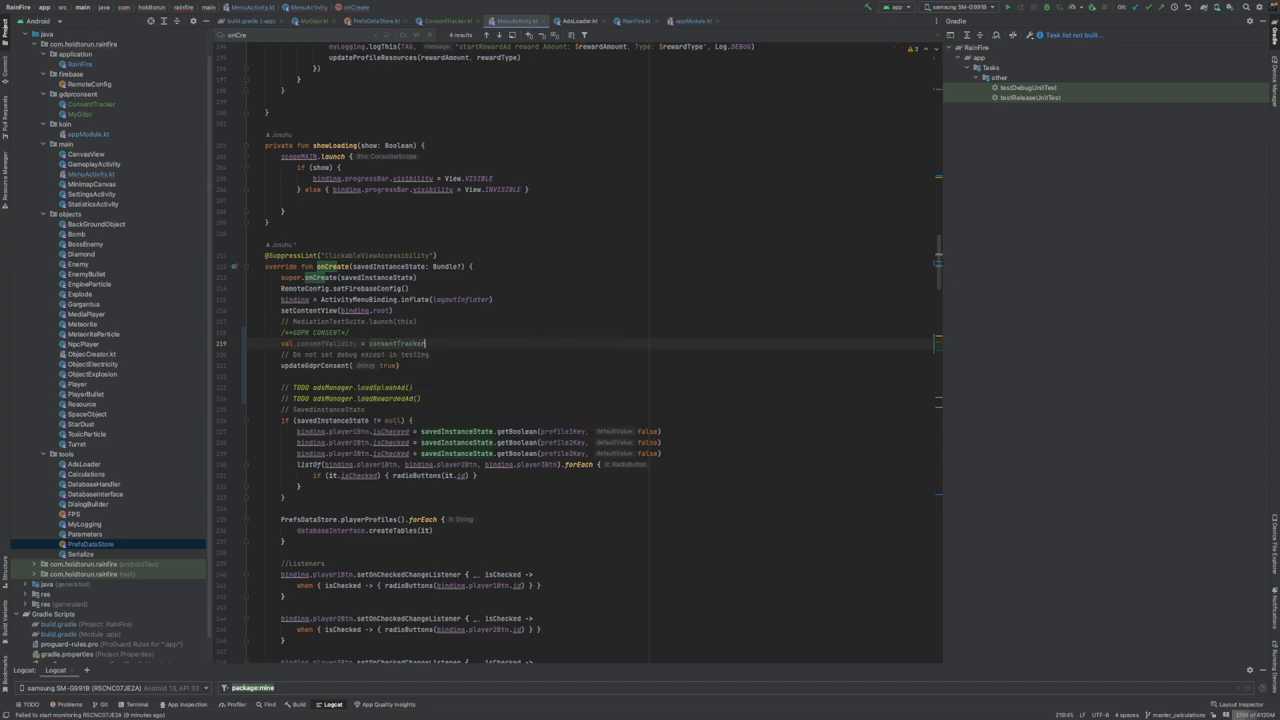
{"action": "type", "text": ".isUserConsentValid()"}
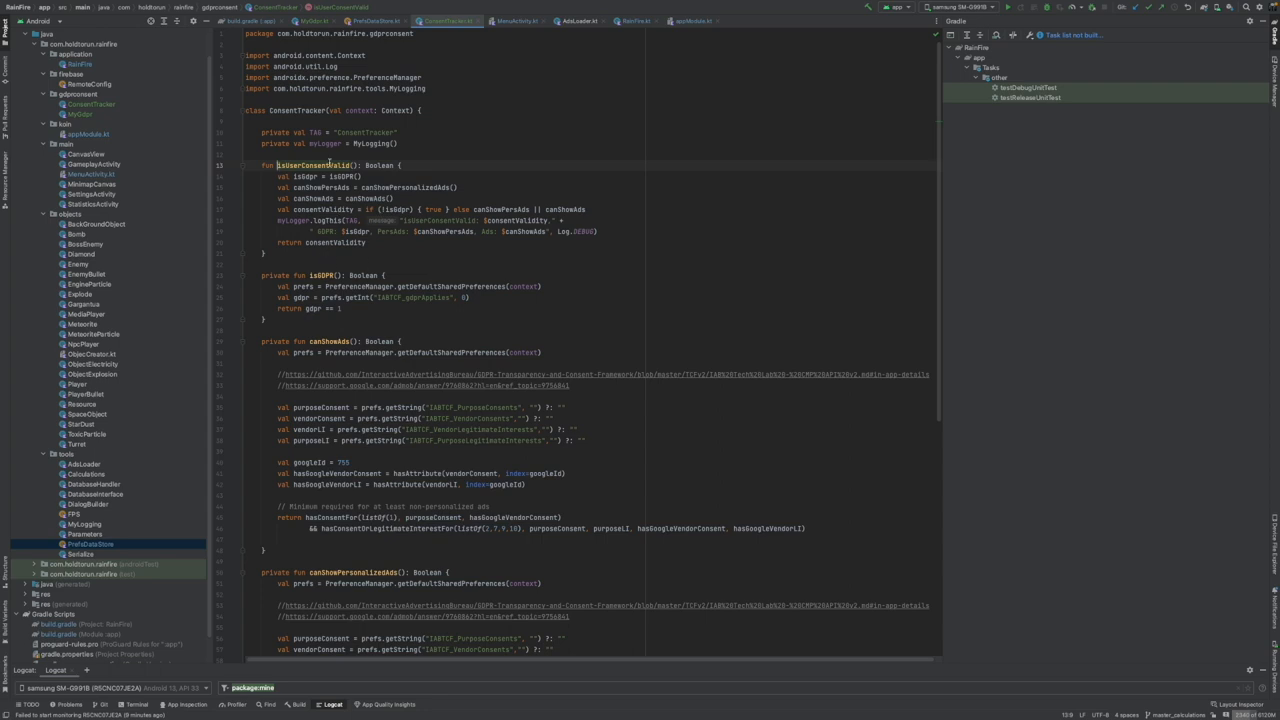
{"action": "left_click", "coordinate": [308, 164]}
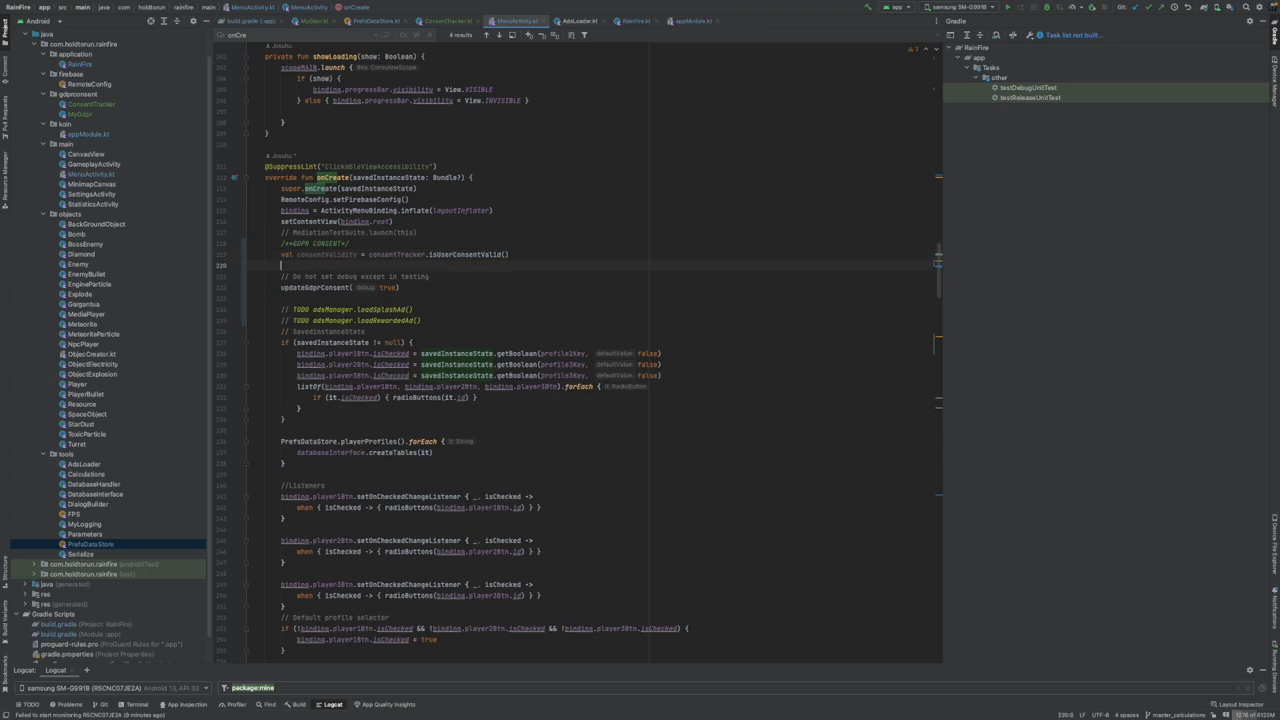
{"action": "mouse_move", "coordinate": [471, 273]}
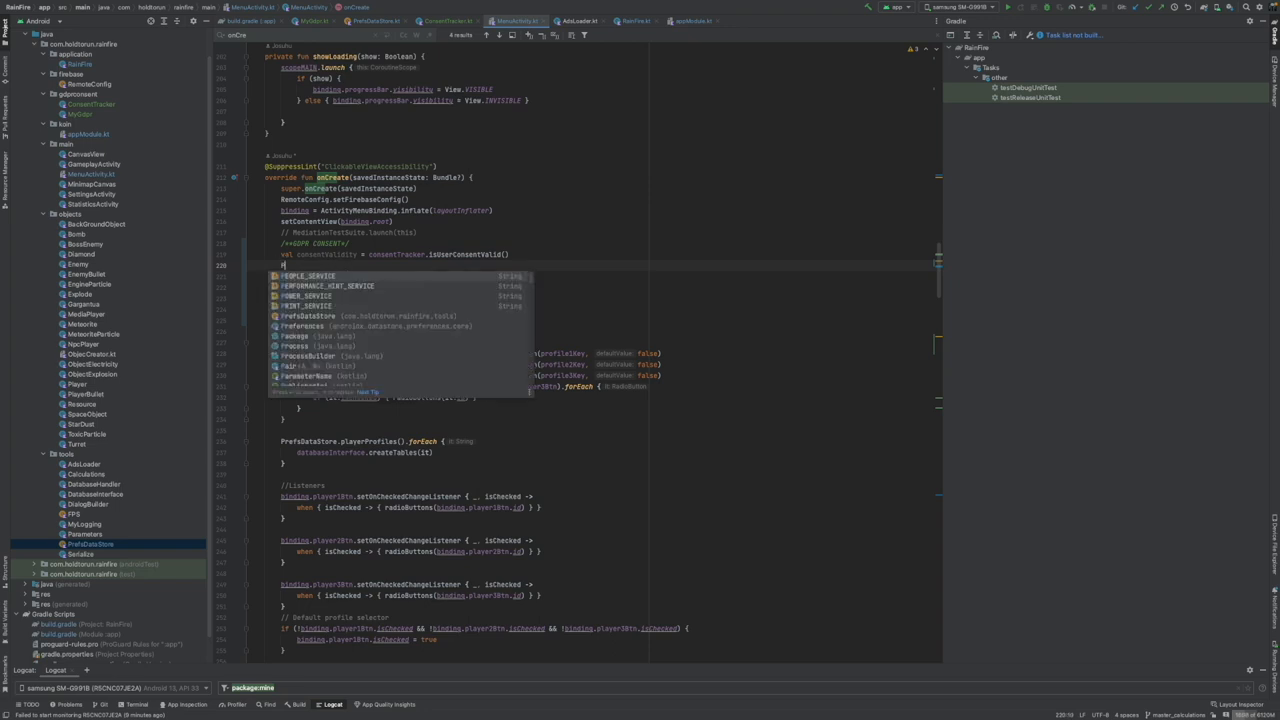
- Save consentValidity via runBlocking { PrefsDataStore.saveConsentValid(consentValidity, dataStore) } in onCreate
{"action": "type", "text": "PrefsDataStore.saveConsentValid(consentValidity, dataStore) }"}
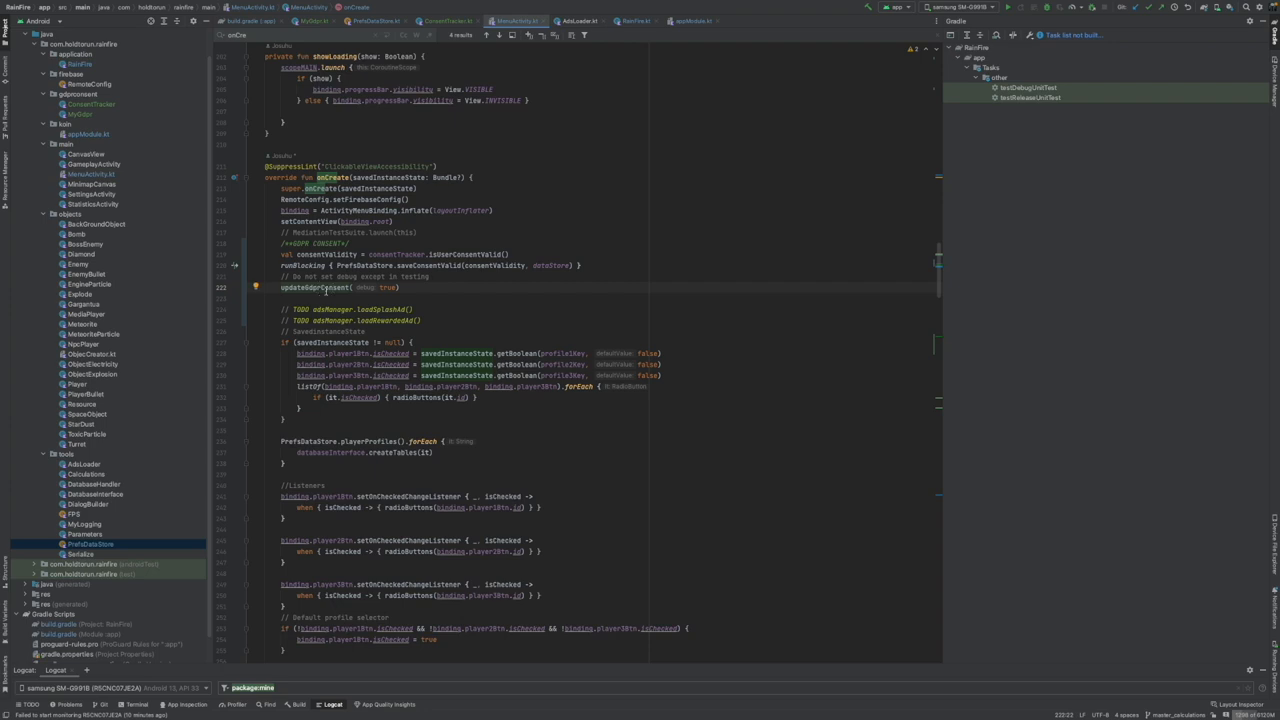
{"action": "mouse_move", "coordinate": [342, 286]}
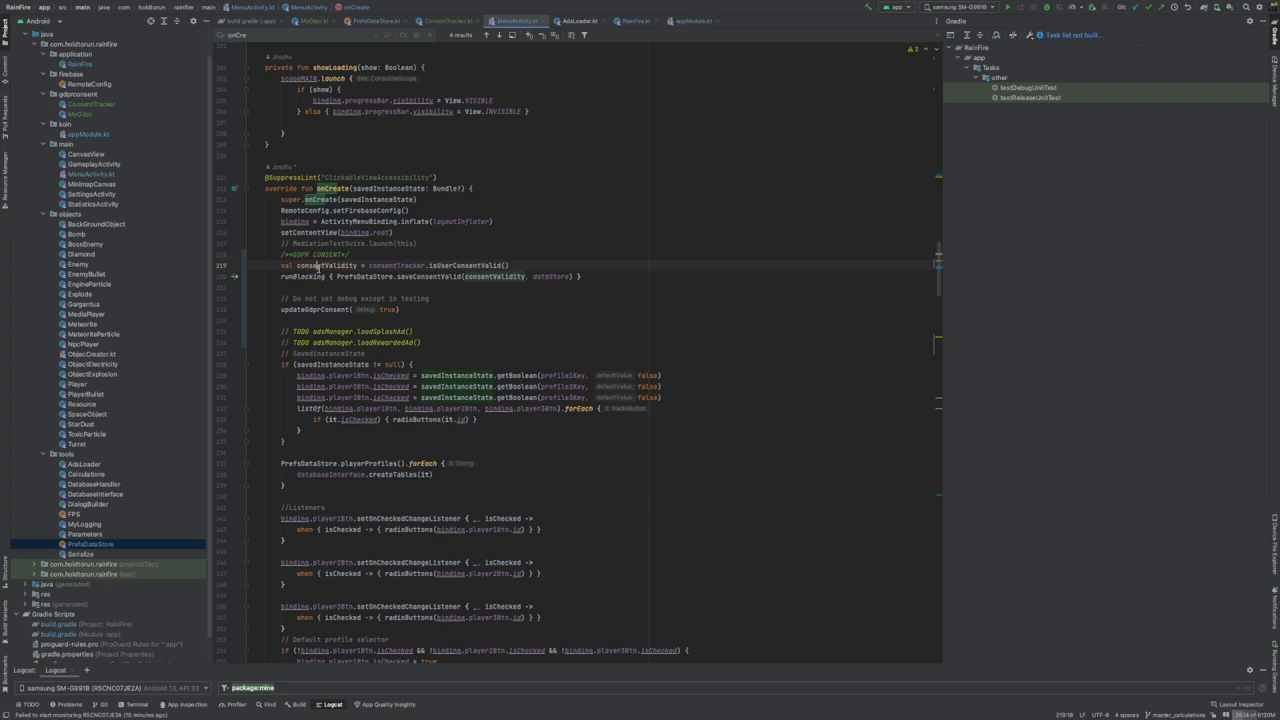
- Add private fun initAds(permit: Boolean) with an if block calling MobileAds.initialize(this@MenuActivity)
{"action": "scroll", "scroll_direction": "down", "scroll_amount": 3}
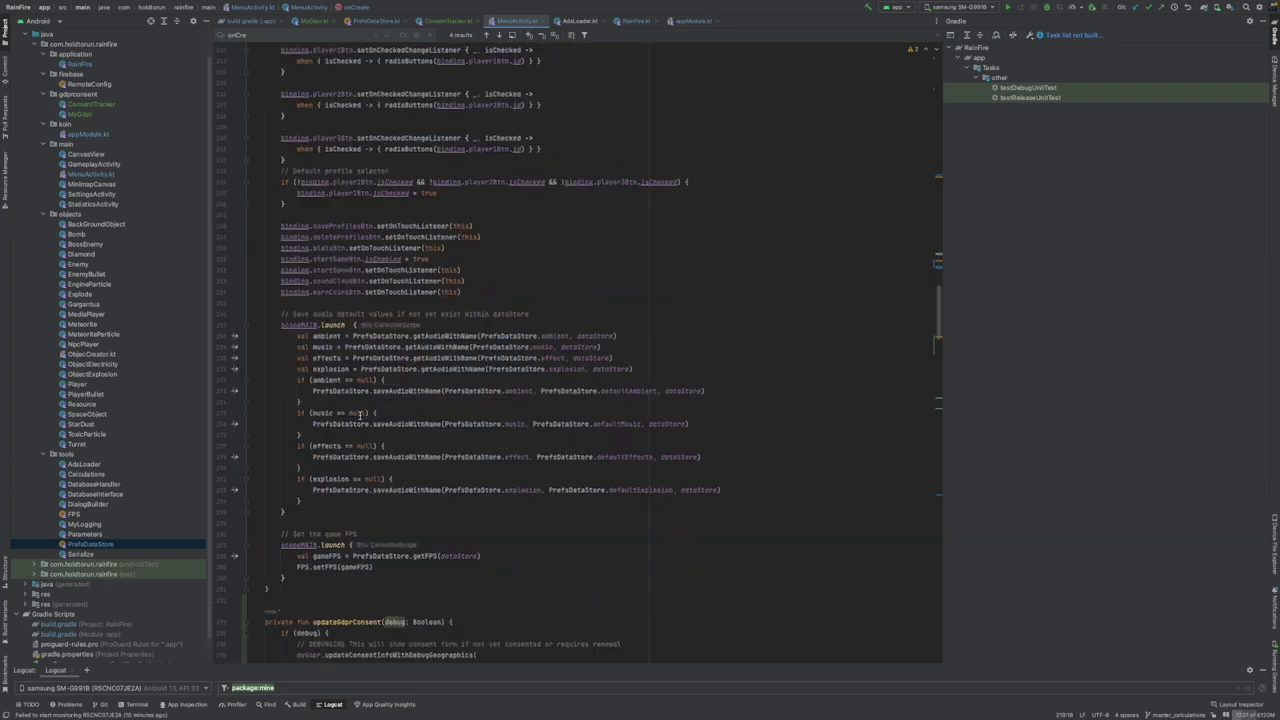
{"action": "scroll", "scroll_direction": "down", "scroll_amount": 3}
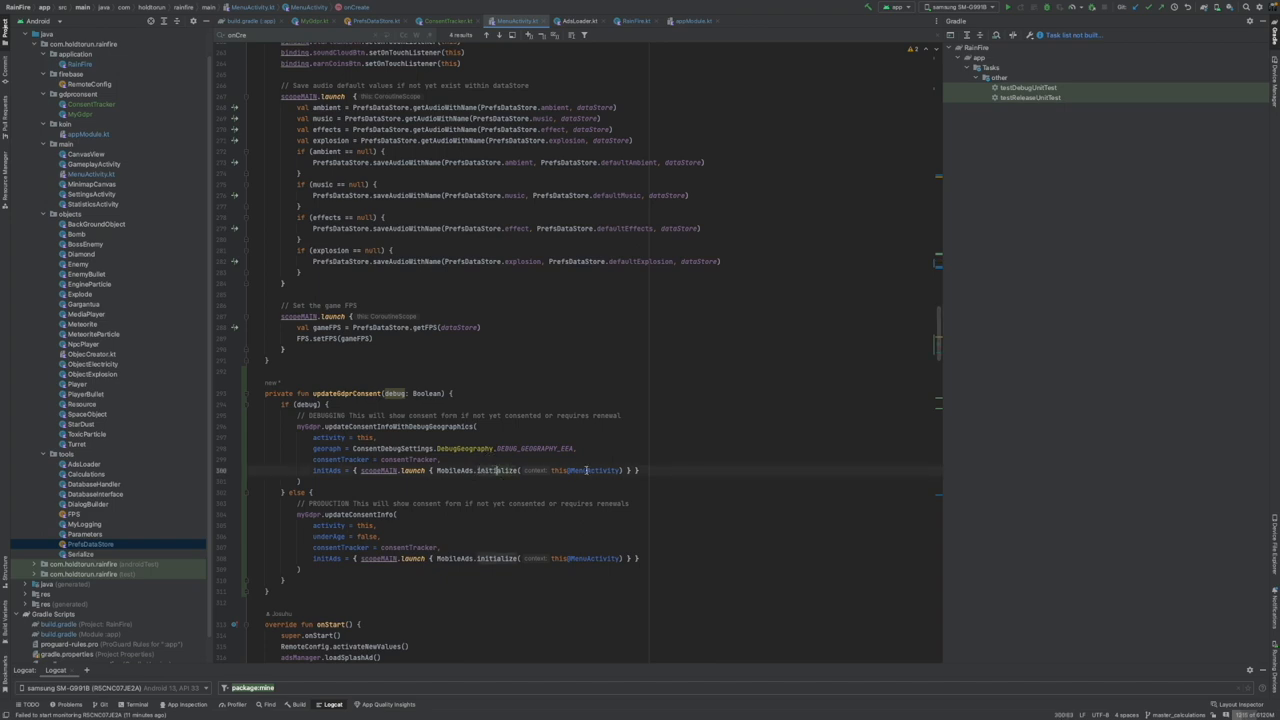
{"action": "double_click", "coordinate": [472, 470]}
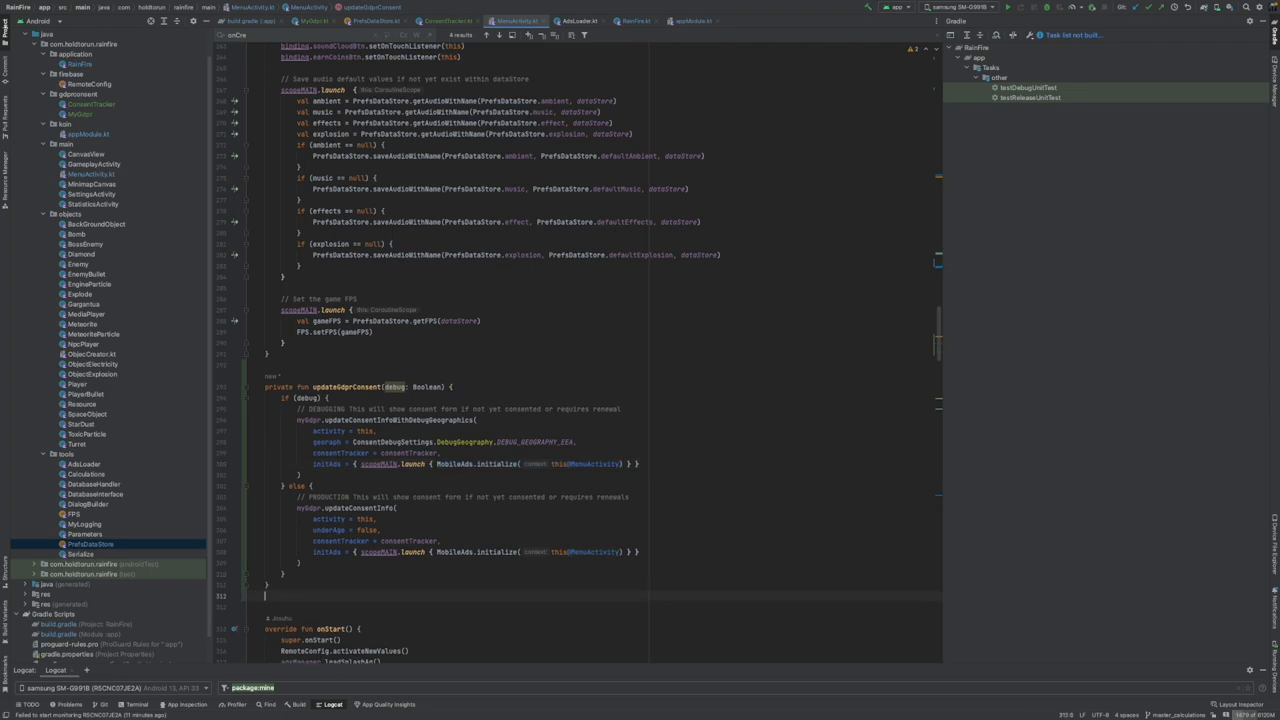
{"action": "type", "text": "private fun initAds("}
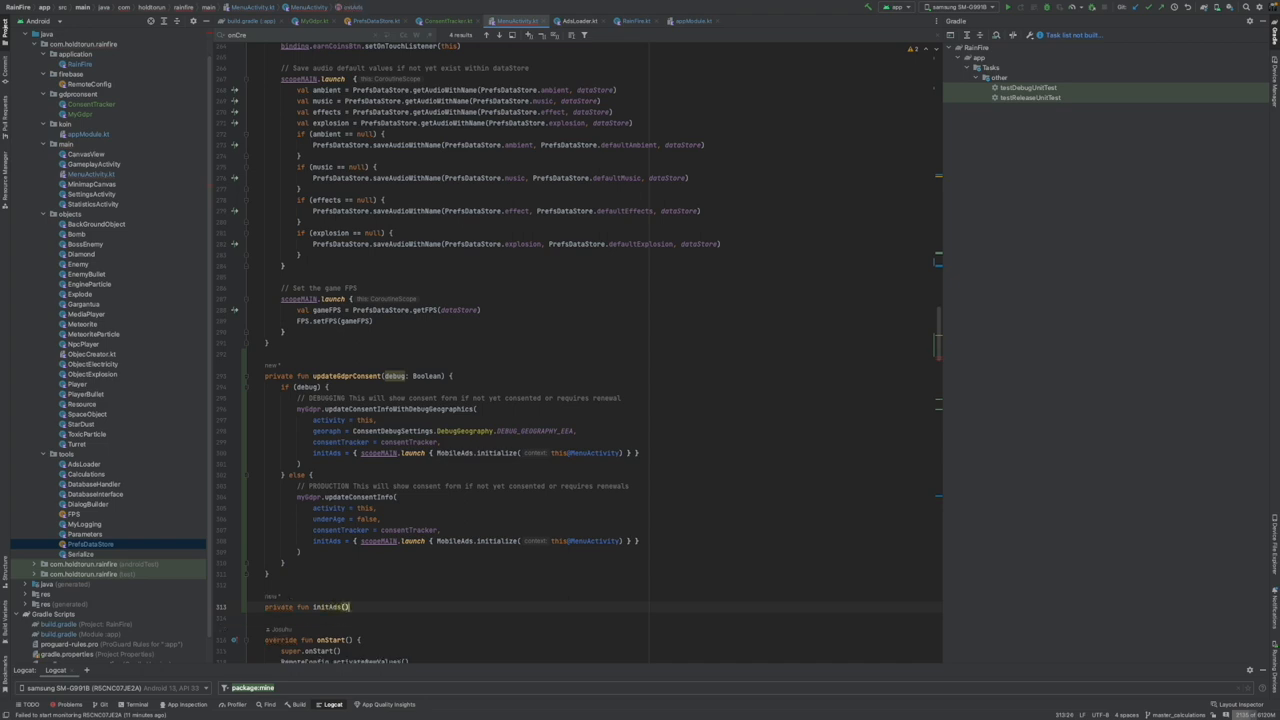
{"action": "type", "text": "permit: Boolean"}
{"action": "left_click", "coordinate": [600, 617]}
{"action": "type", "text": "if ("}
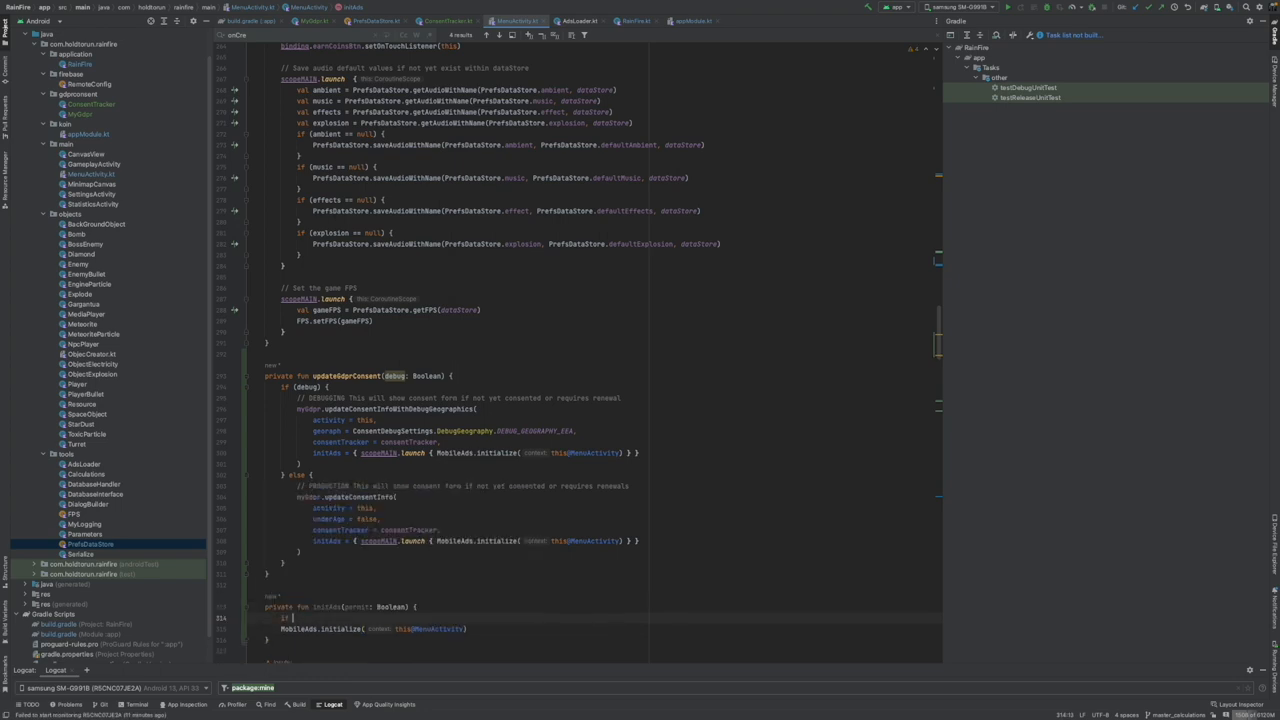
{"action": "type", "text": "perm"}
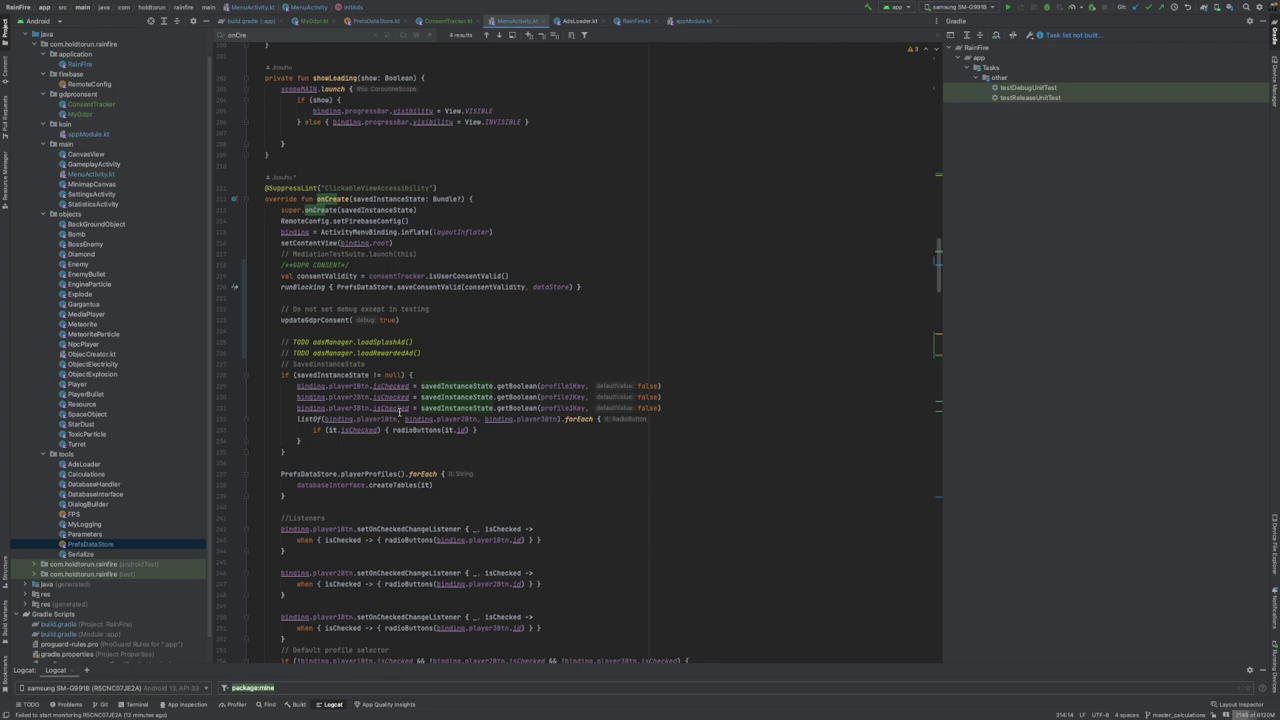
- Call initAds(consentValidity) after runBlocking in onCreate and delete the TODO adsManager comments
{"action": "scroll", "scroll_direction": "down", "scroll_amount": 3}
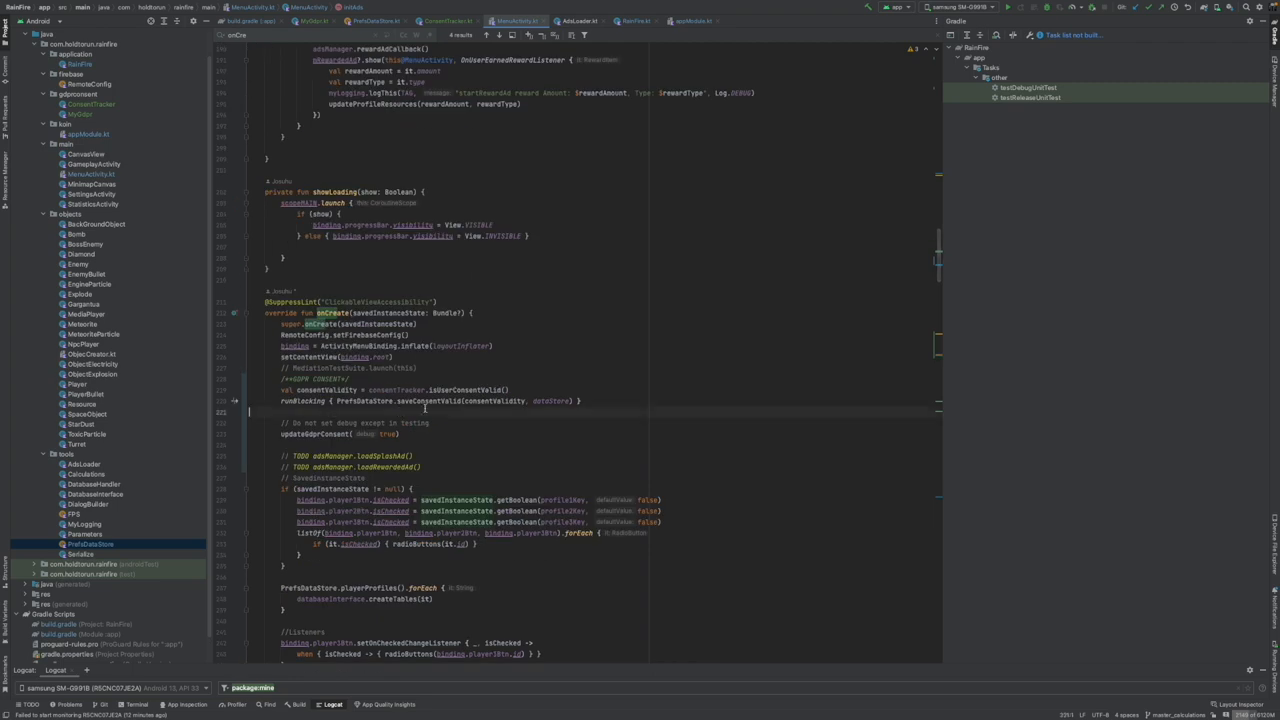
{"action": "type", "text": "initAds(consentValidity"}
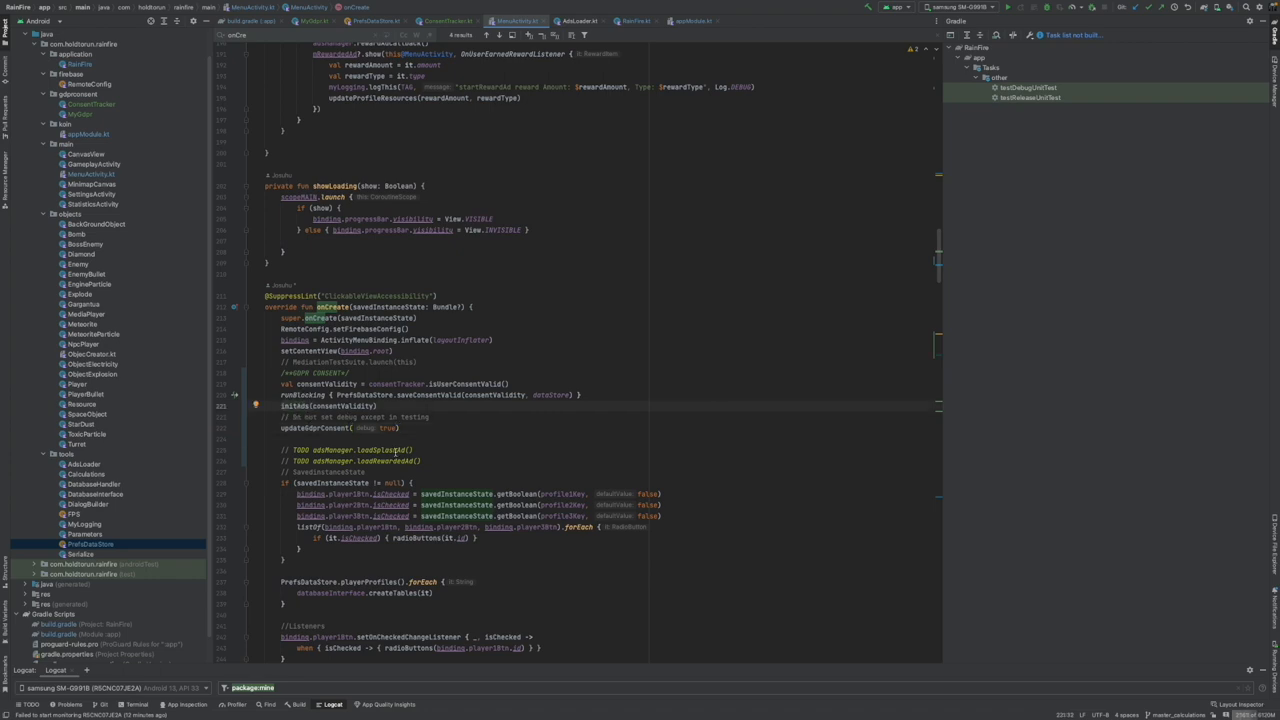
{"action": "scroll", "scroll_direction": "down", "scroll_amount": 3}
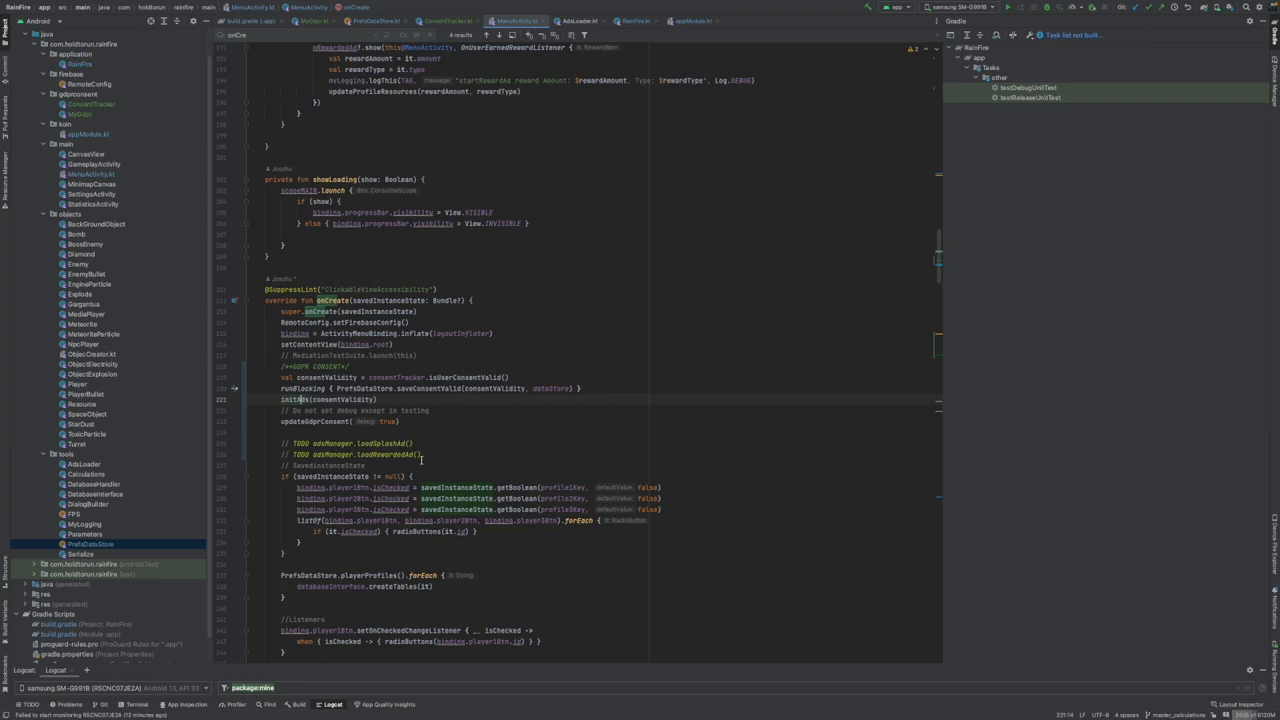
{"action": "left_click_drag", "start_coordinate": [280, 443], "coordinate": [420, 454]}
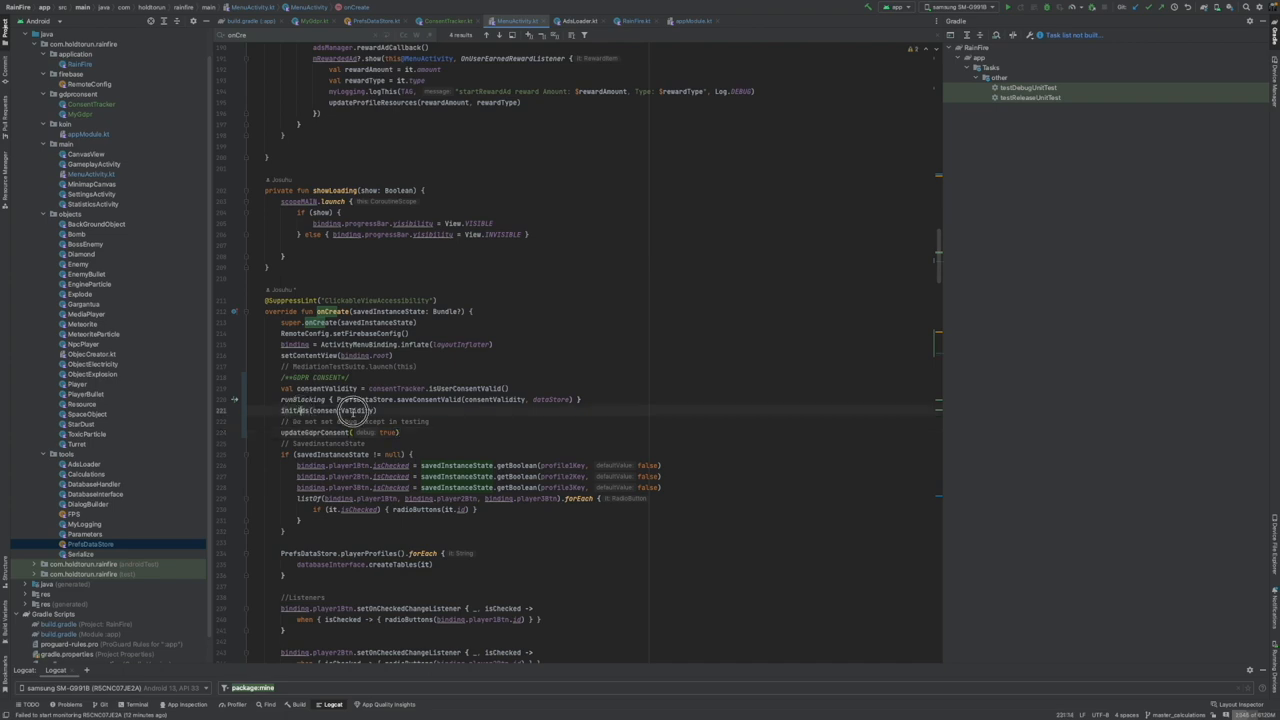
{"action": "scroll", "scroll_direction": "down", "scroll_amount": 3}
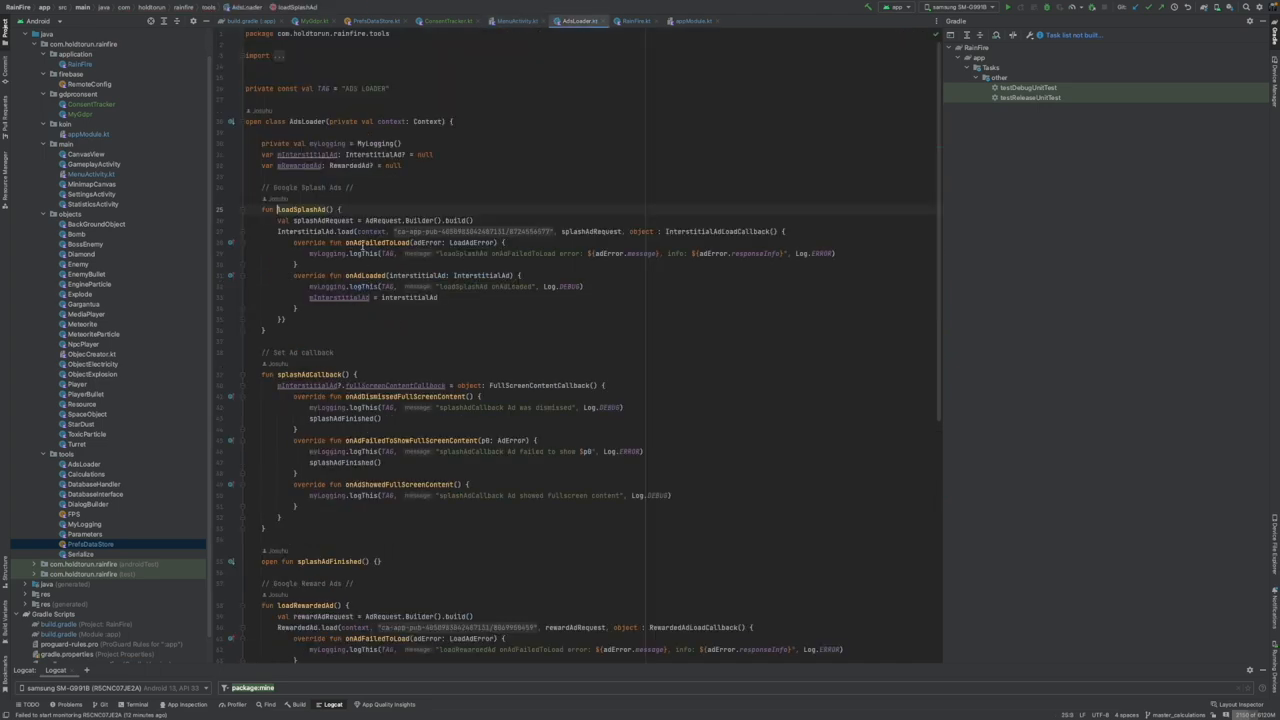
- Review initAds in MenuActivity.kt (initialize, loadSplashAd, loadRewardedAd) and place the cursor in onStart
{"action": "scroll", "scroll_direction": "down", "scroll_amount": 3}
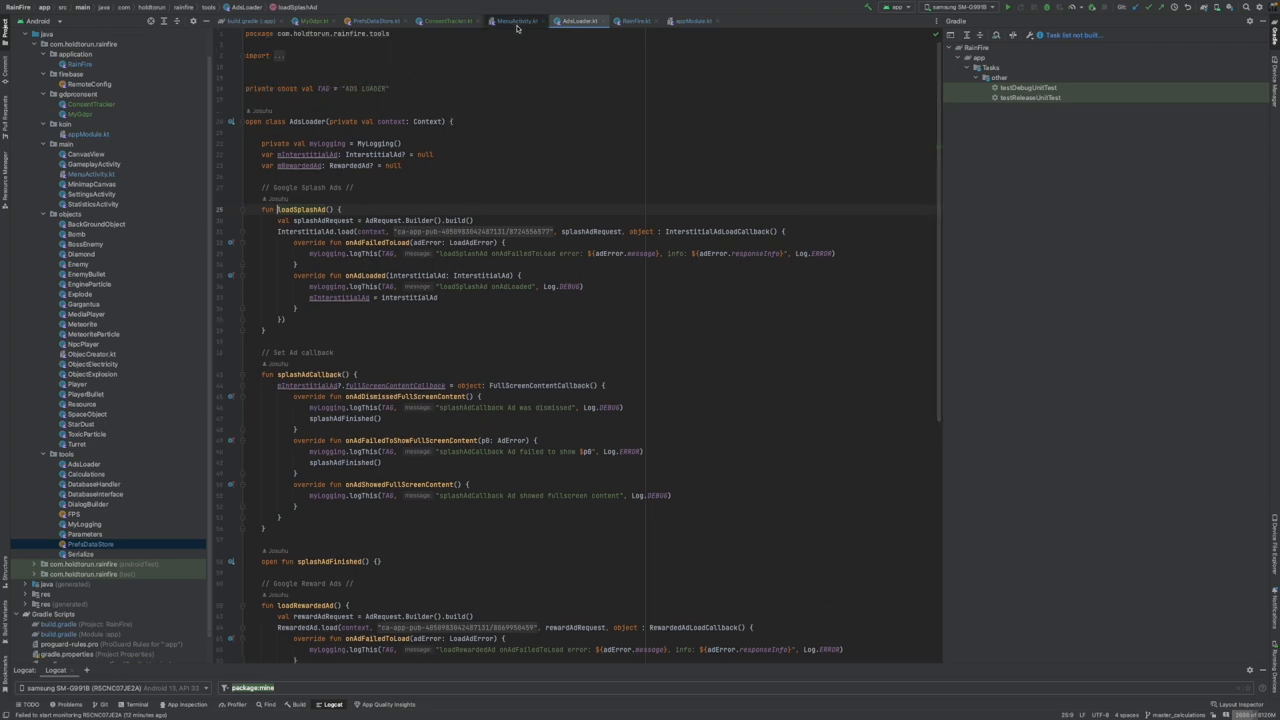
{"action": "left_click", "coordinate": [528, 20]}
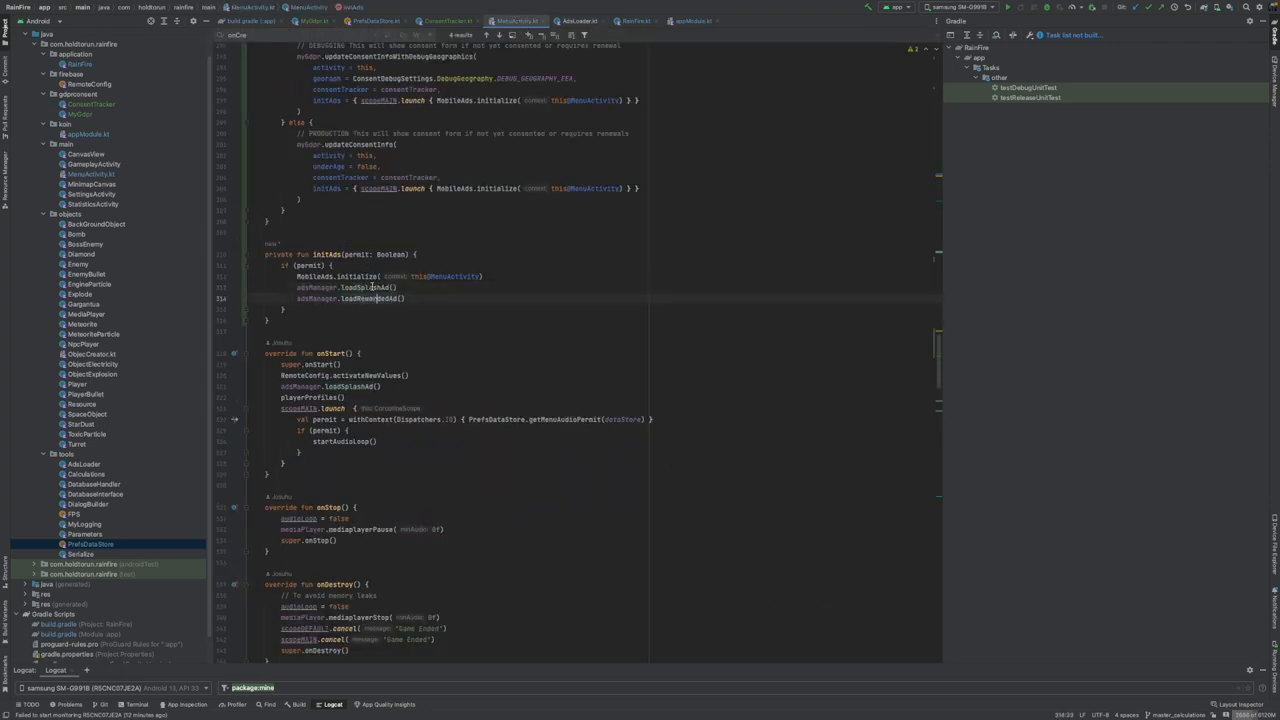
{"action": "mouse_move", "coordinate": [460, 313]}
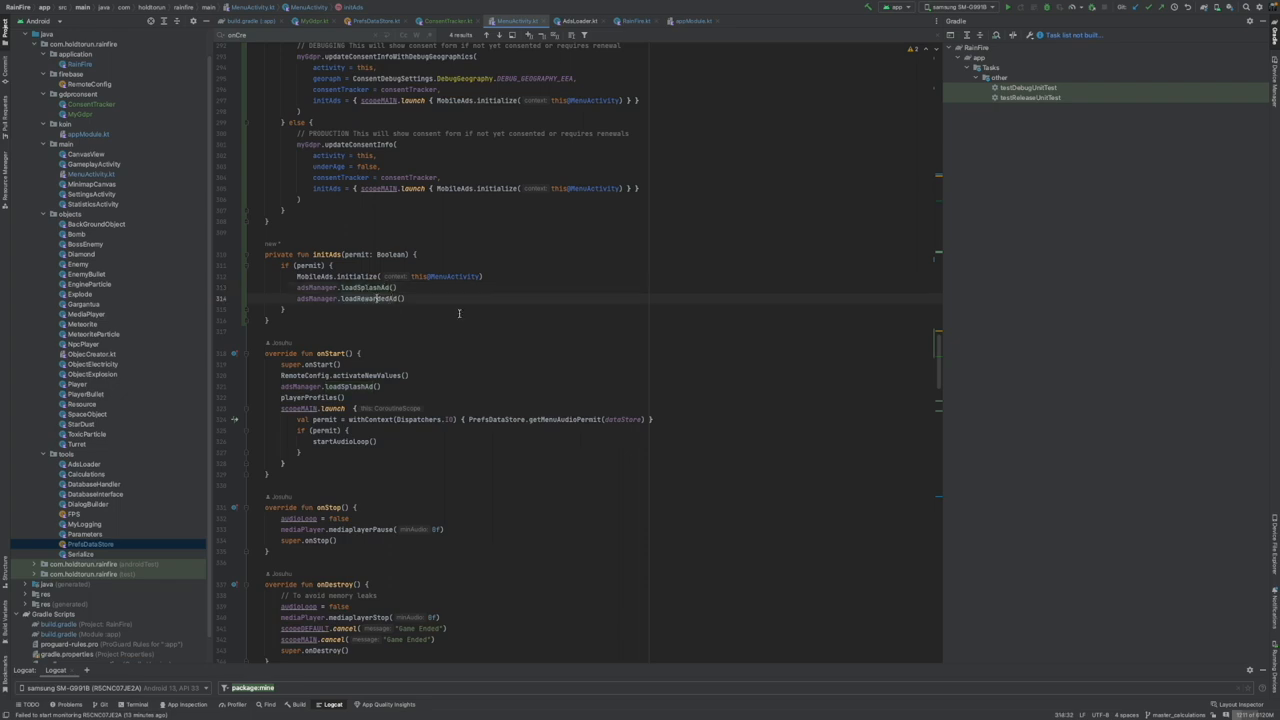
{"action": "scroll", "scroll_direction": "down", "scroll_amount": 3}
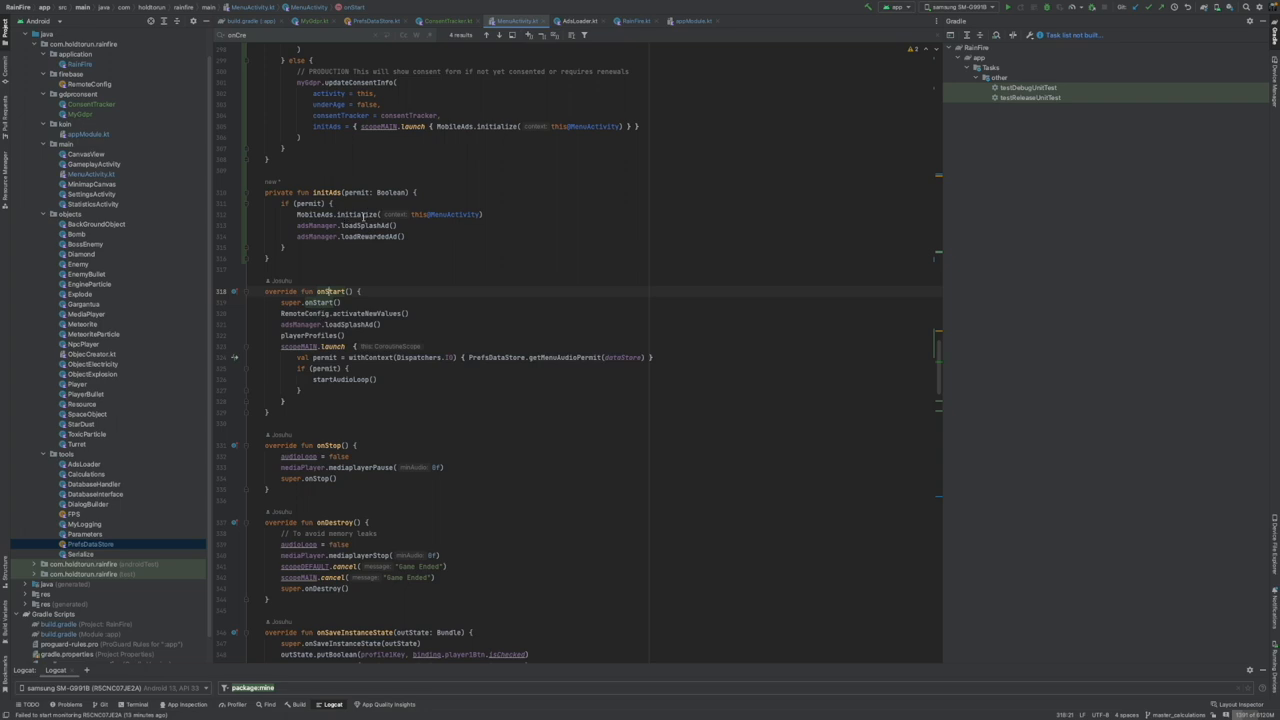
{"action": "left_click", "coordinate": [488, 213]}
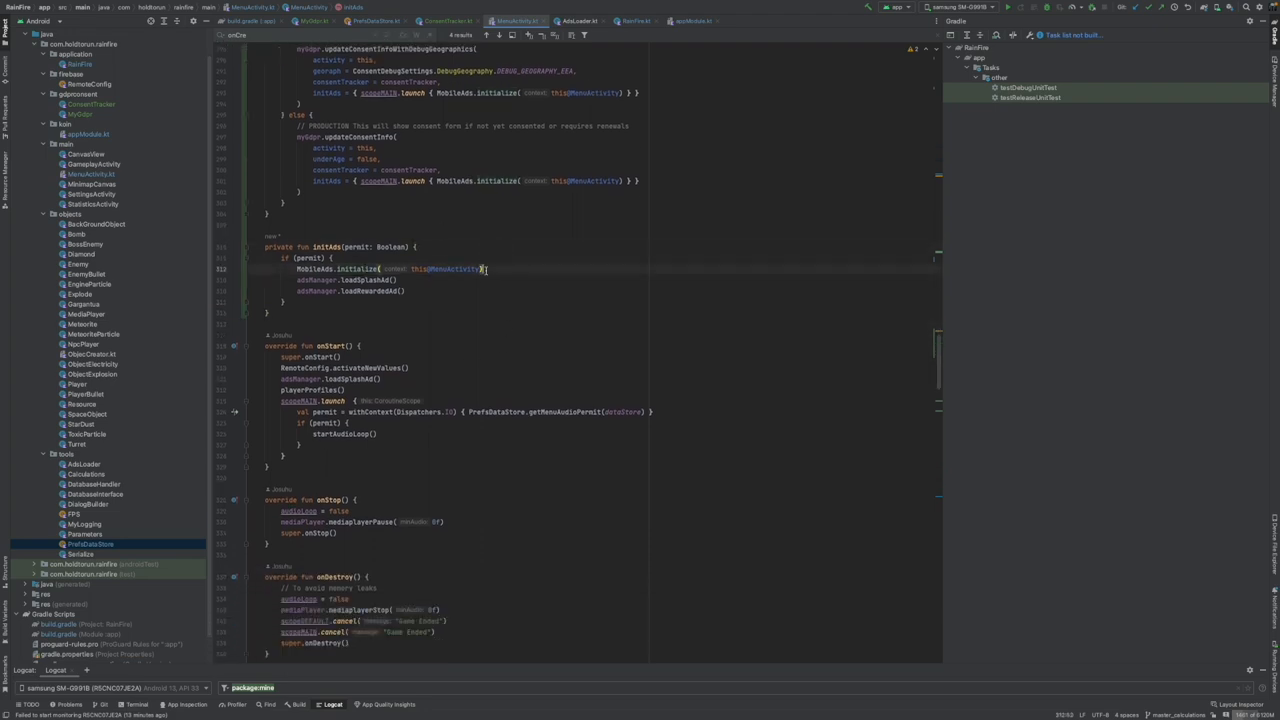
{"action": "scroll", "scroll_direction": "down", "scroll_amount": 3}
{"action": "type", "text": "if ("}
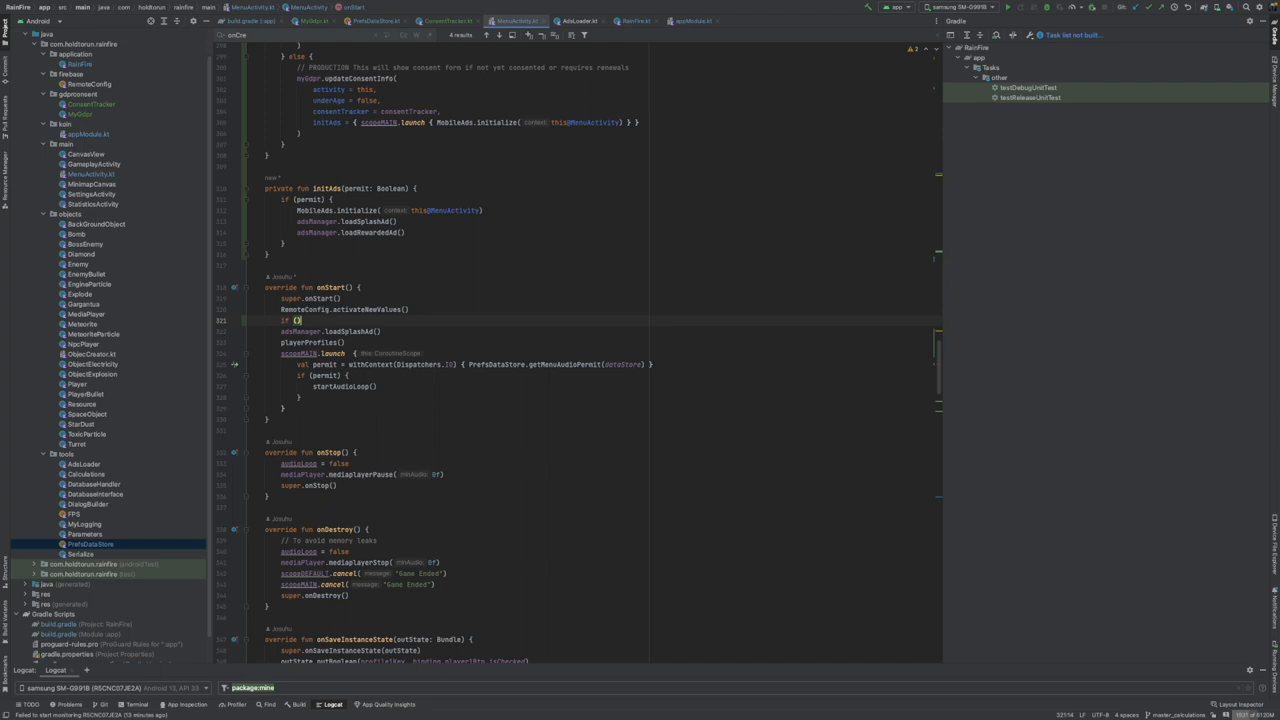
- Type the condition consentTracker.isUserConsentValid() around the splash ad load in onStart
{"action": "type", "text": "consentTracker"}
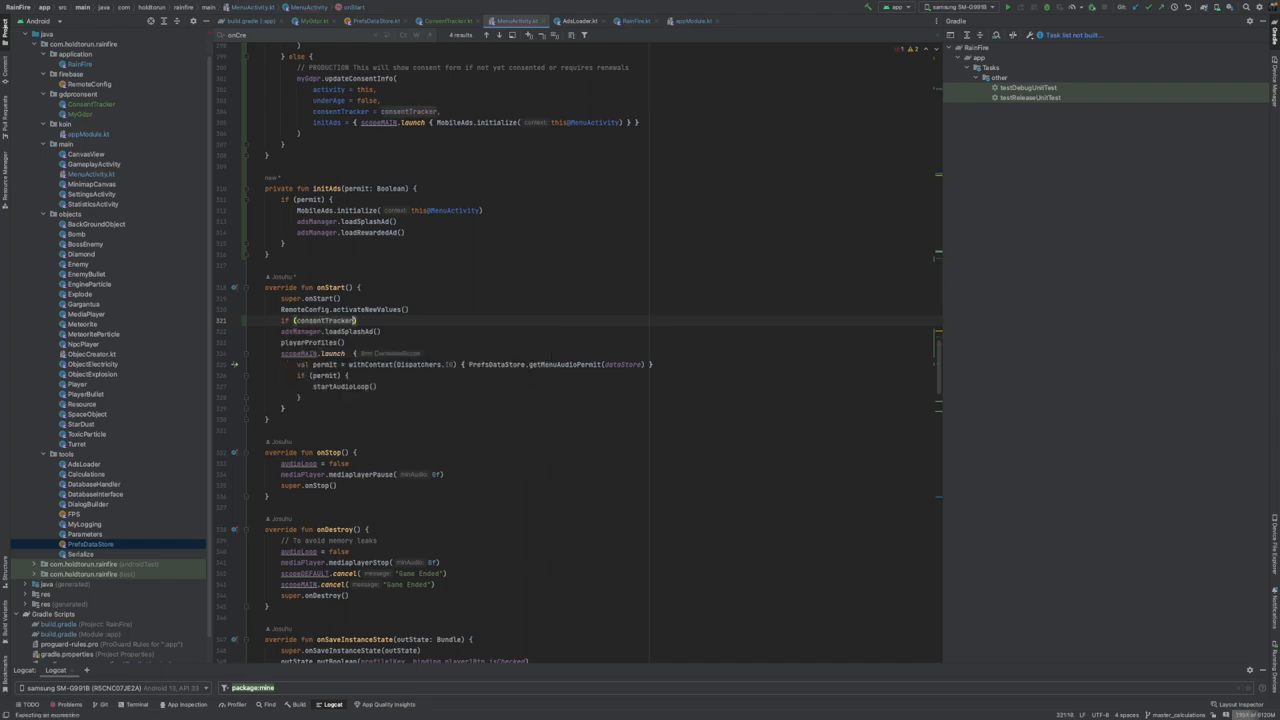
{"action": "type", "text": ".isUserConsentValid()"}
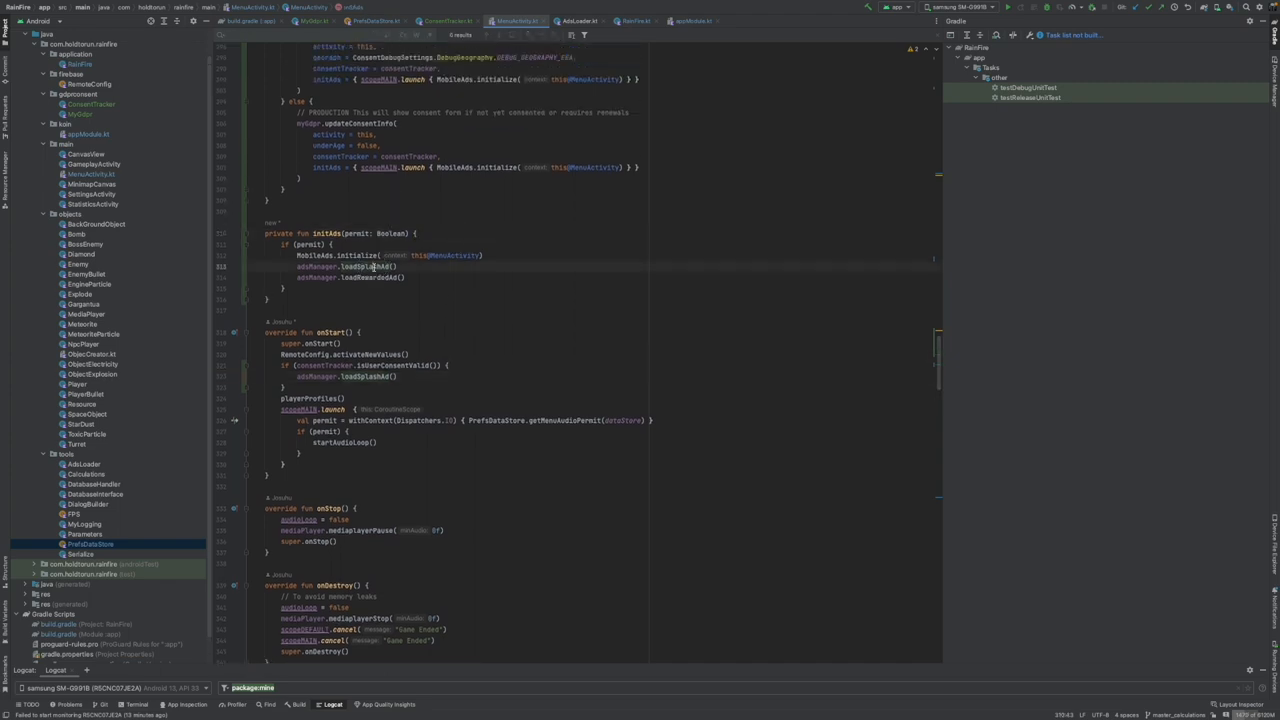
{"action": "scroll", "scroll_direction": "down", "scroll_amount": 3}
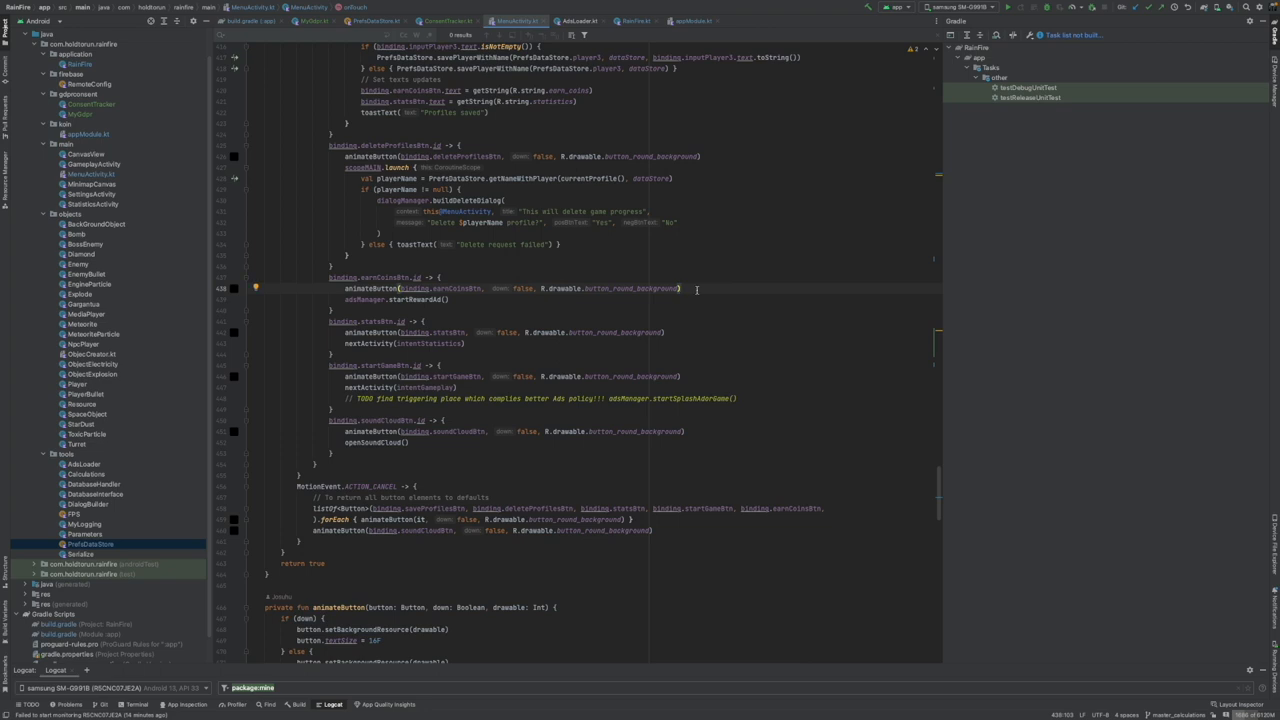
{"action": "mouse_move", "coordinate": [415, 300]}
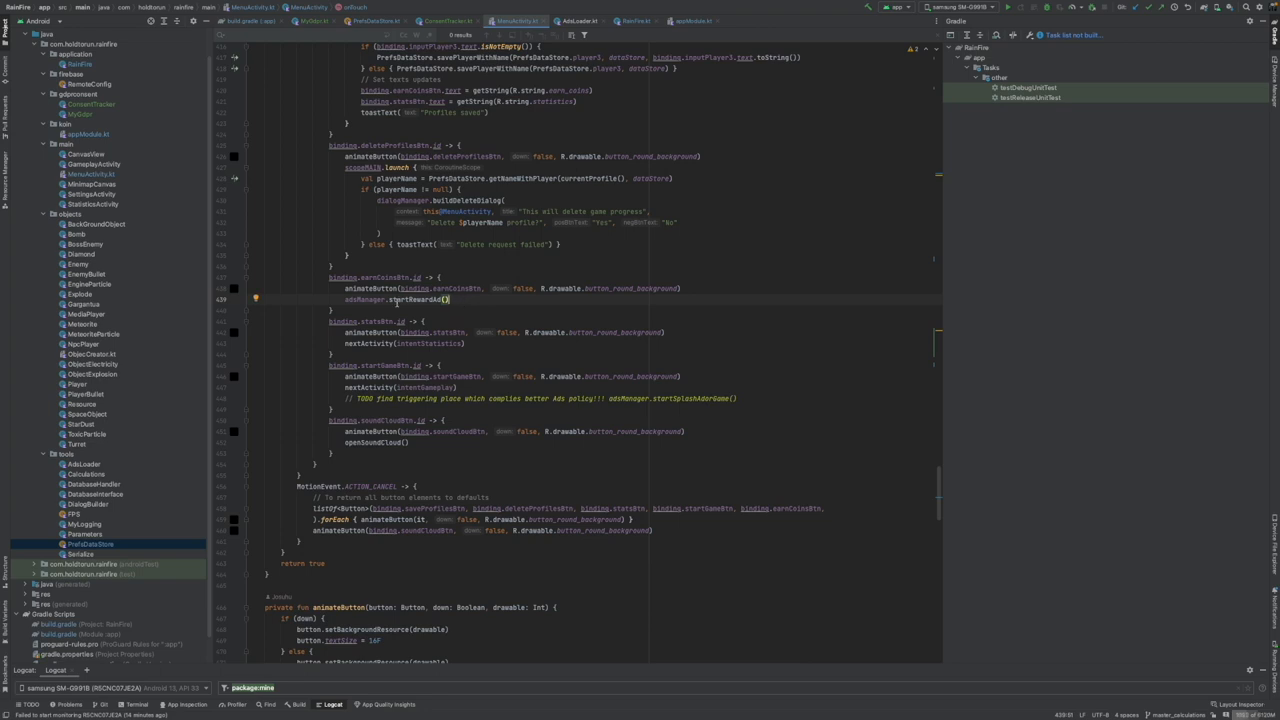
{"action": "left_click", "coordinate": [422, 300]}
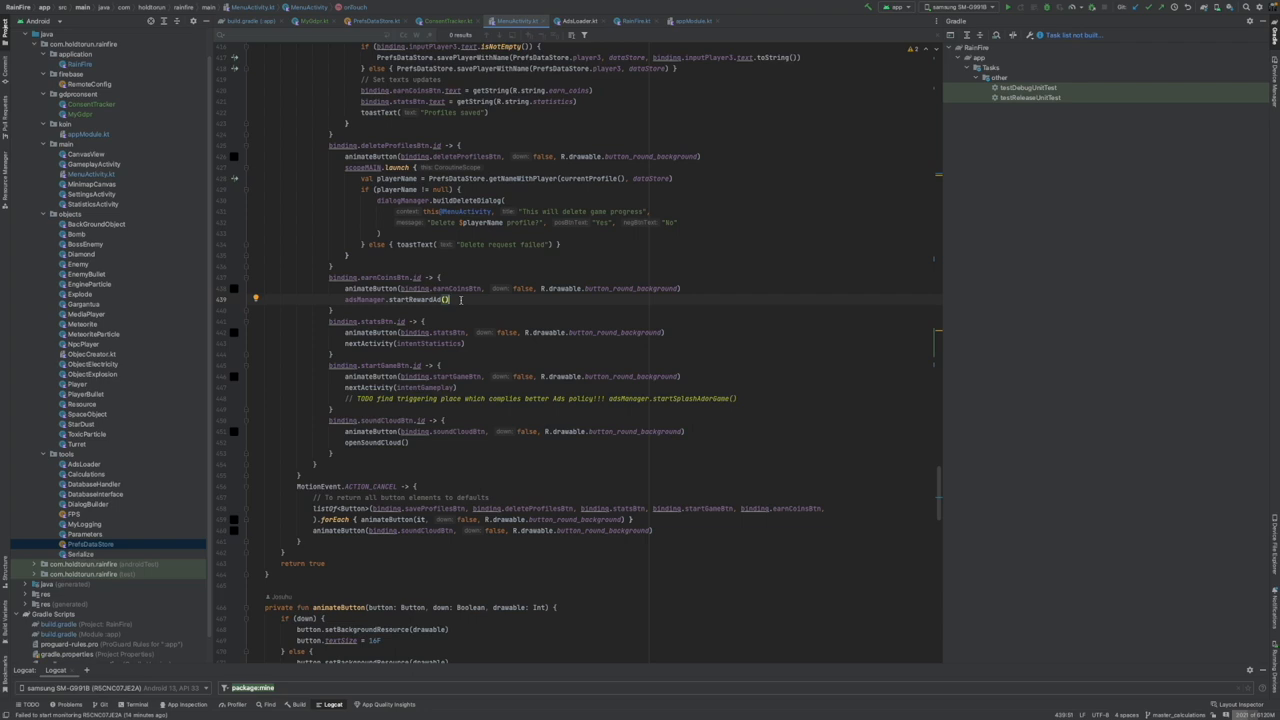
{"action": "mouse_move", "coordinate": [472, 299]}
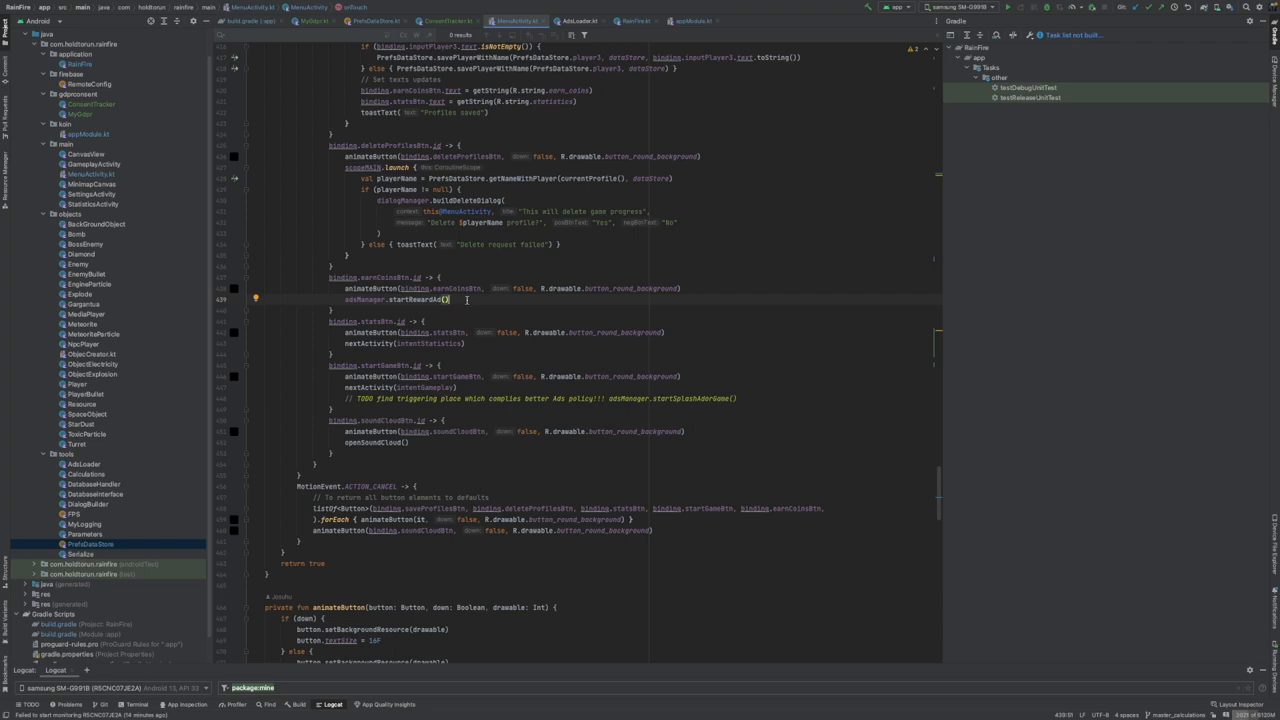